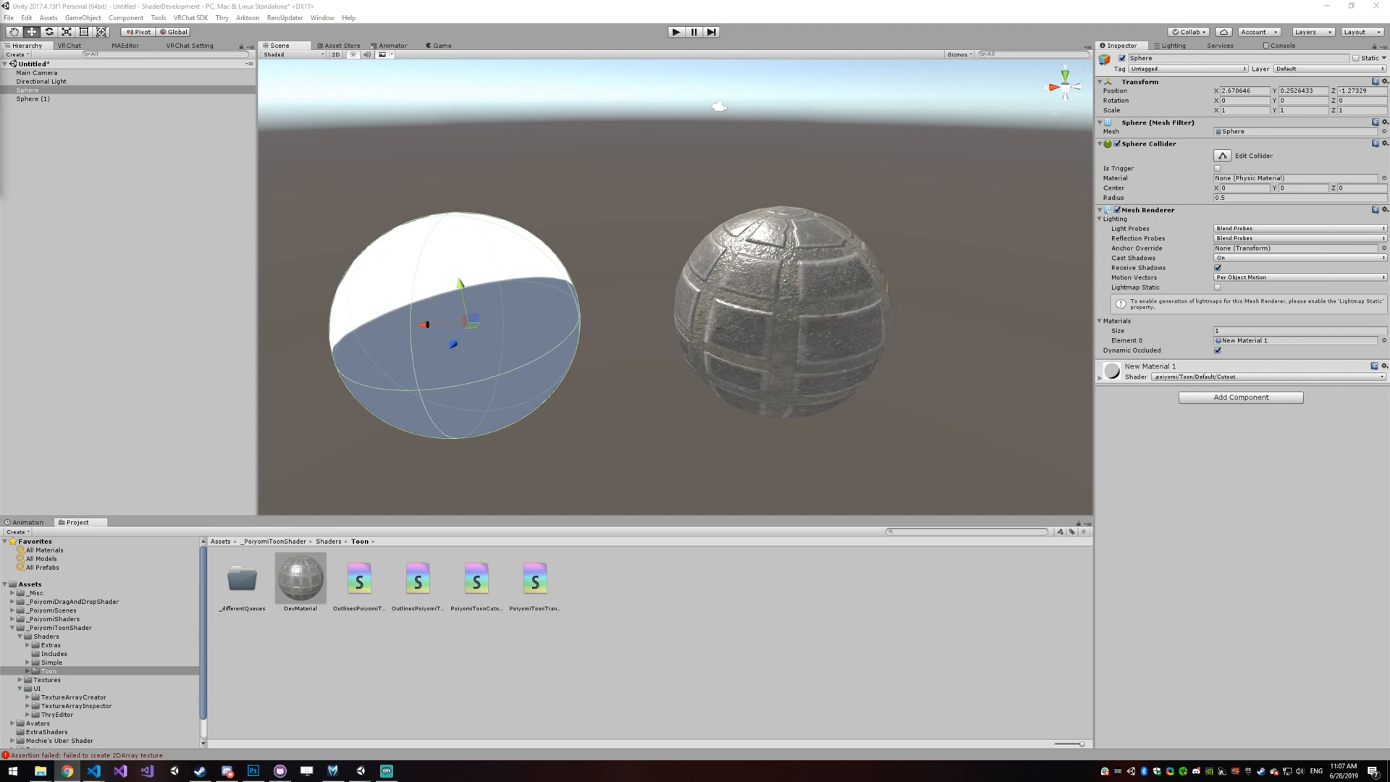
mouse_move(365, 130)
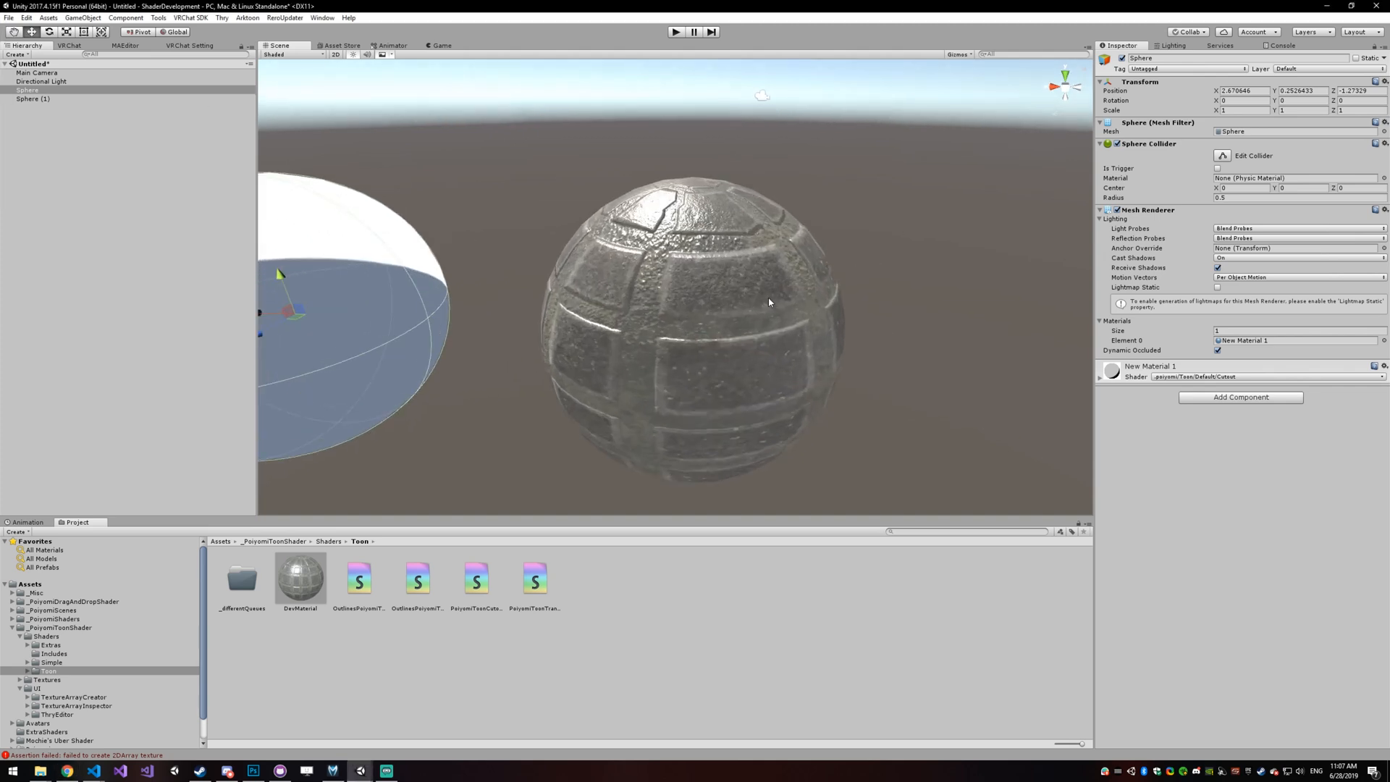
Step: Select the tiled sphere and switch DevMaterial's parallax map off
click(33, 98)
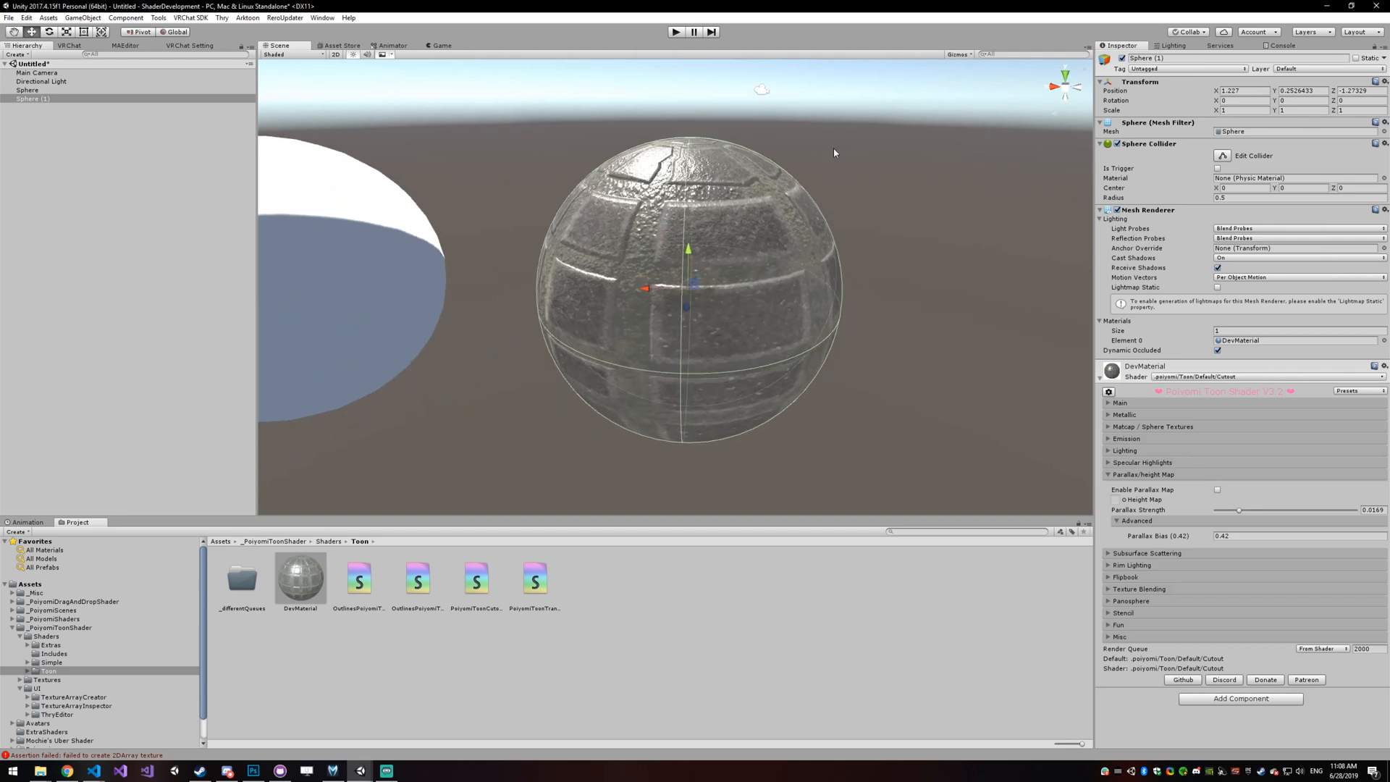
mouse_move(780, 339)
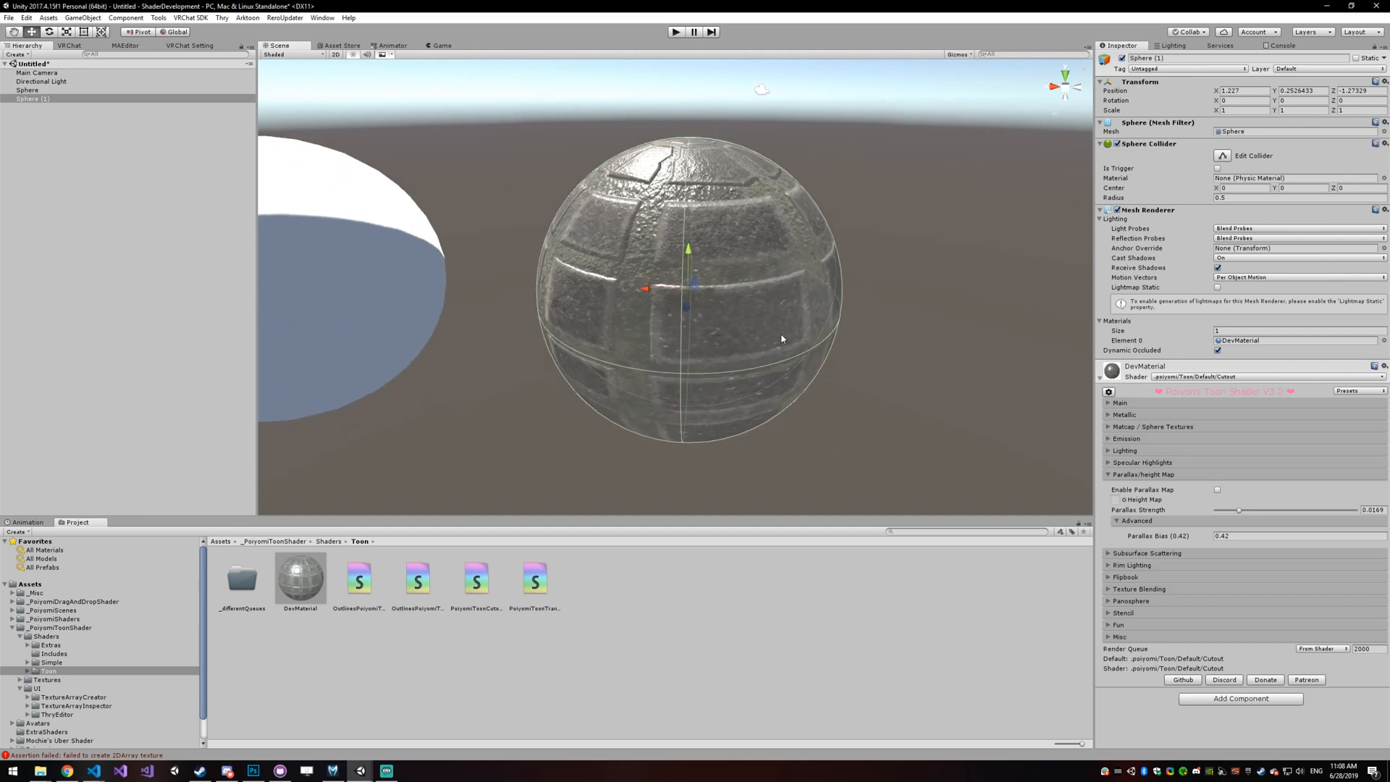
mouse_move(1134, 549)
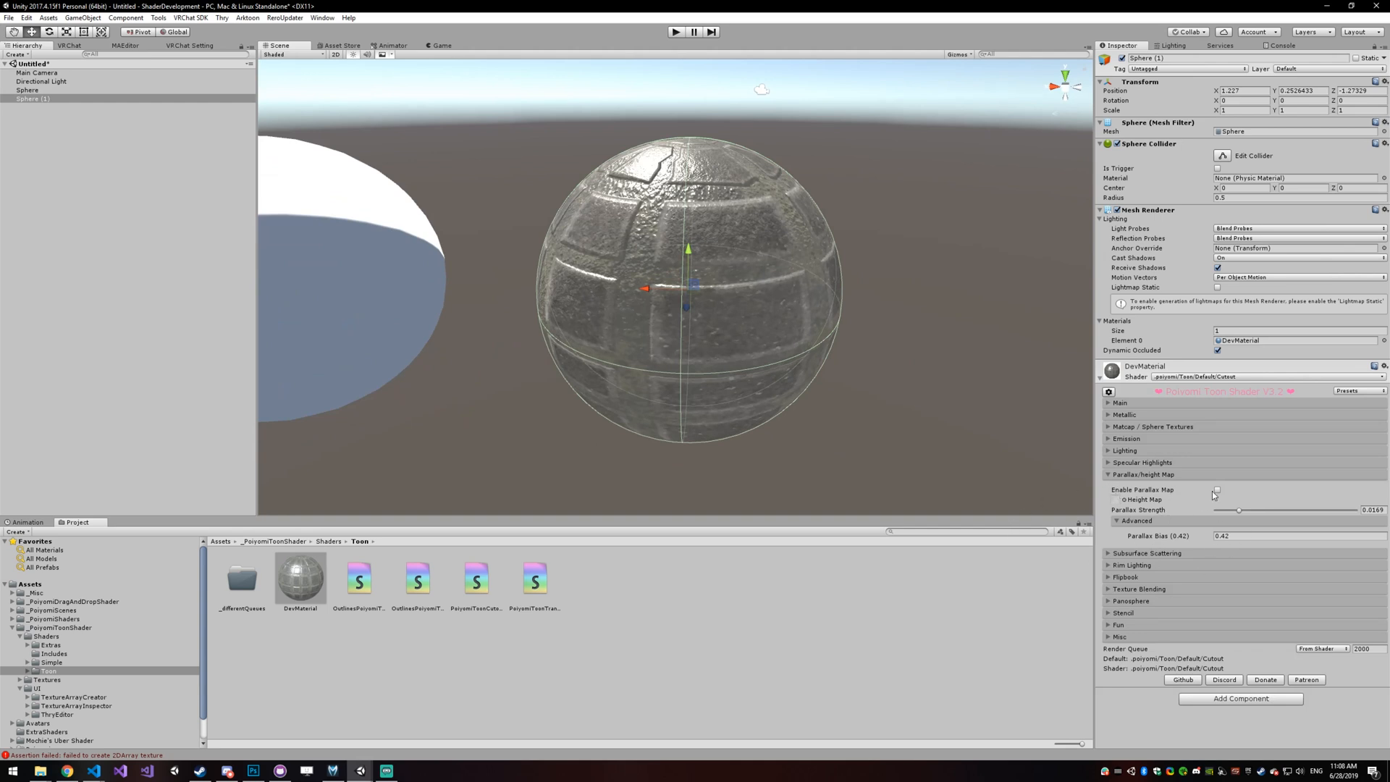
click(1217, 489)
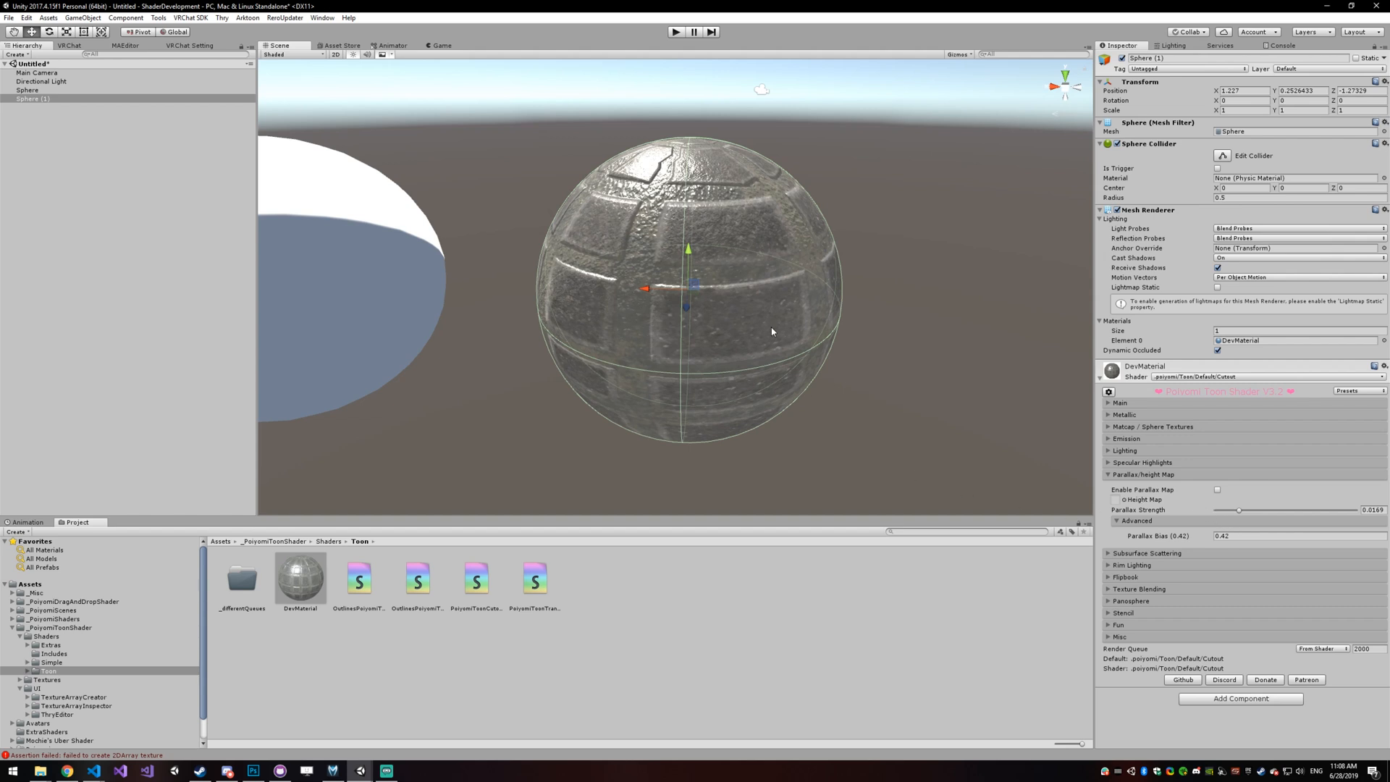
mouse_move(352, 528)
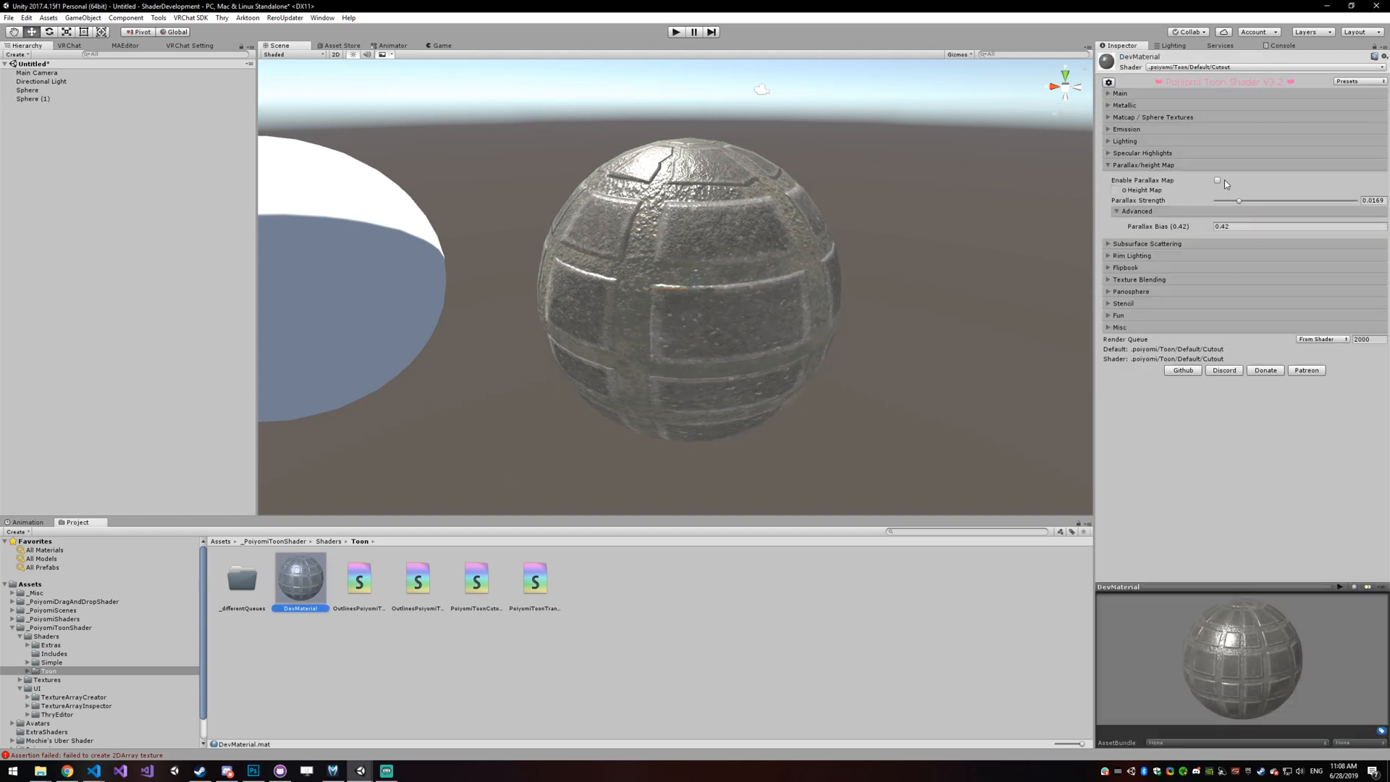
Step: Enable parallax mapping on DevMaterial and move in close around the tiled sphere
click(1217, 181)
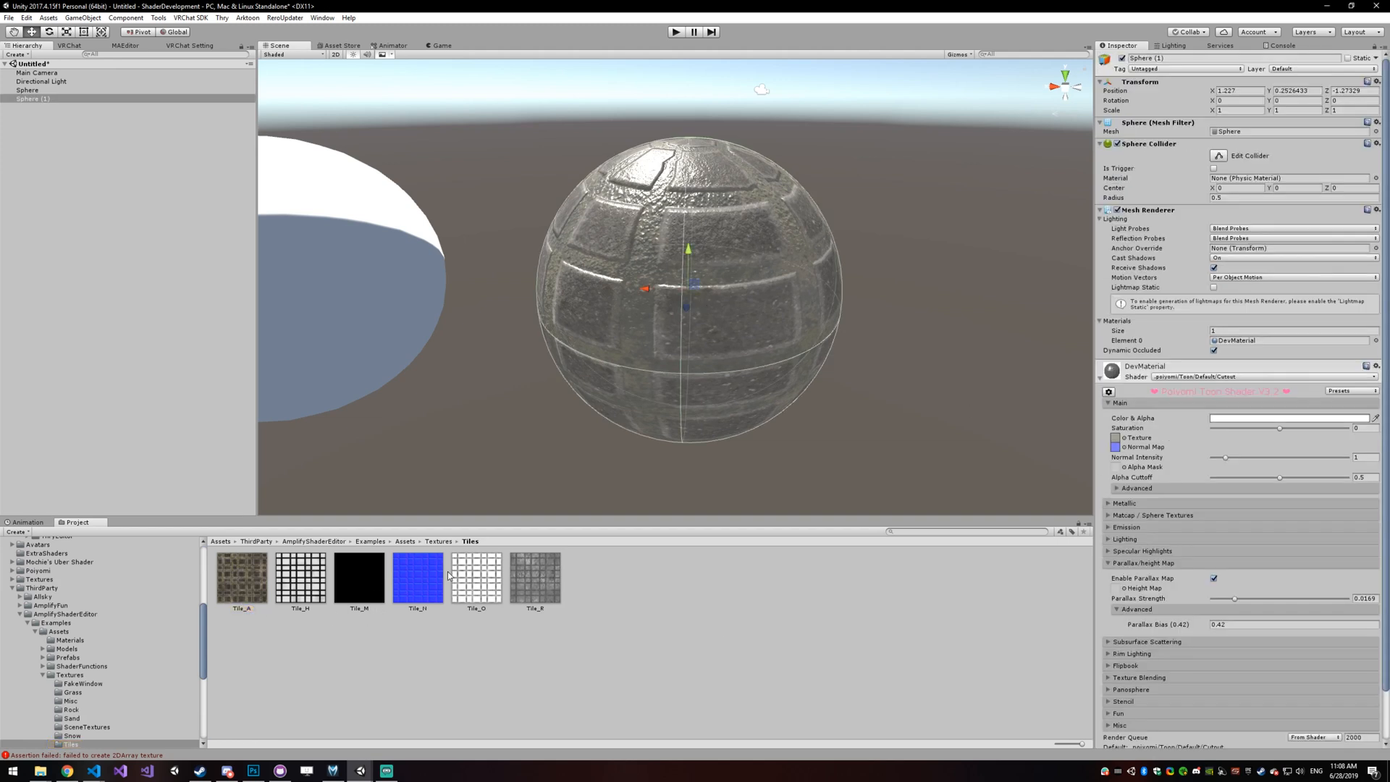
click(300, 576)
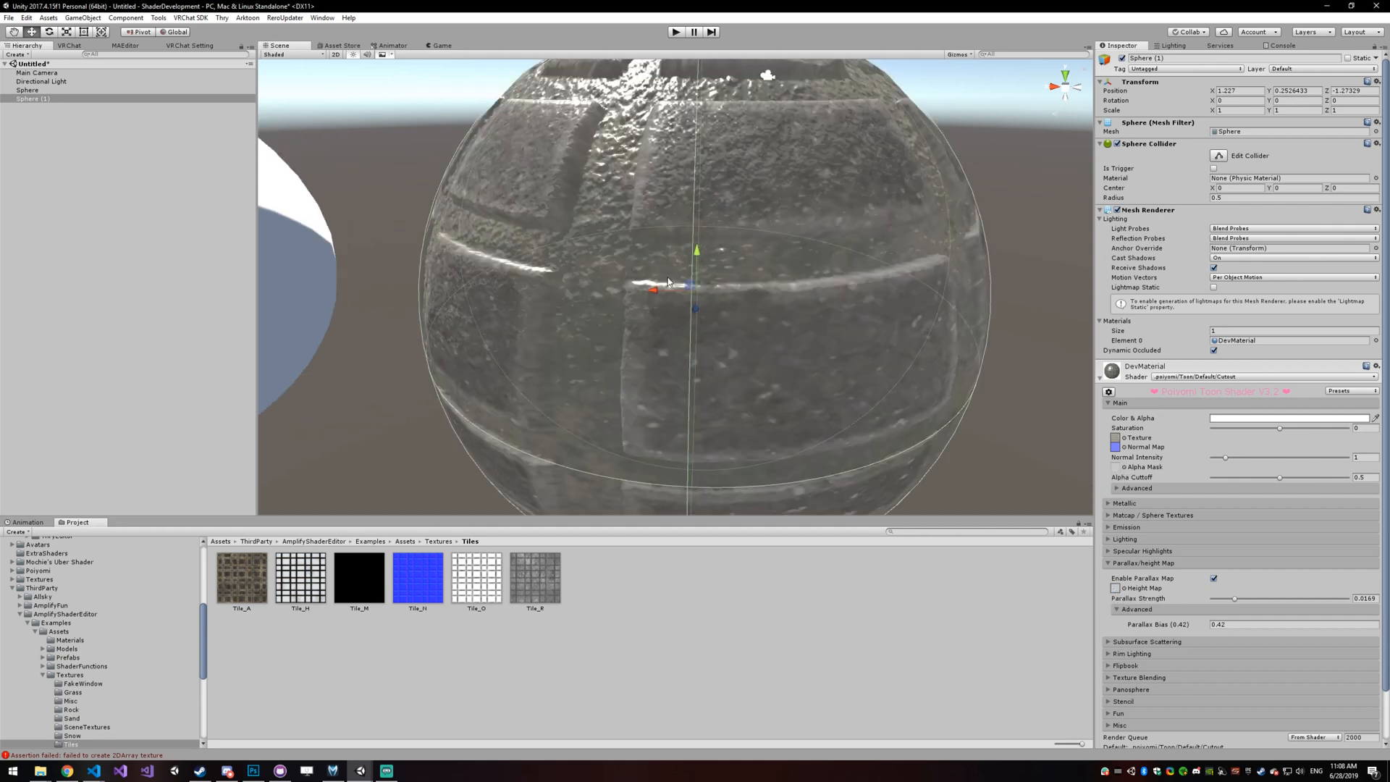
drag(668, 282, 536, 295)
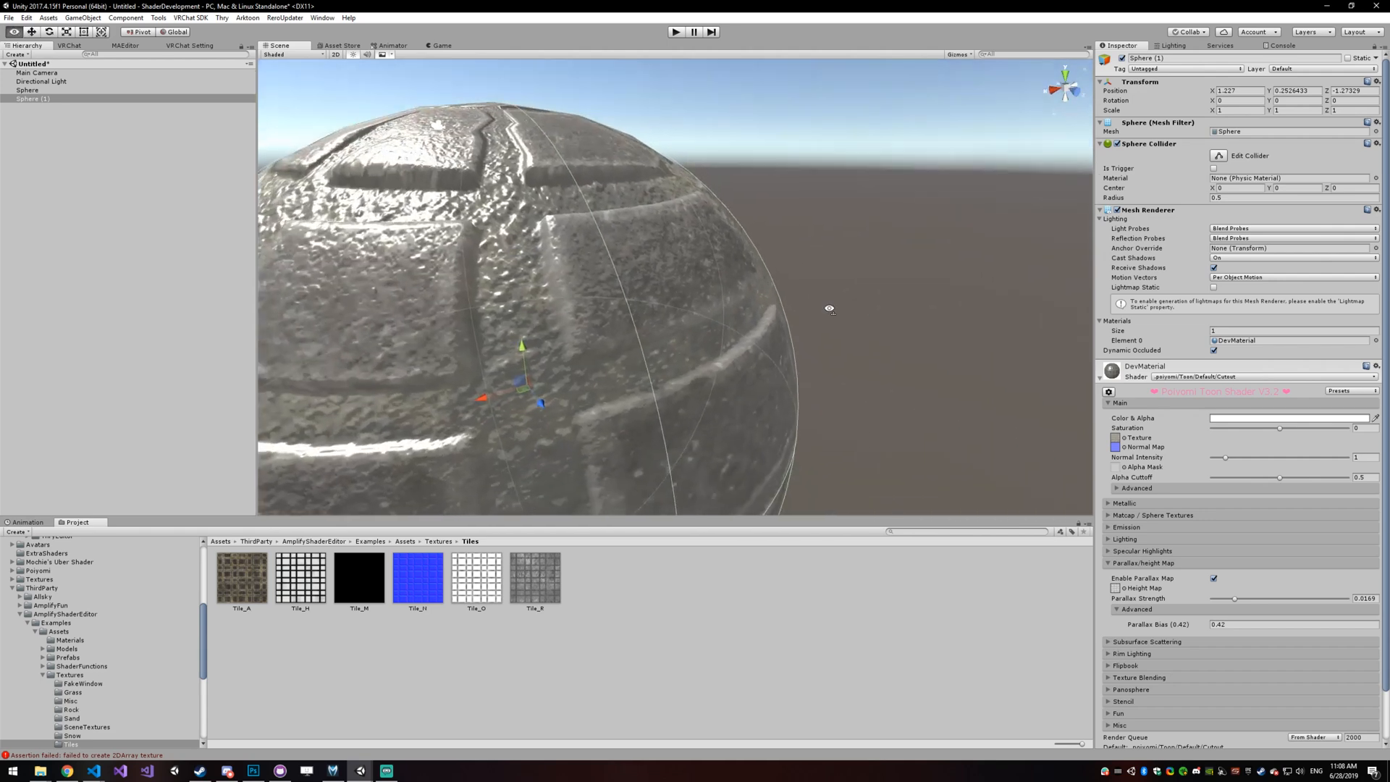
drag(828, 308, 540, 282)
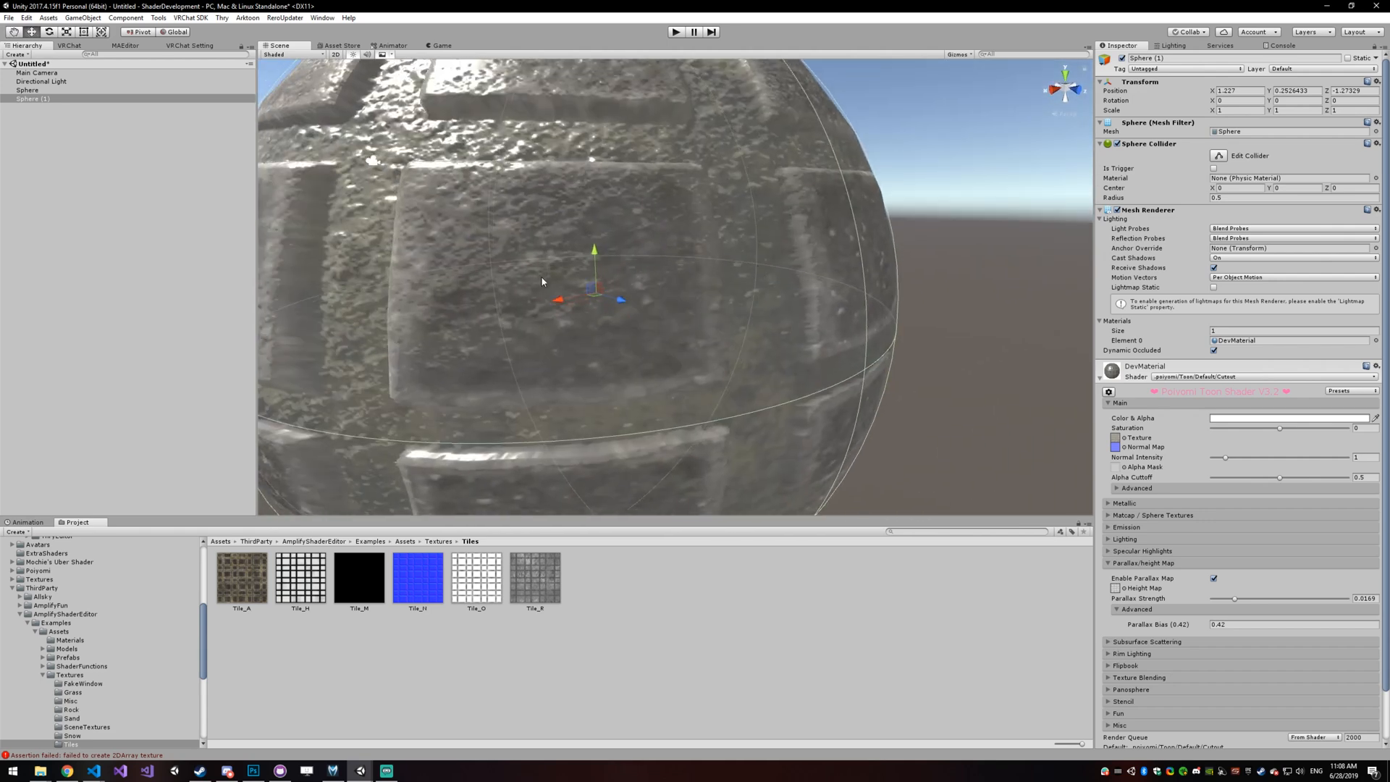
mouse_move(714, 348)
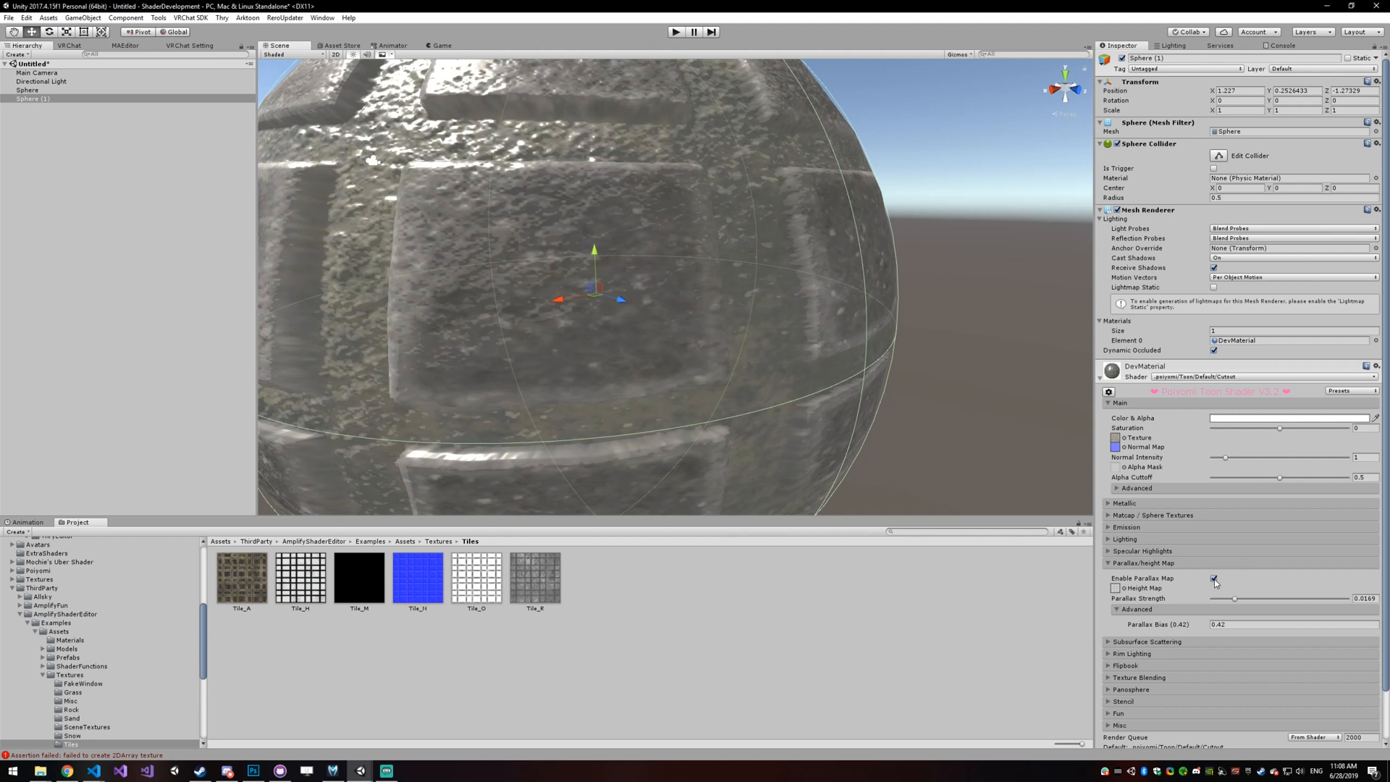
Step: Flip parallax mapping off and back on to compare the tile depth up close
click(1215, 582)
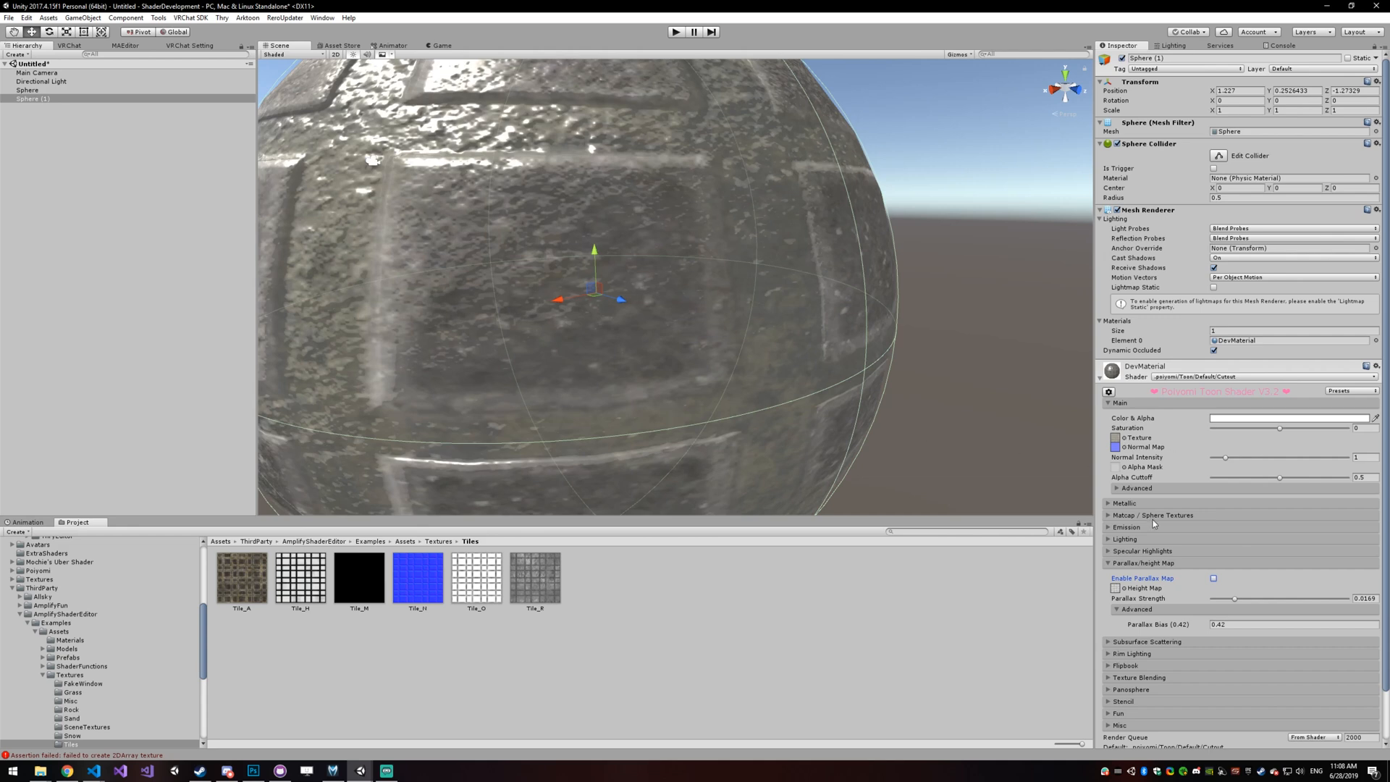
click(1213, 577)
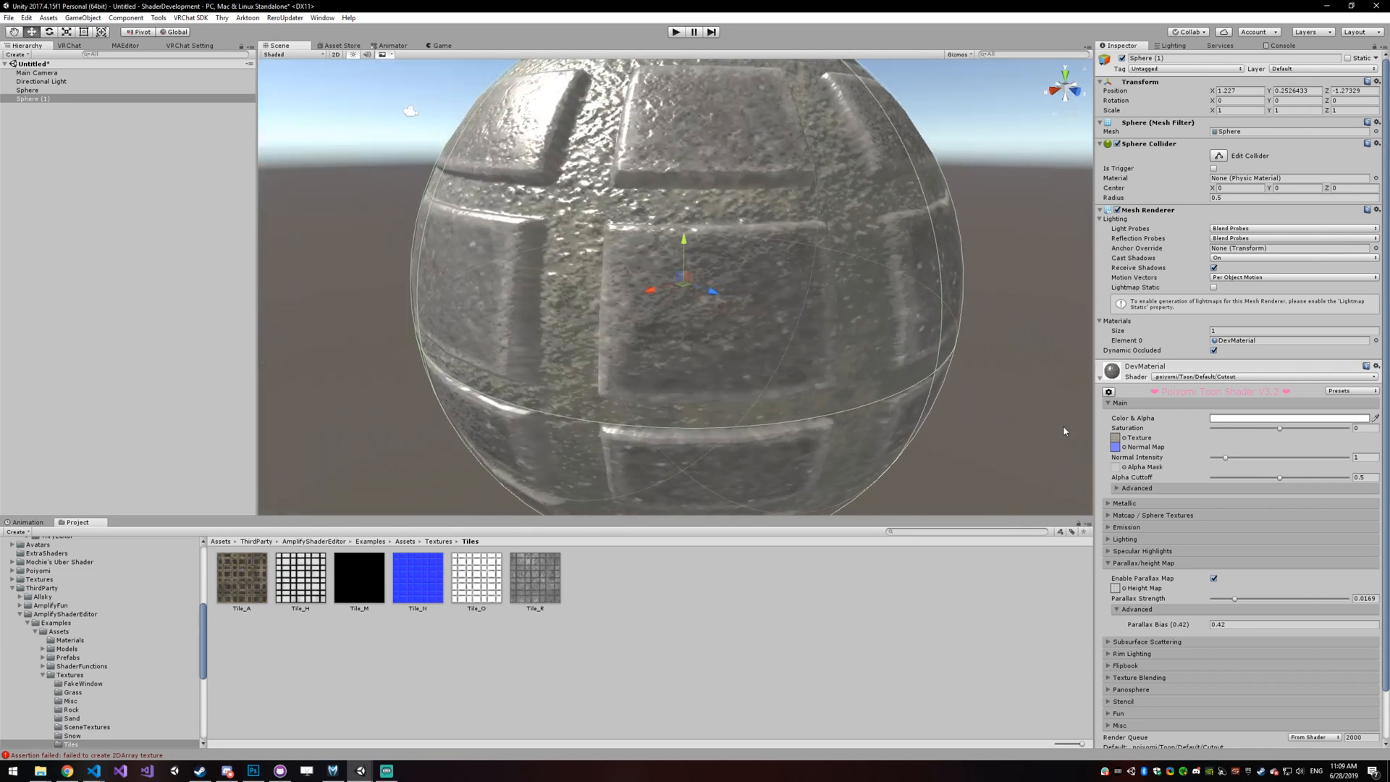
mouse_move(1228, 636)
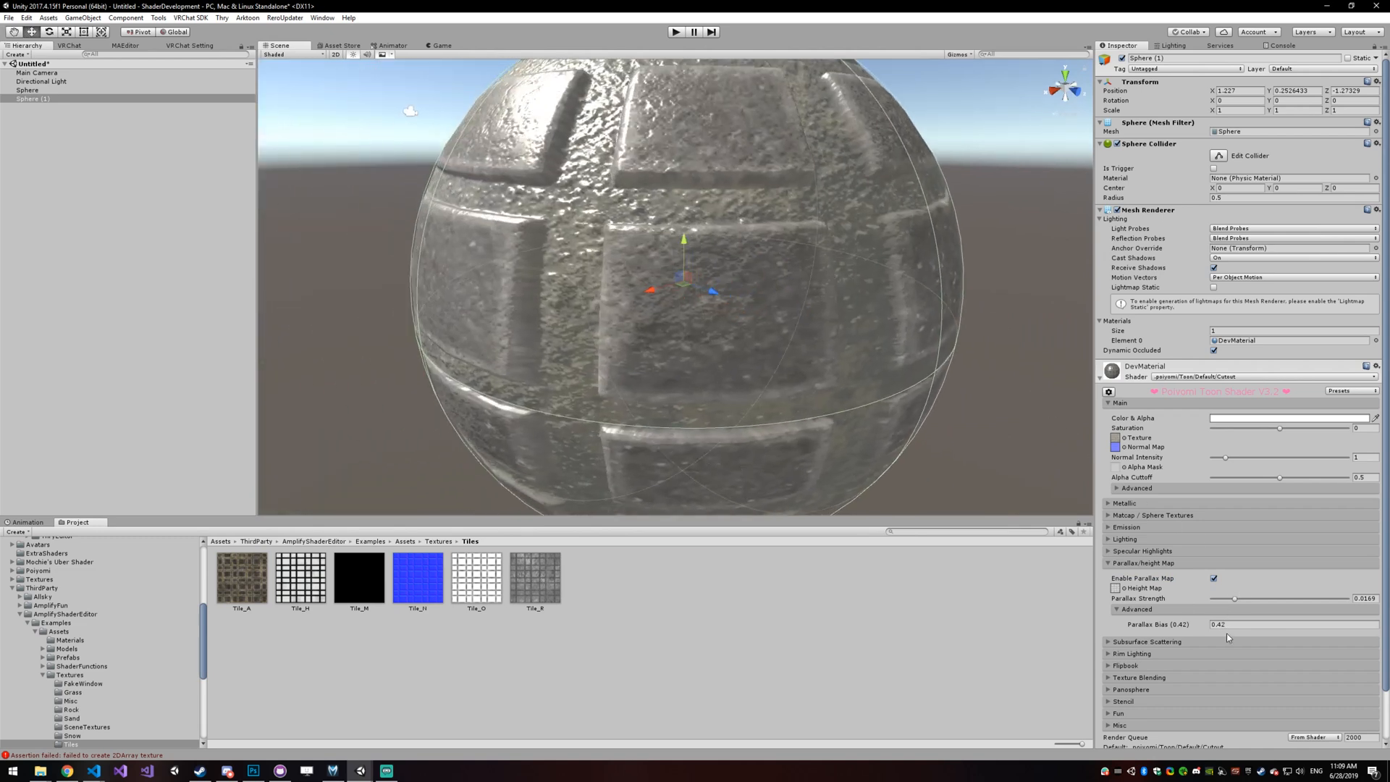
Step: Sweep Parallax Strength up to 0.1 and settle it back near 0.0036
drag(1232, 598, 1231, 598)
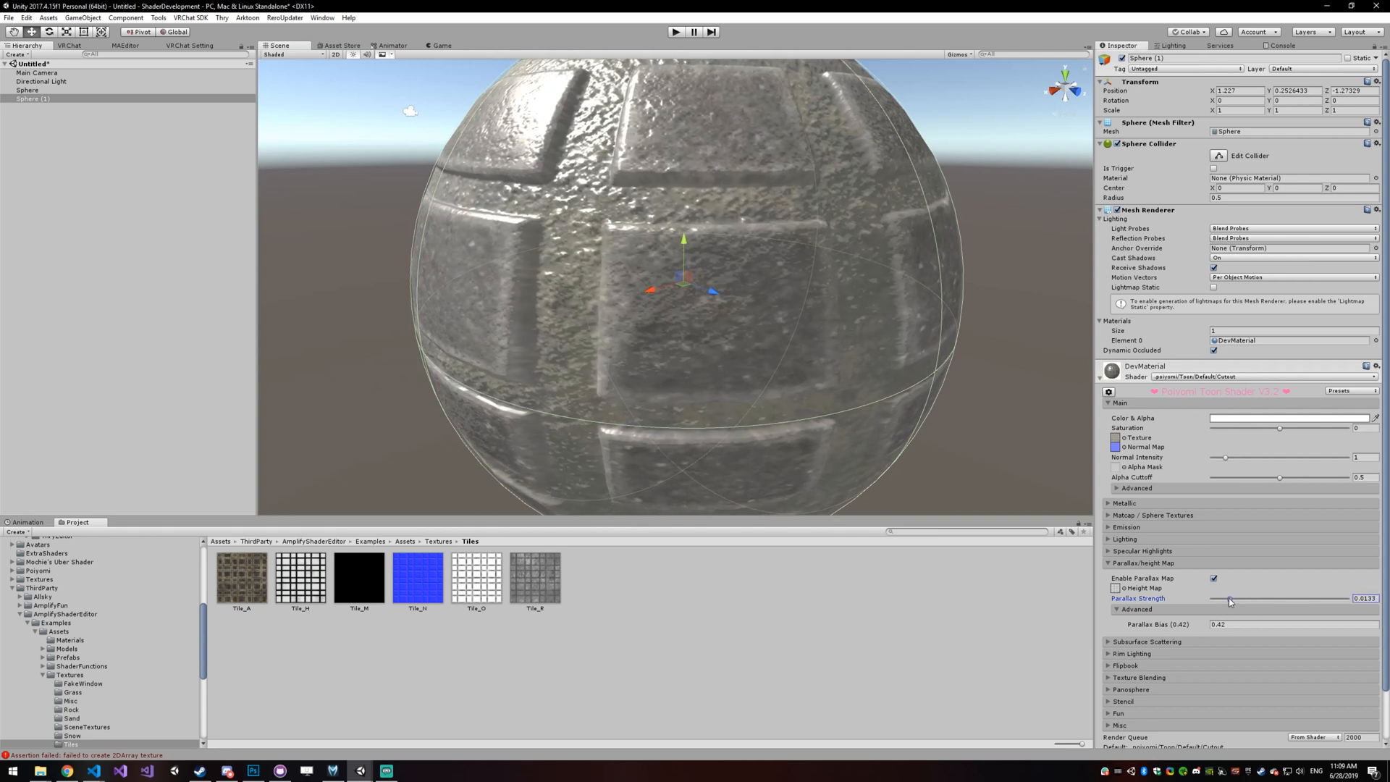
drag(1232, 598, 1212, 597)
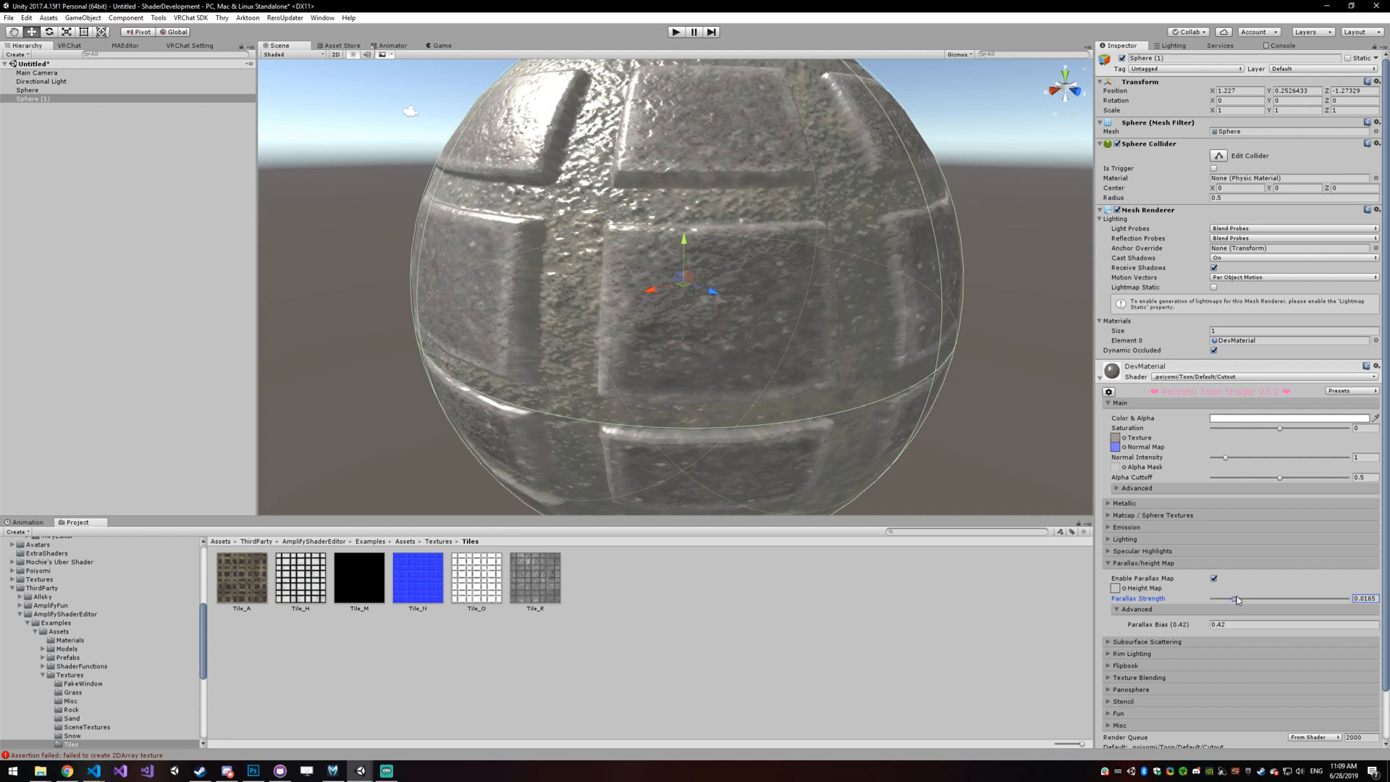
drag(1236, 598, 1348, 598)
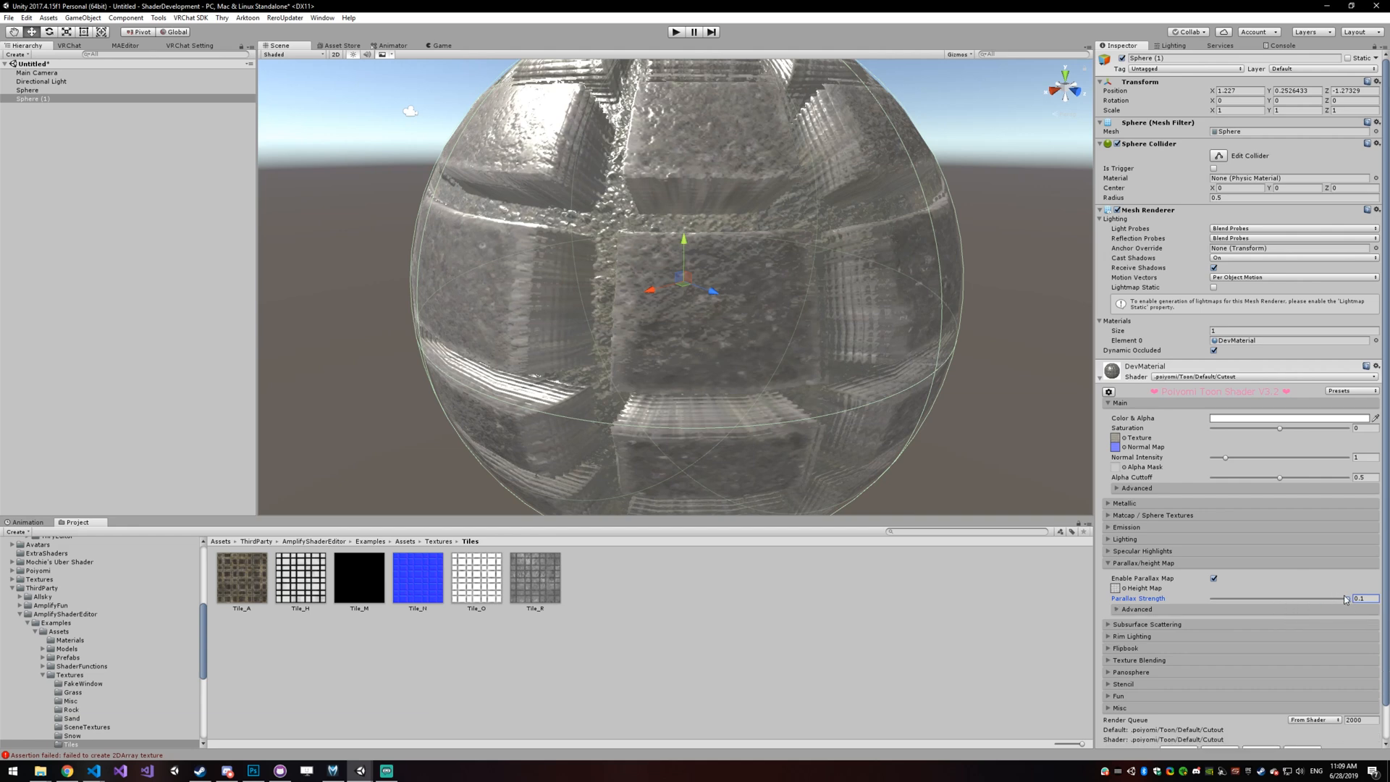
drag(1345, 598, 1220, 598)
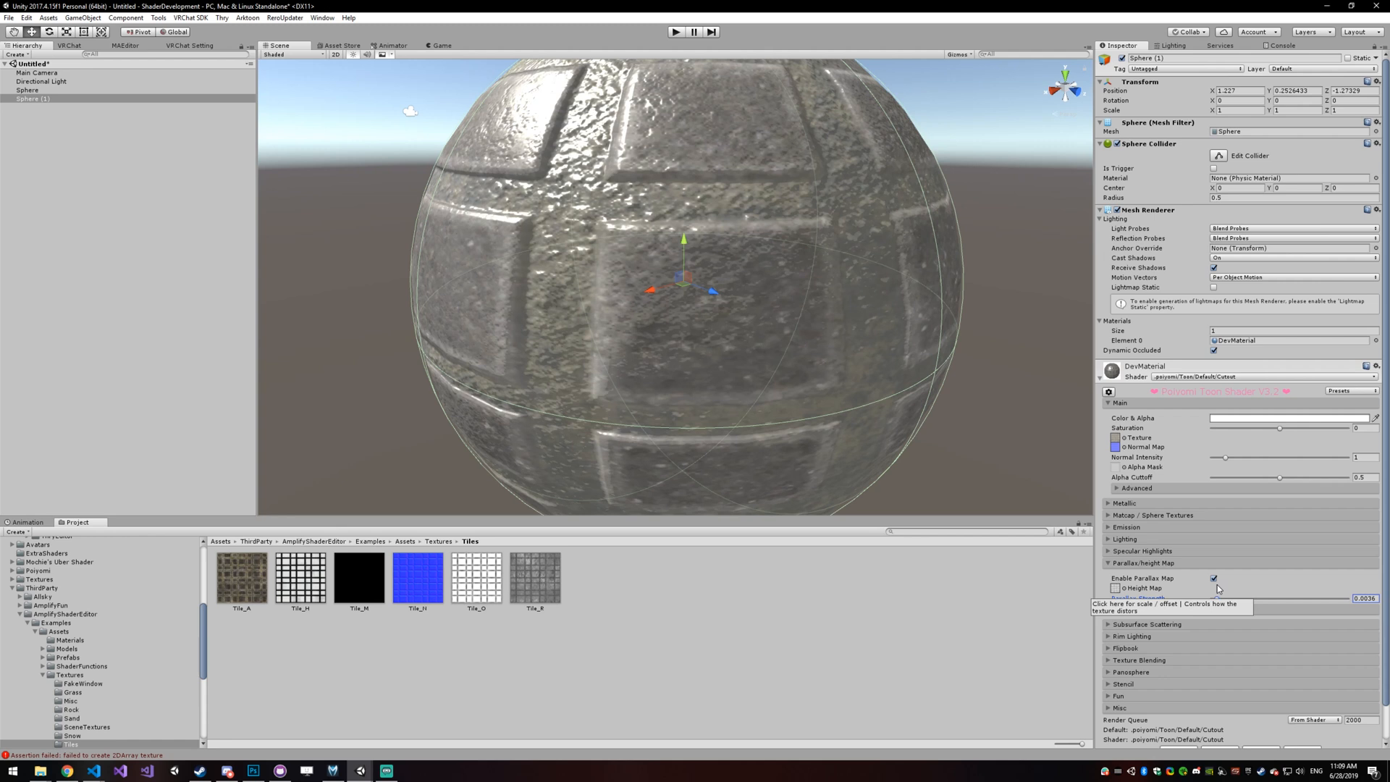
mouse_move(1198, 587)
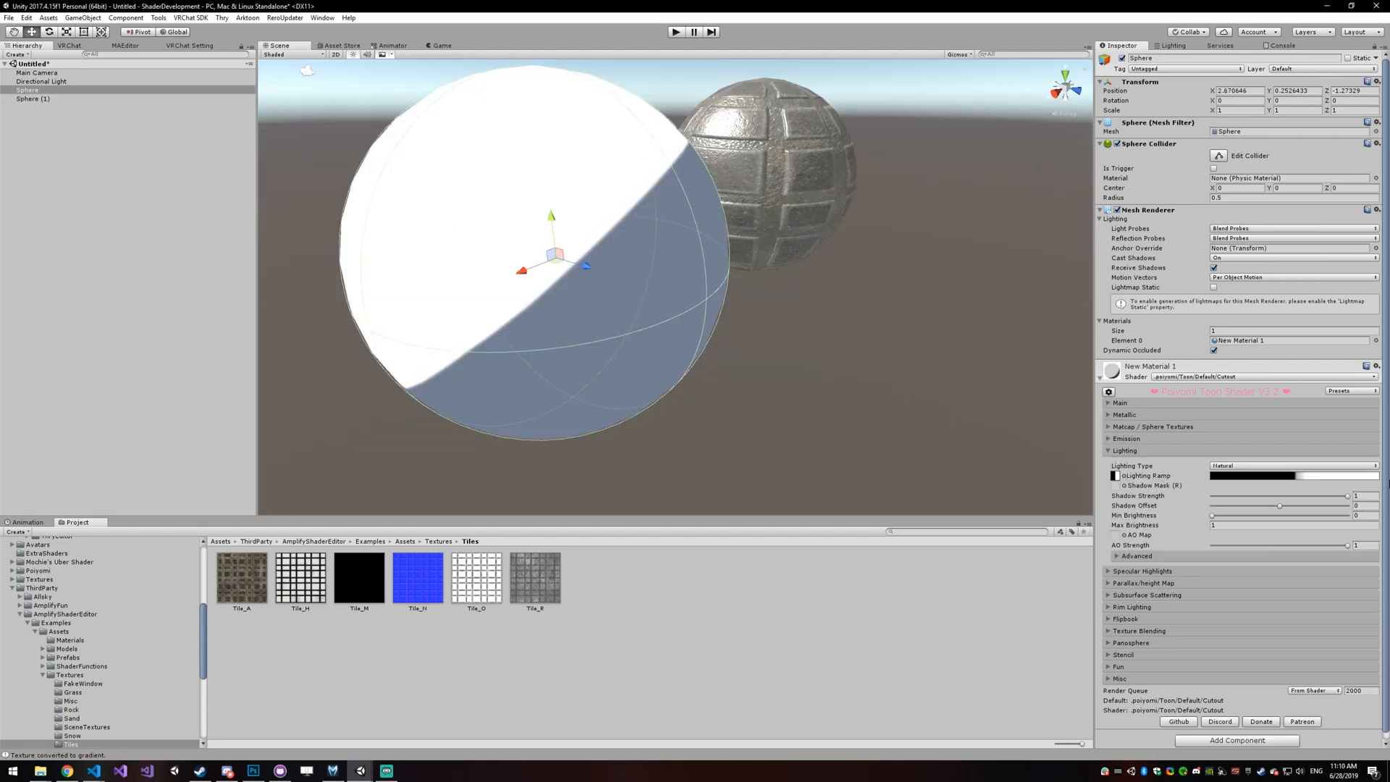
mouse_move(1152, 507)
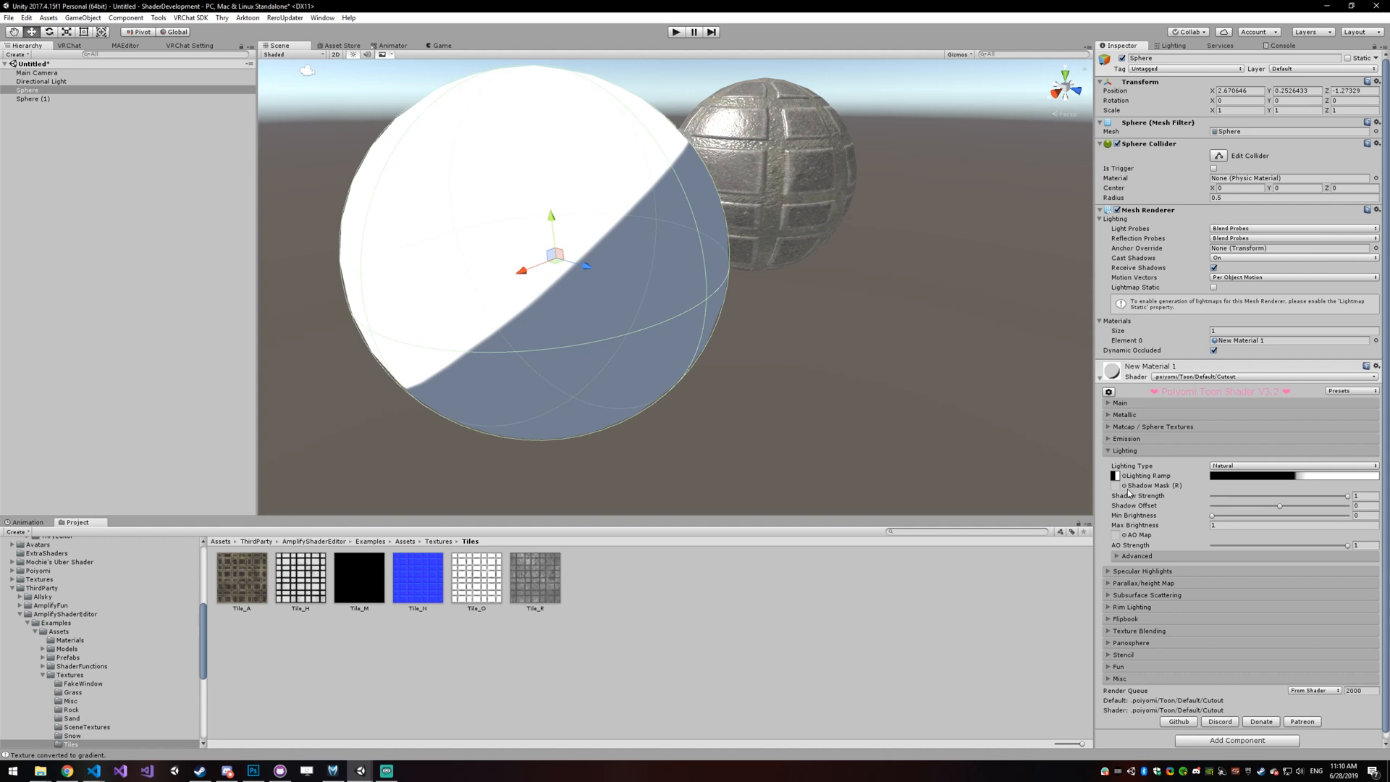
click(1115, 485)
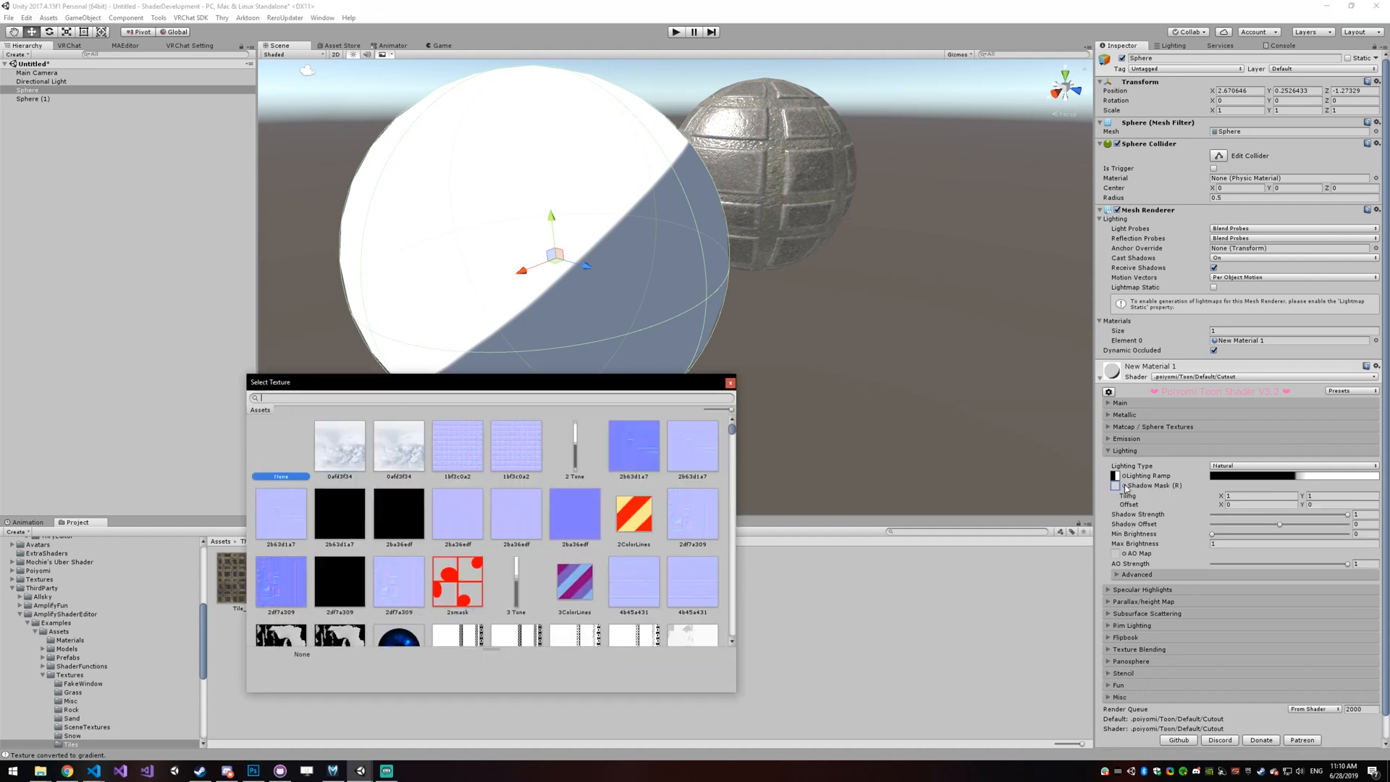
text(star)
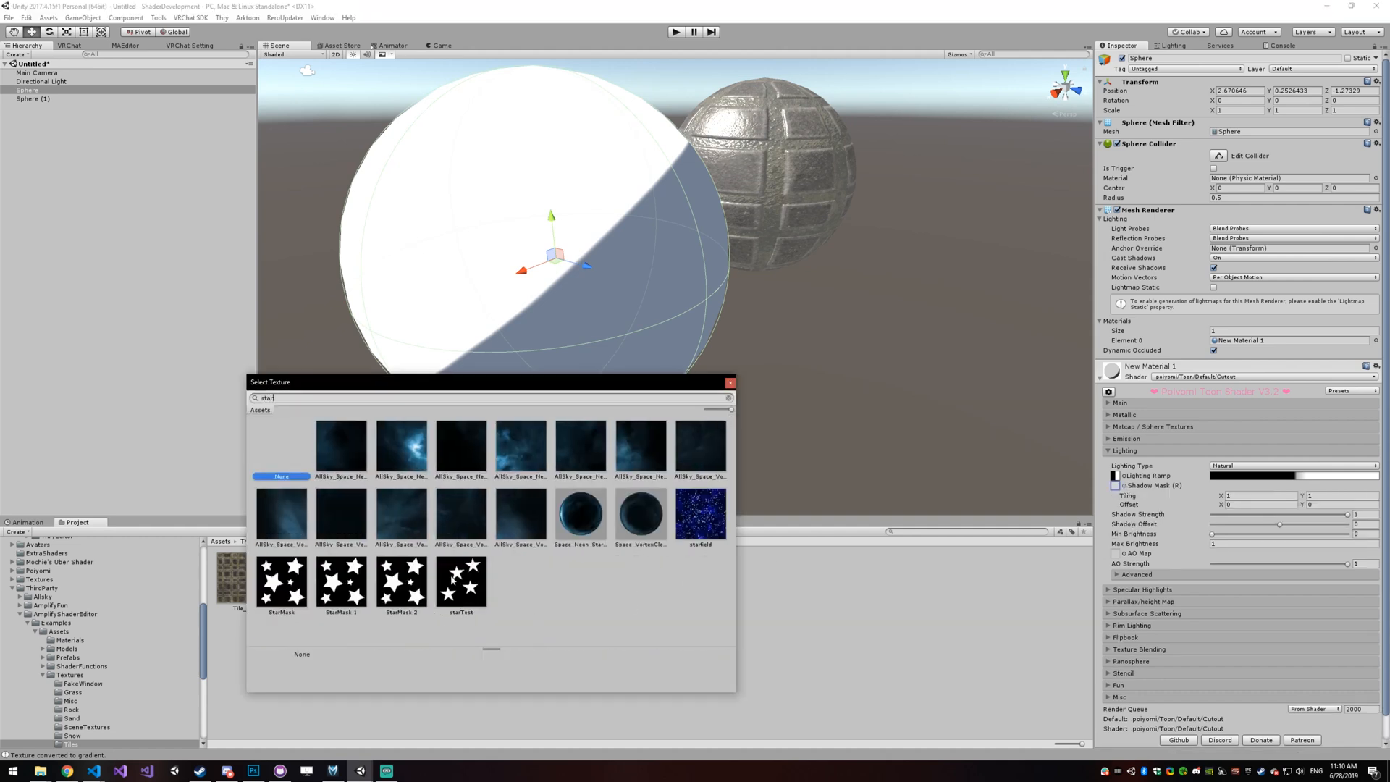
click(281, 583)
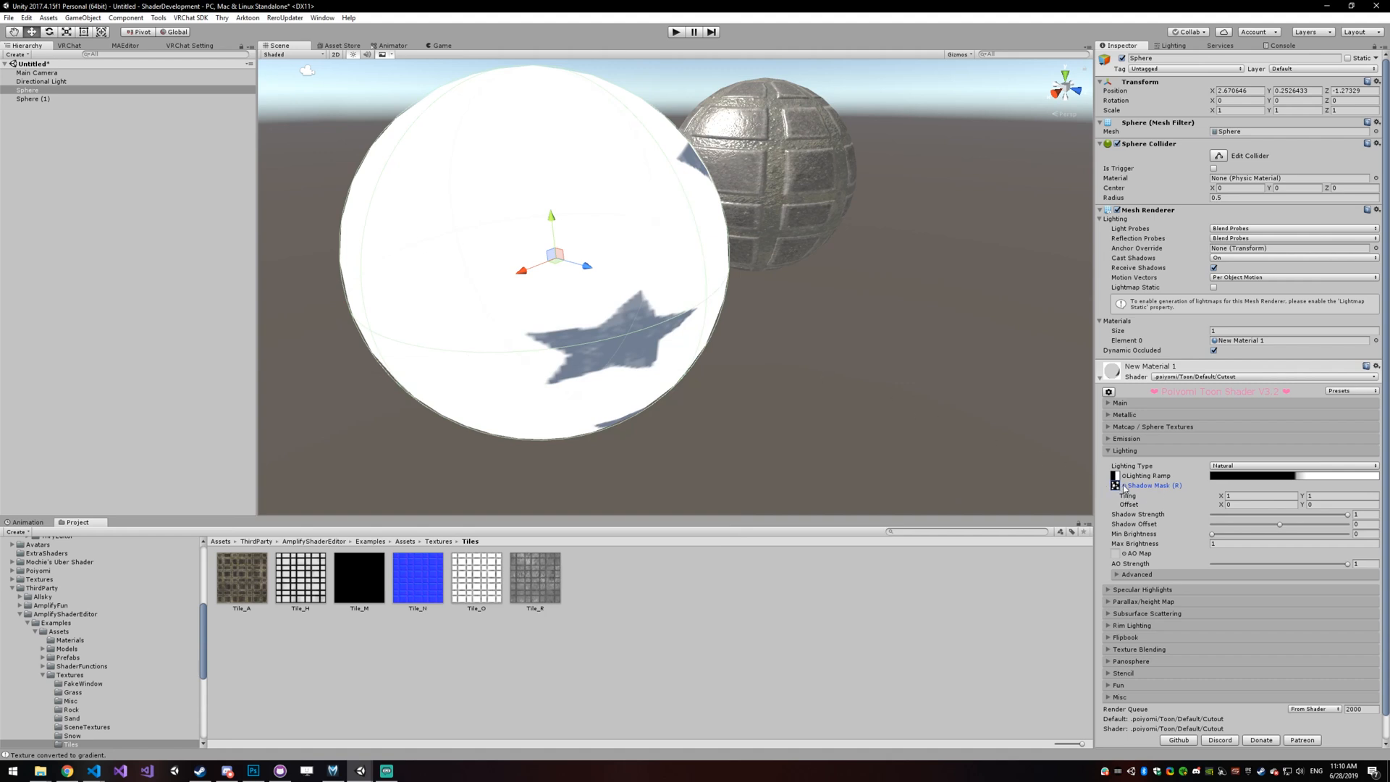
mouse_move(1146, 475)
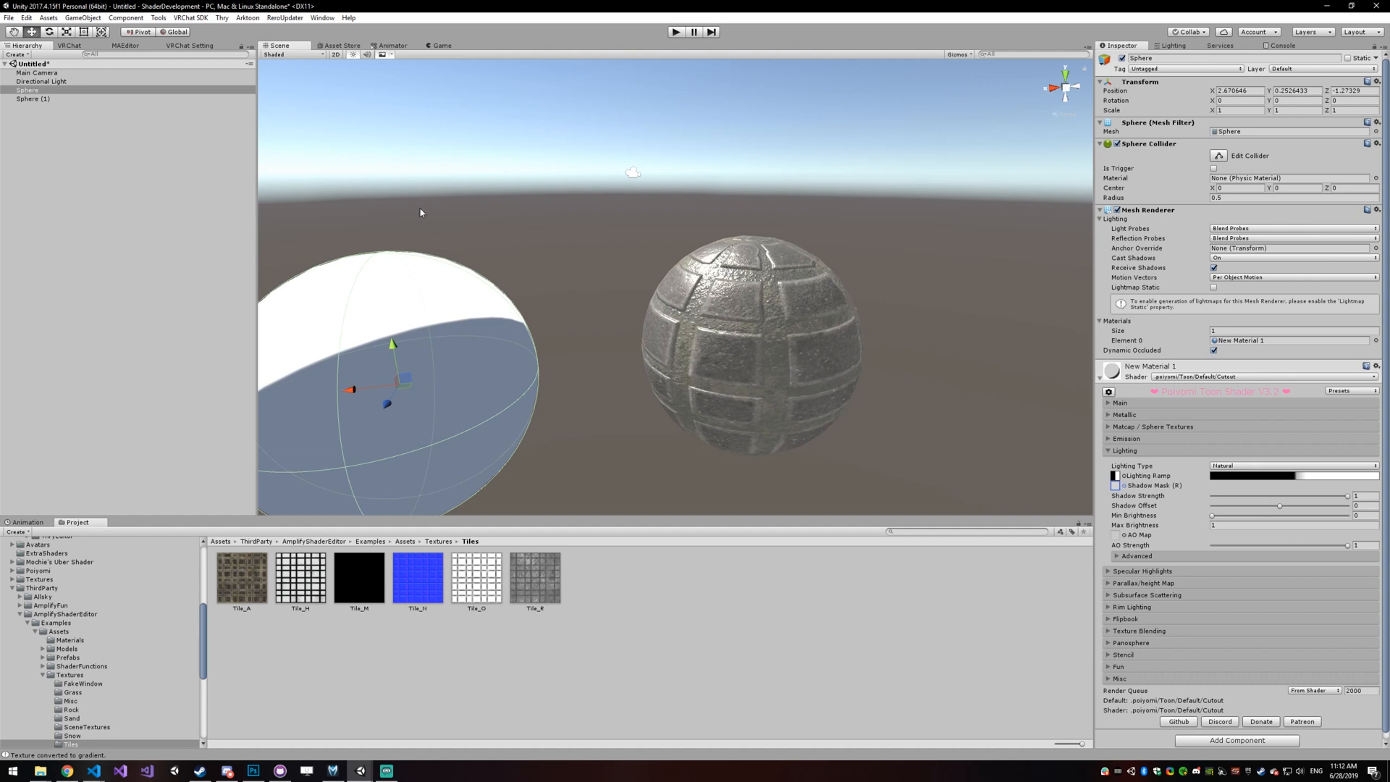
Step: Select the Directional Light to show its Light component settings
click(40, 81)
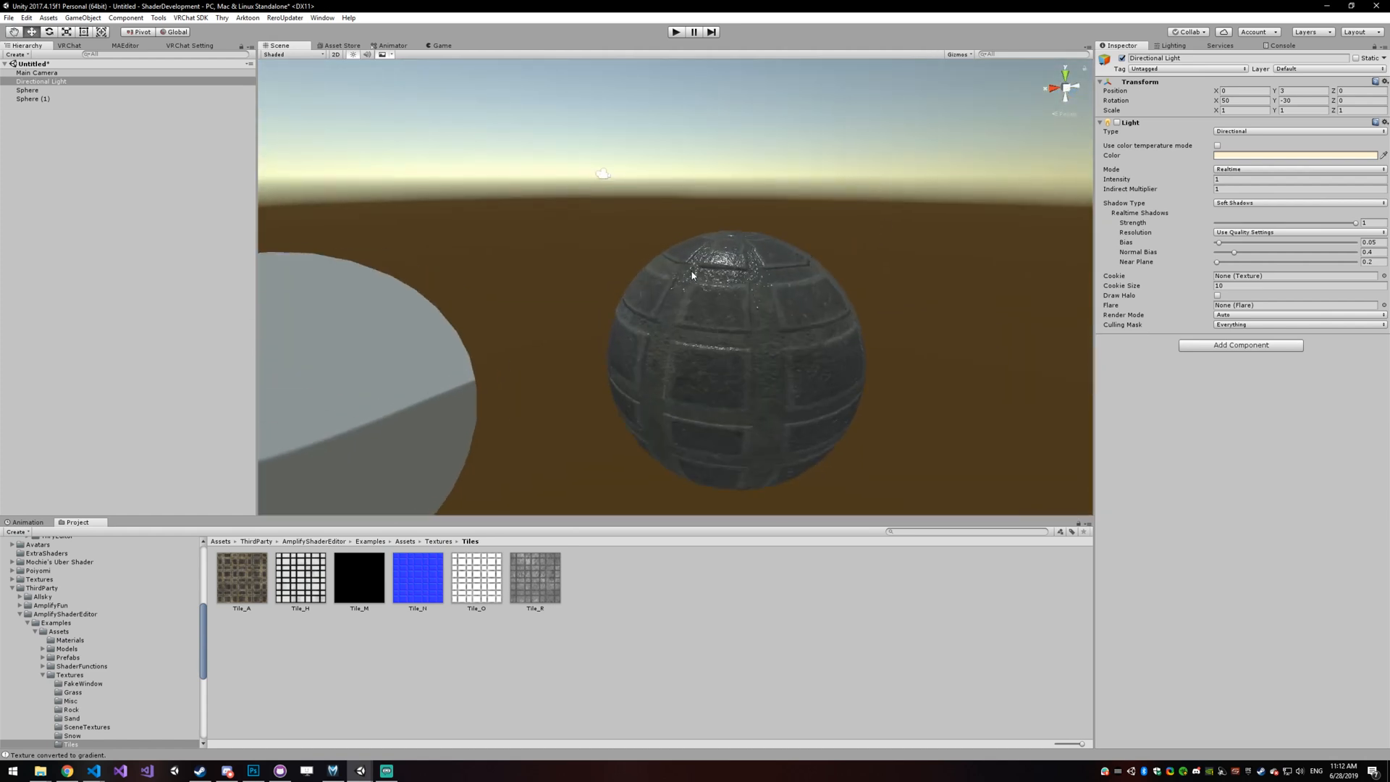
mouse_move(306, 117)
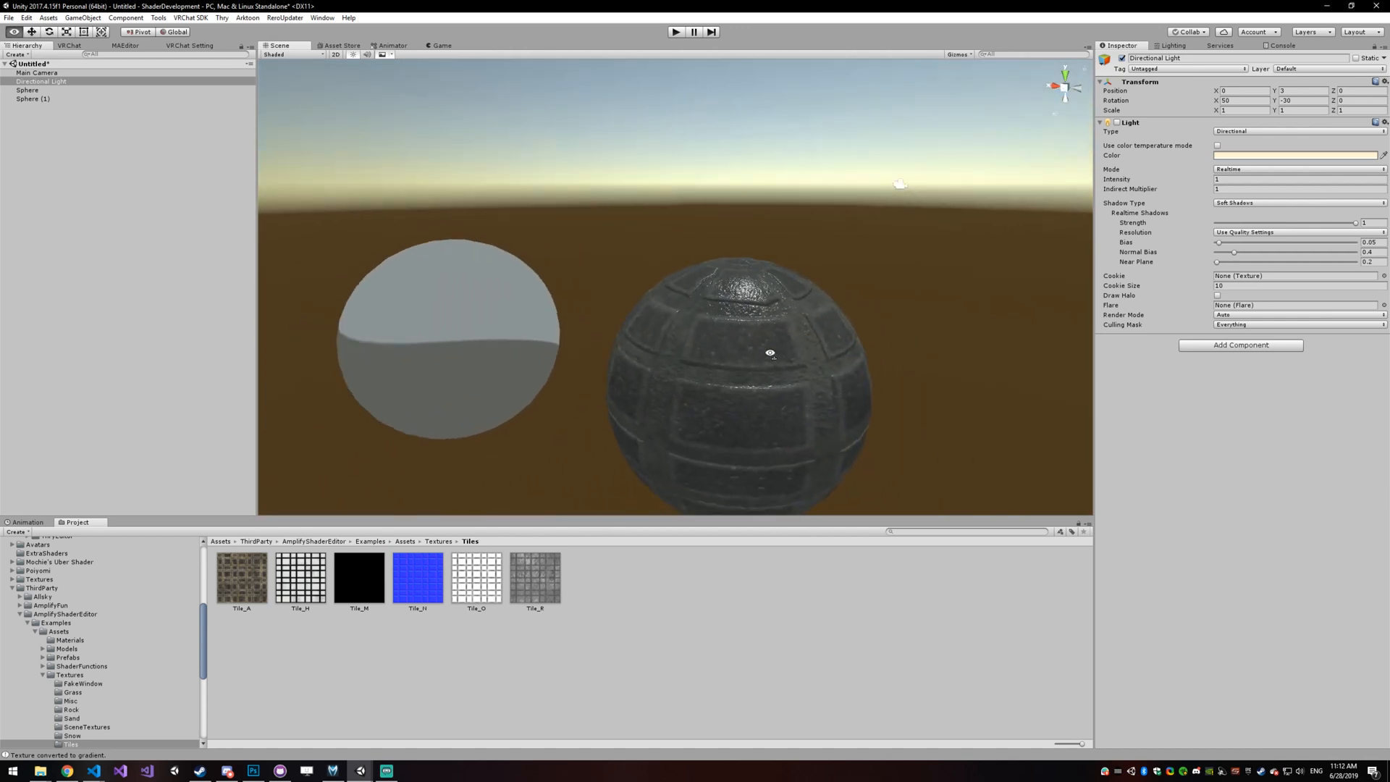
Step: Expand Specular Highlights on DevMaterial and set Smoothness to about 0.87
click(34, 99)
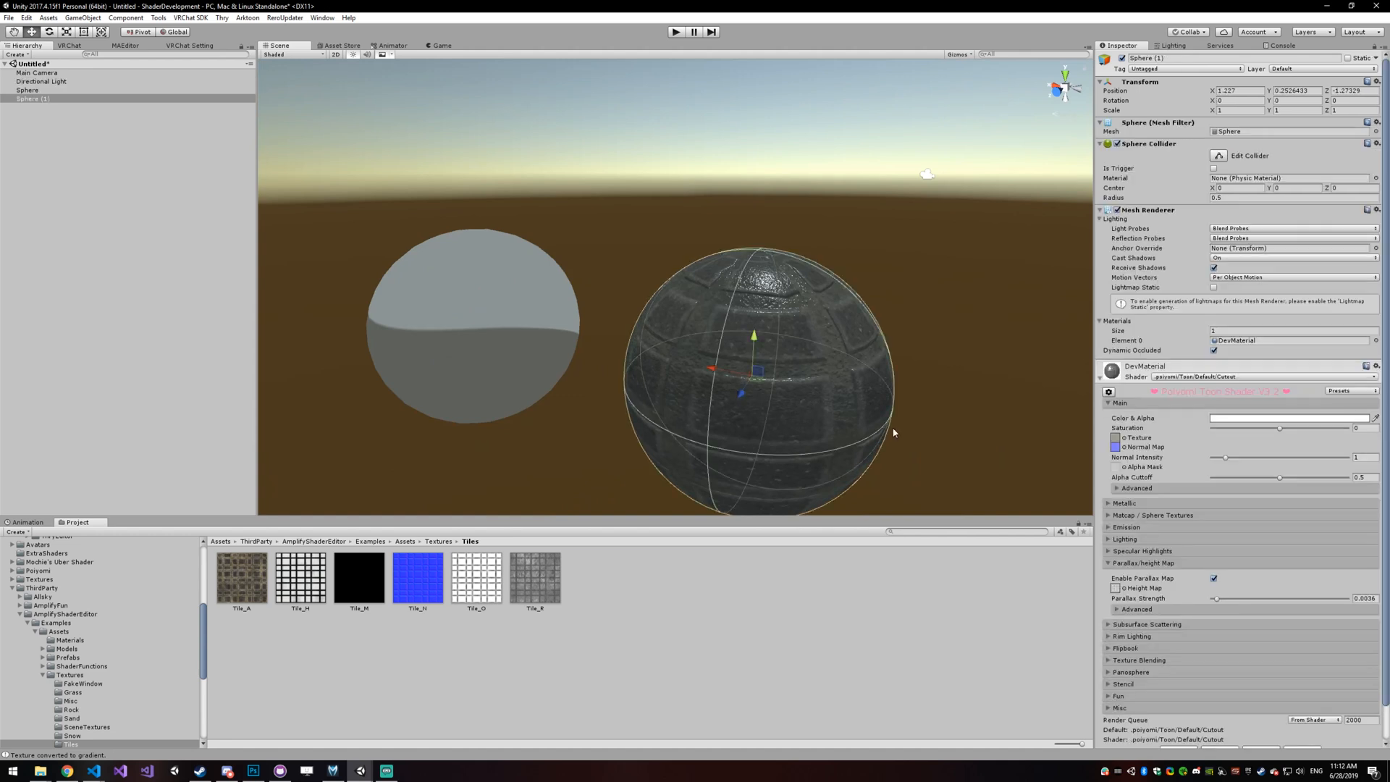
click(1142, 550)
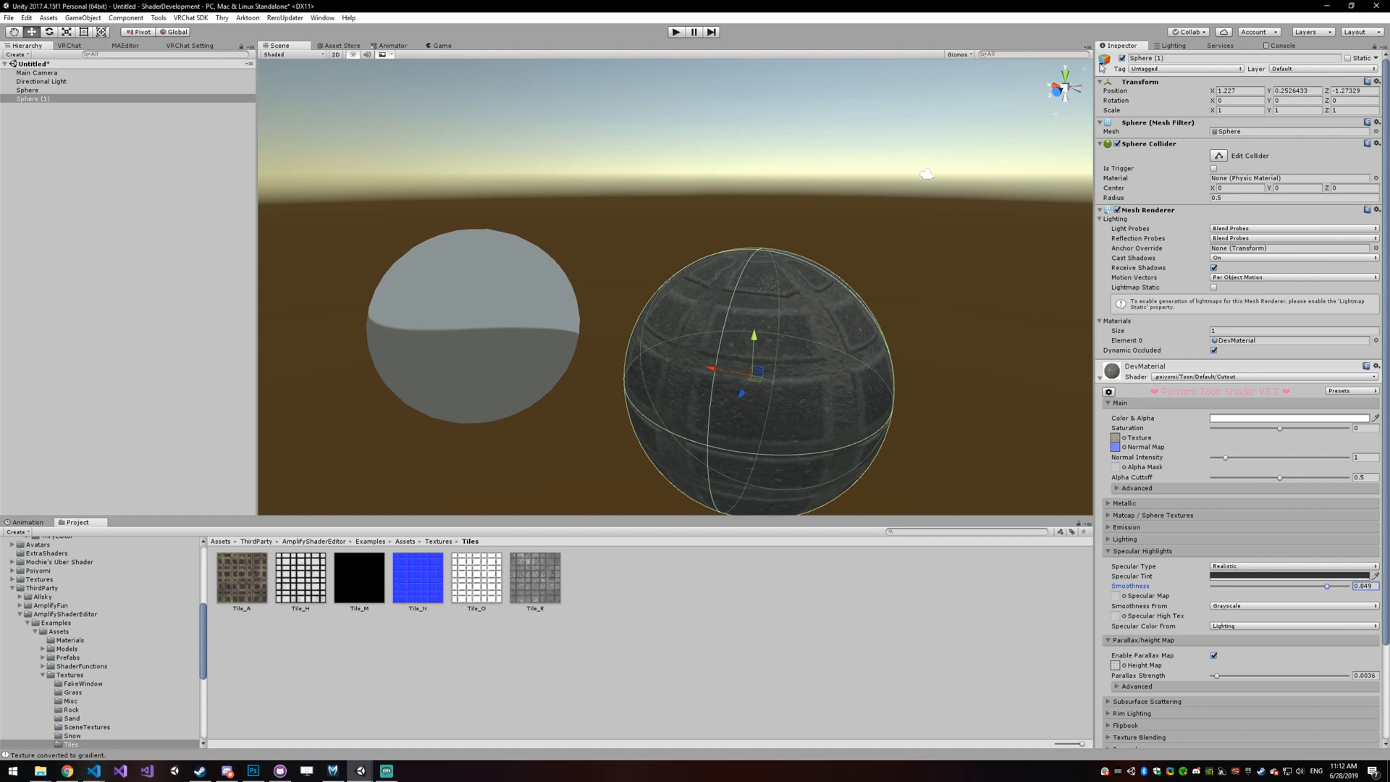
click(28, 89)
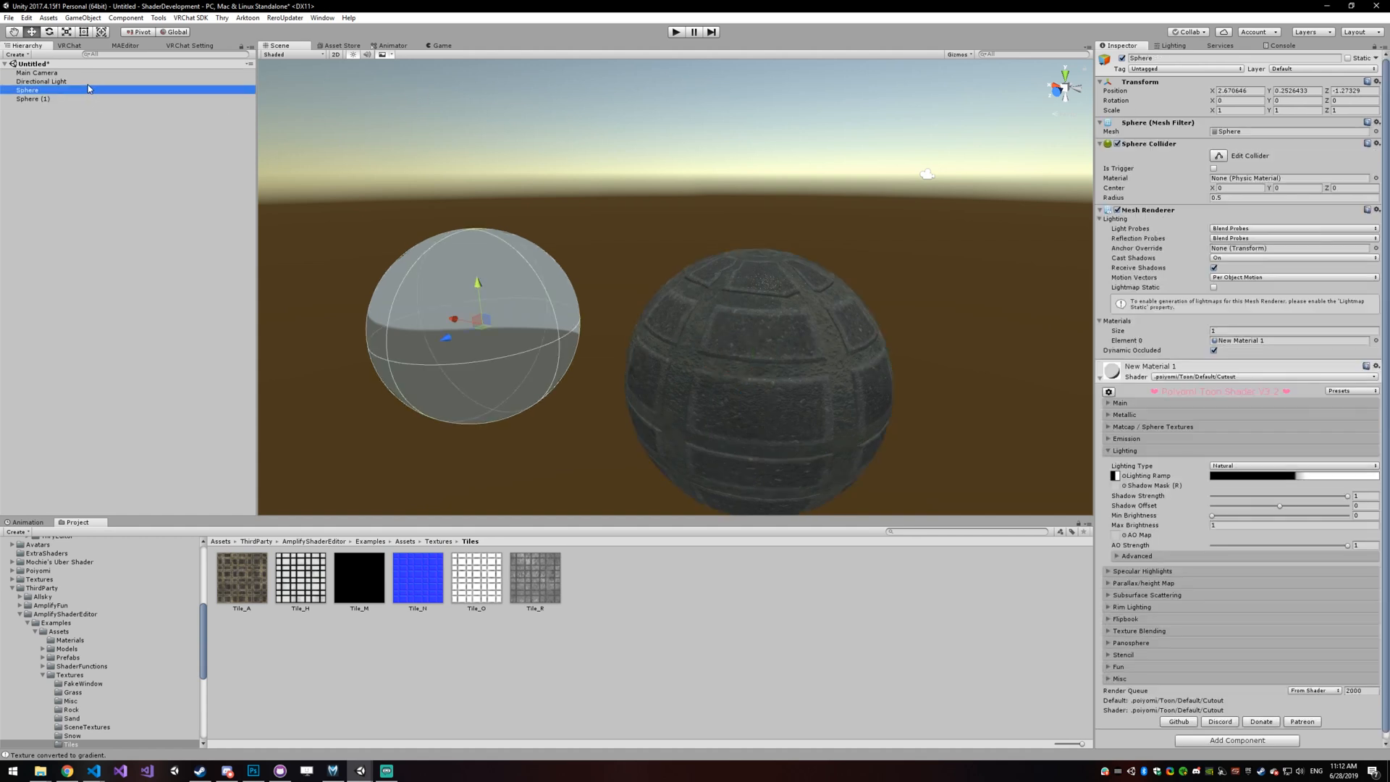
click(42, 81)
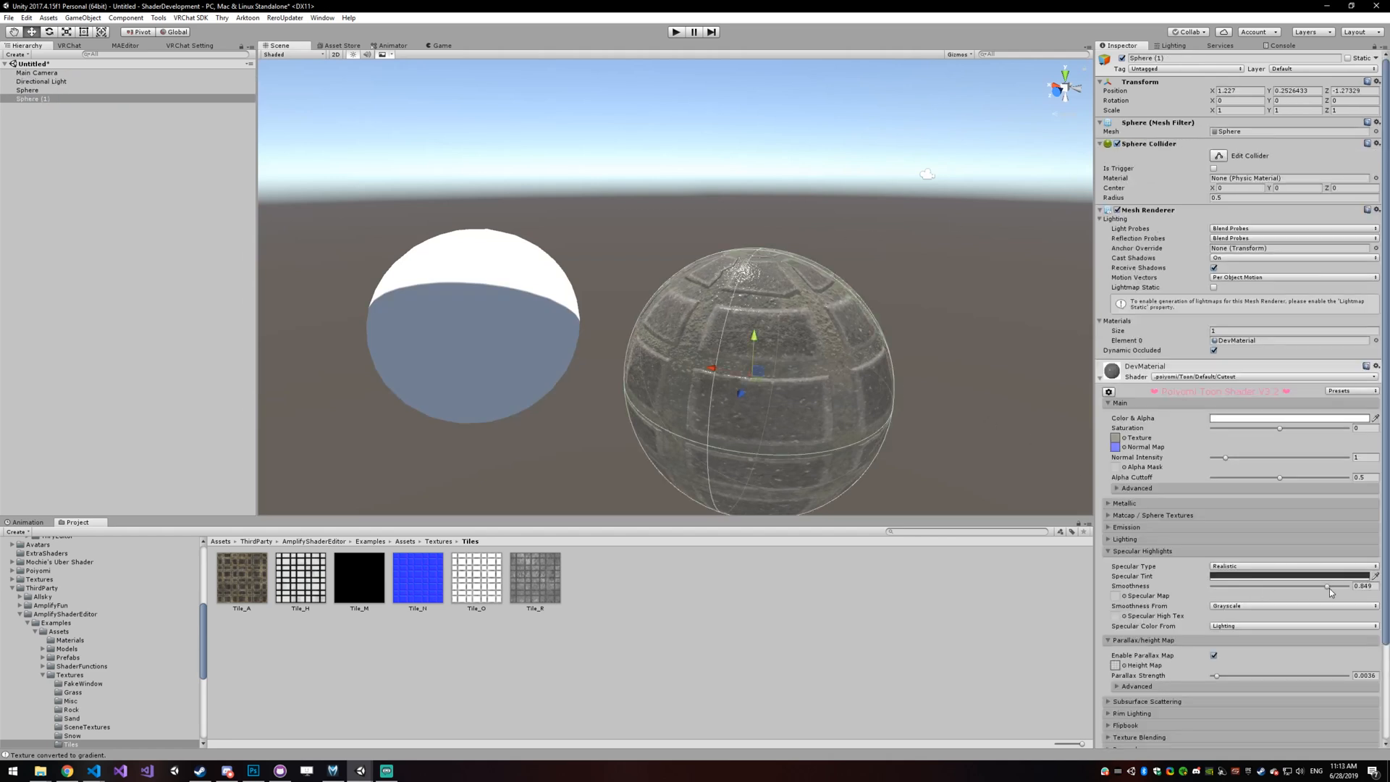
drag(1328, 586, 1288, 586)
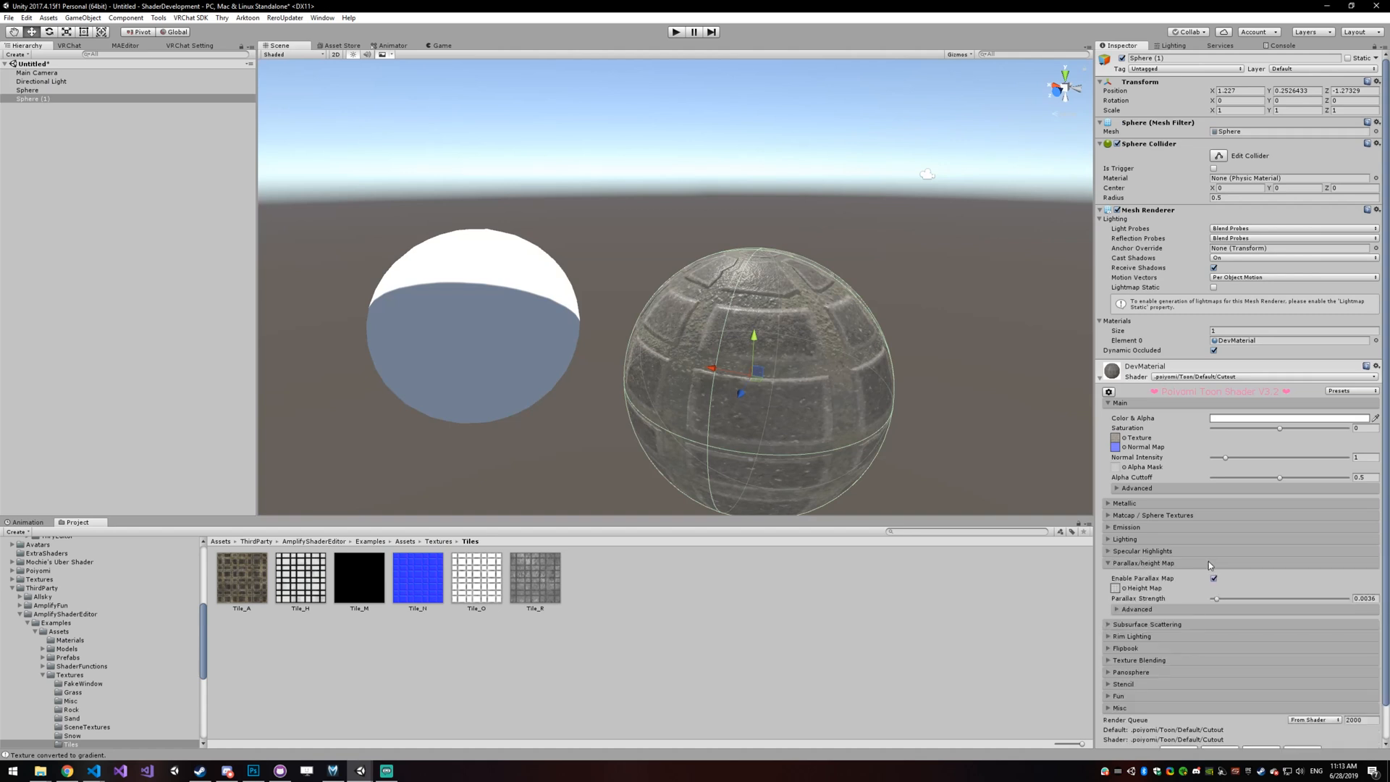
Step: Assign the rainbow star emission map and raise Emission Strength on DevMaterial
click(1126, 526)
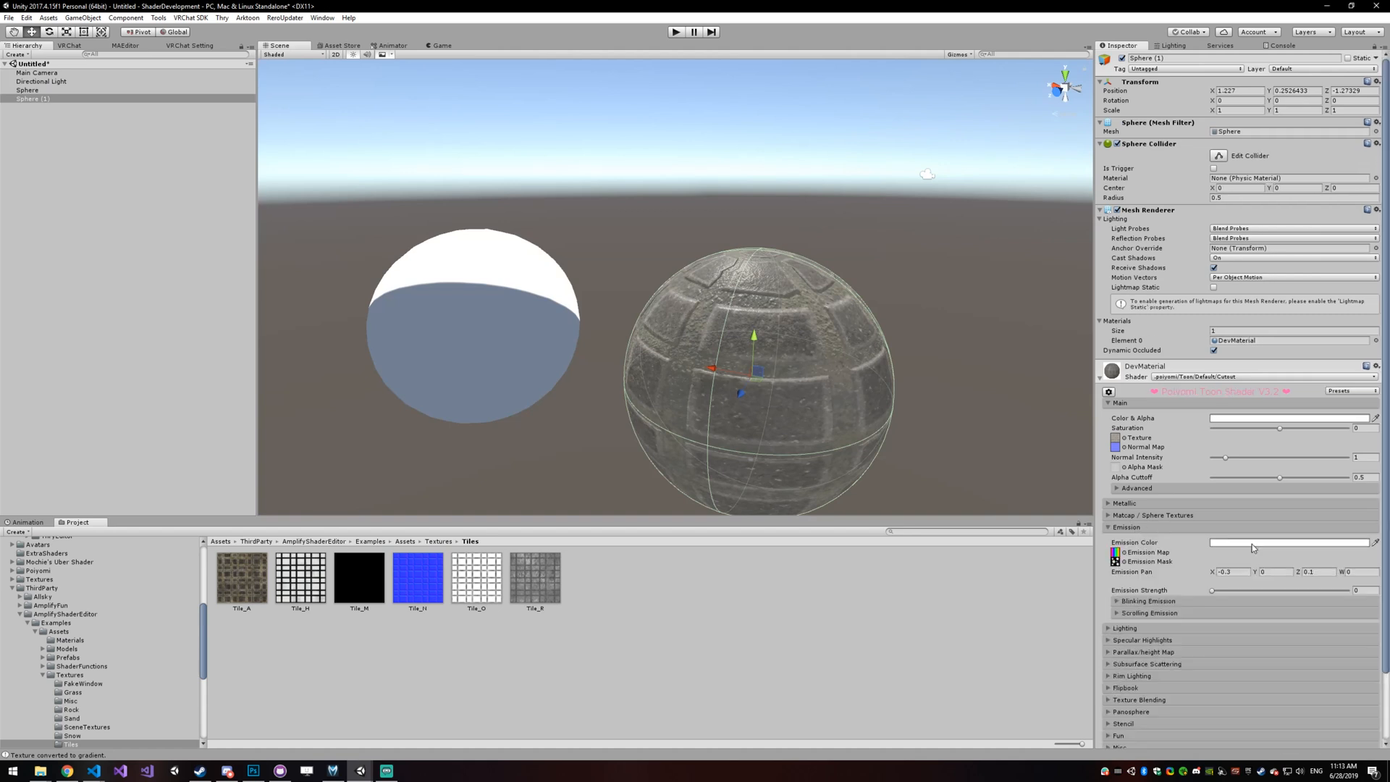
click(1316, 570)
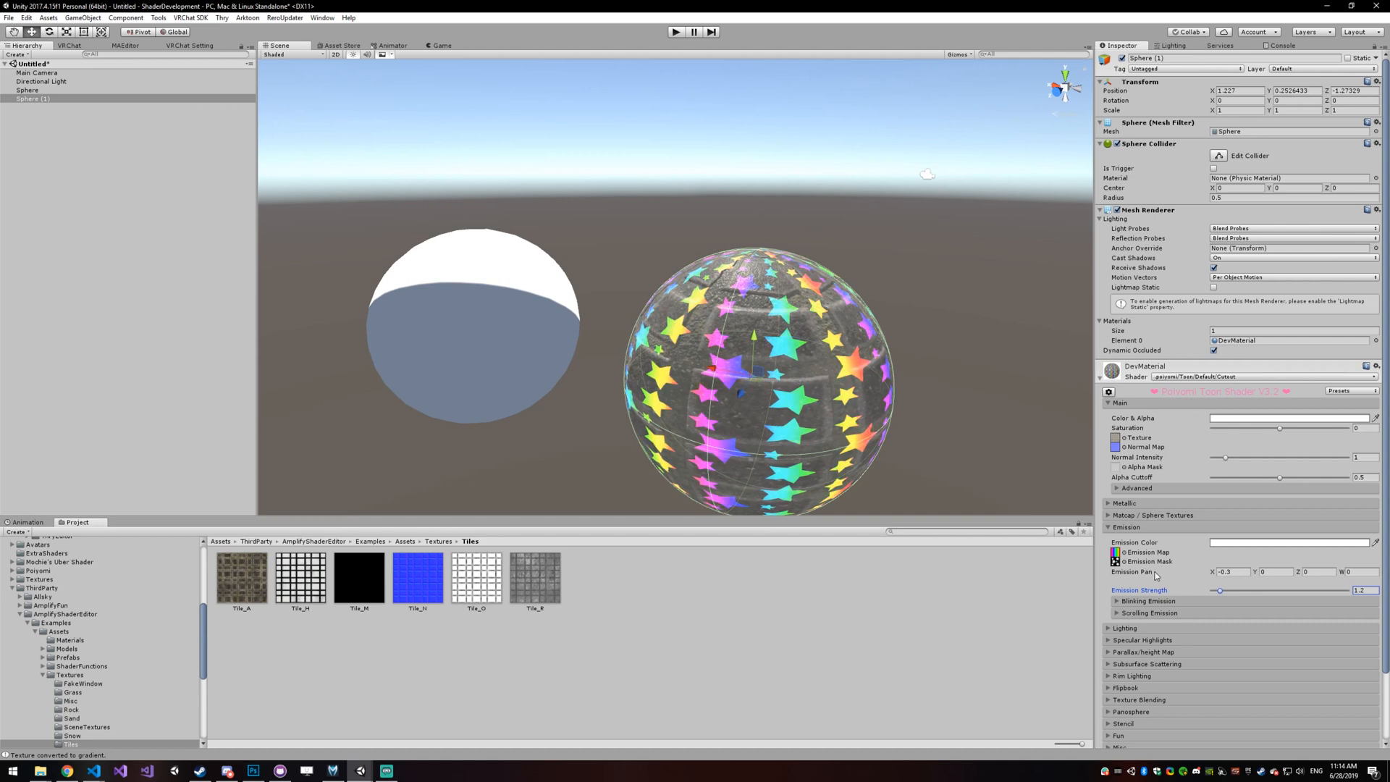
click(1274, 570)
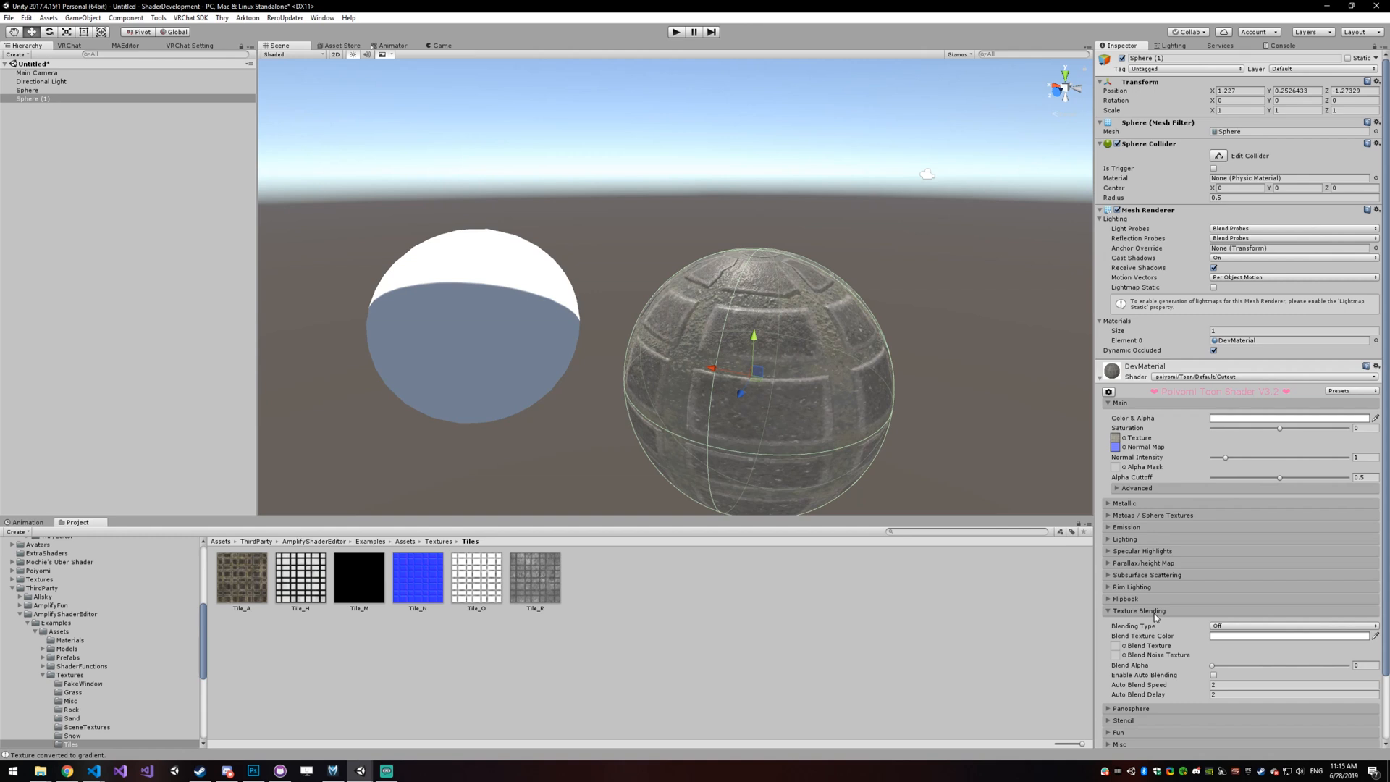
Step: Expand Texture Blending and its Panosphere subsection on DevMaterial
click(1138, 609)
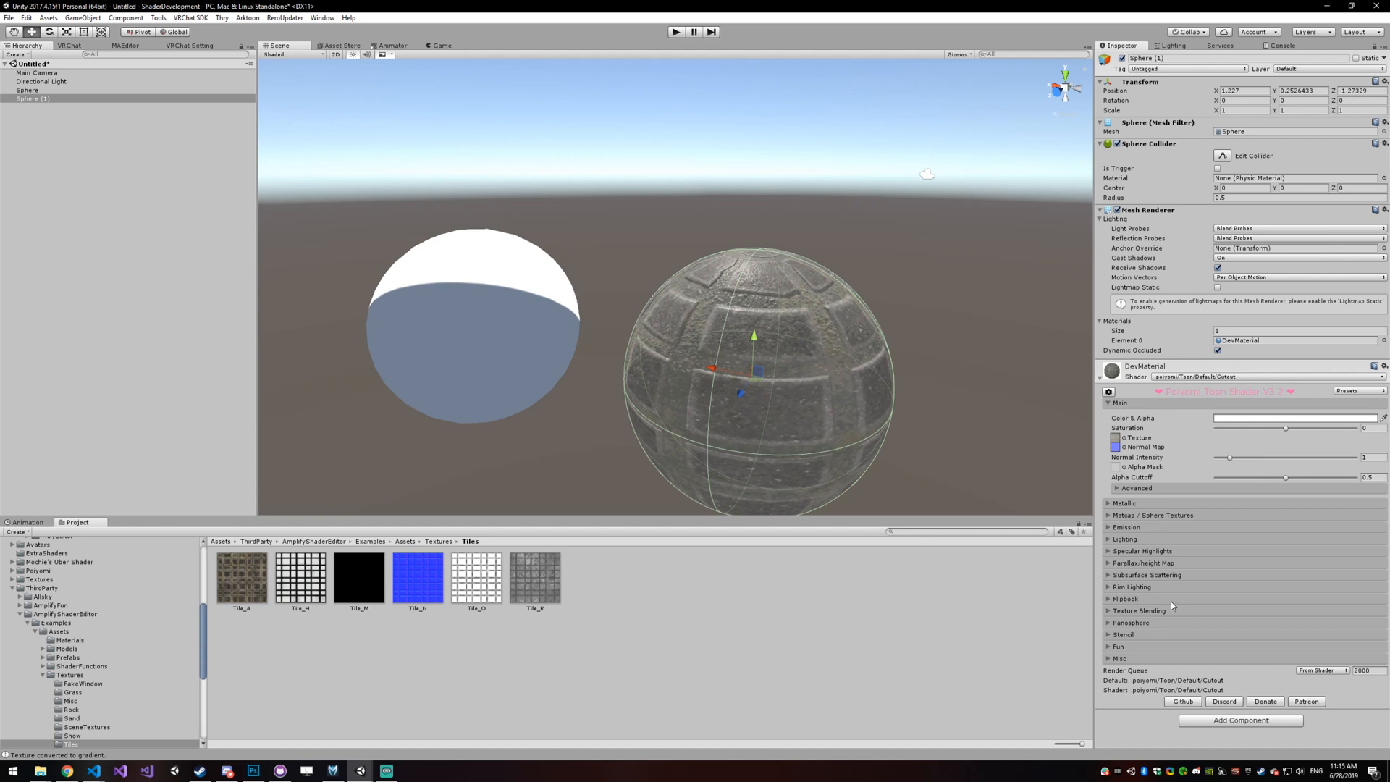
click(1139, 611)
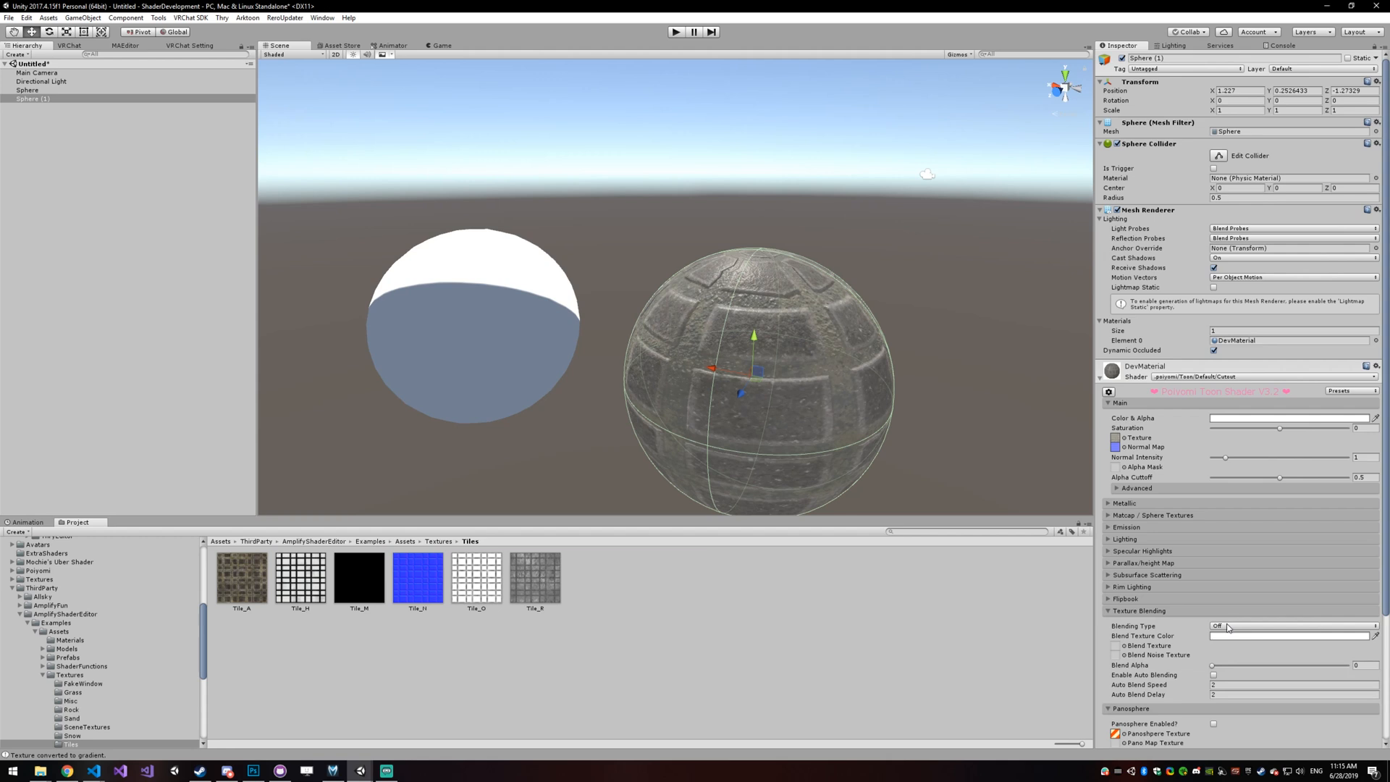
click(1108, 625)
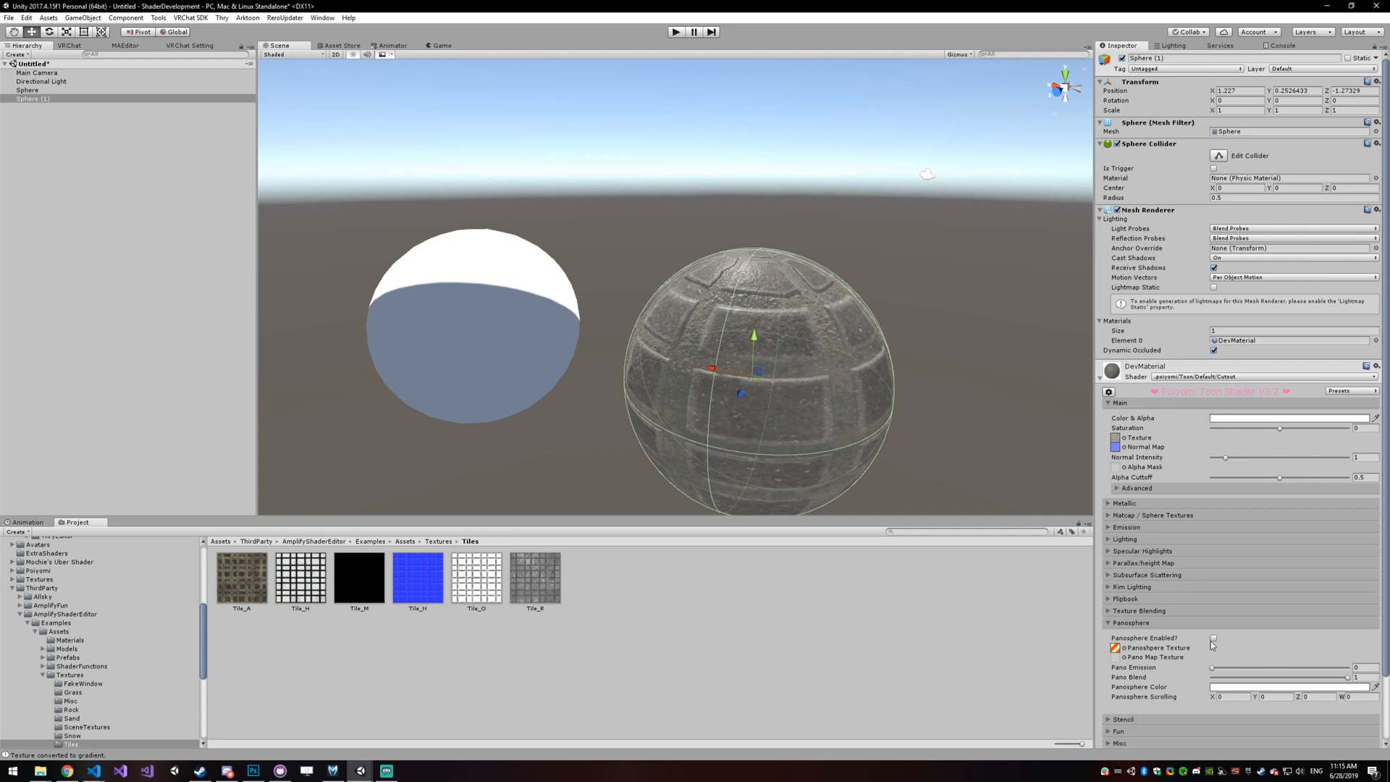
mouse_move(1213, 642)
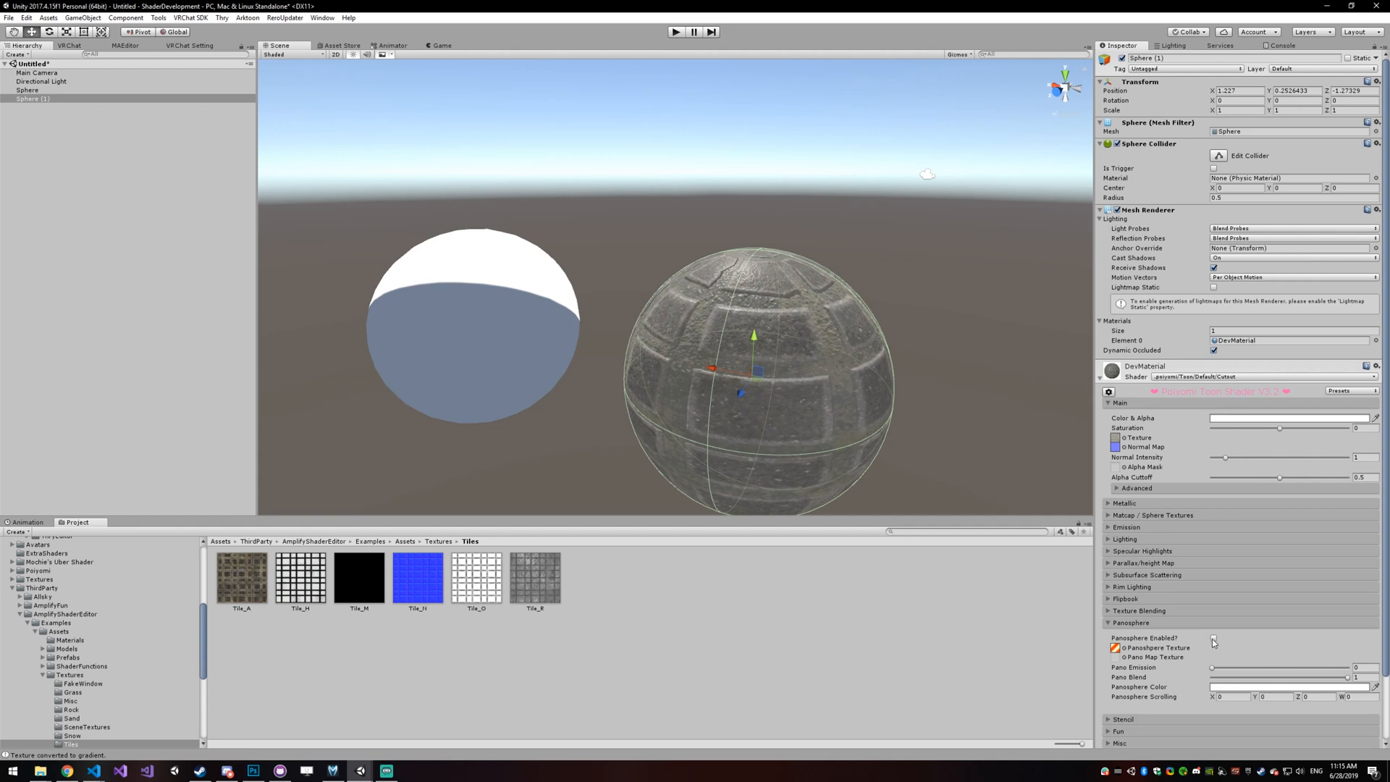
Step: Try Panosphere Enabled briefly and leave it switched off
click(1213, 638)
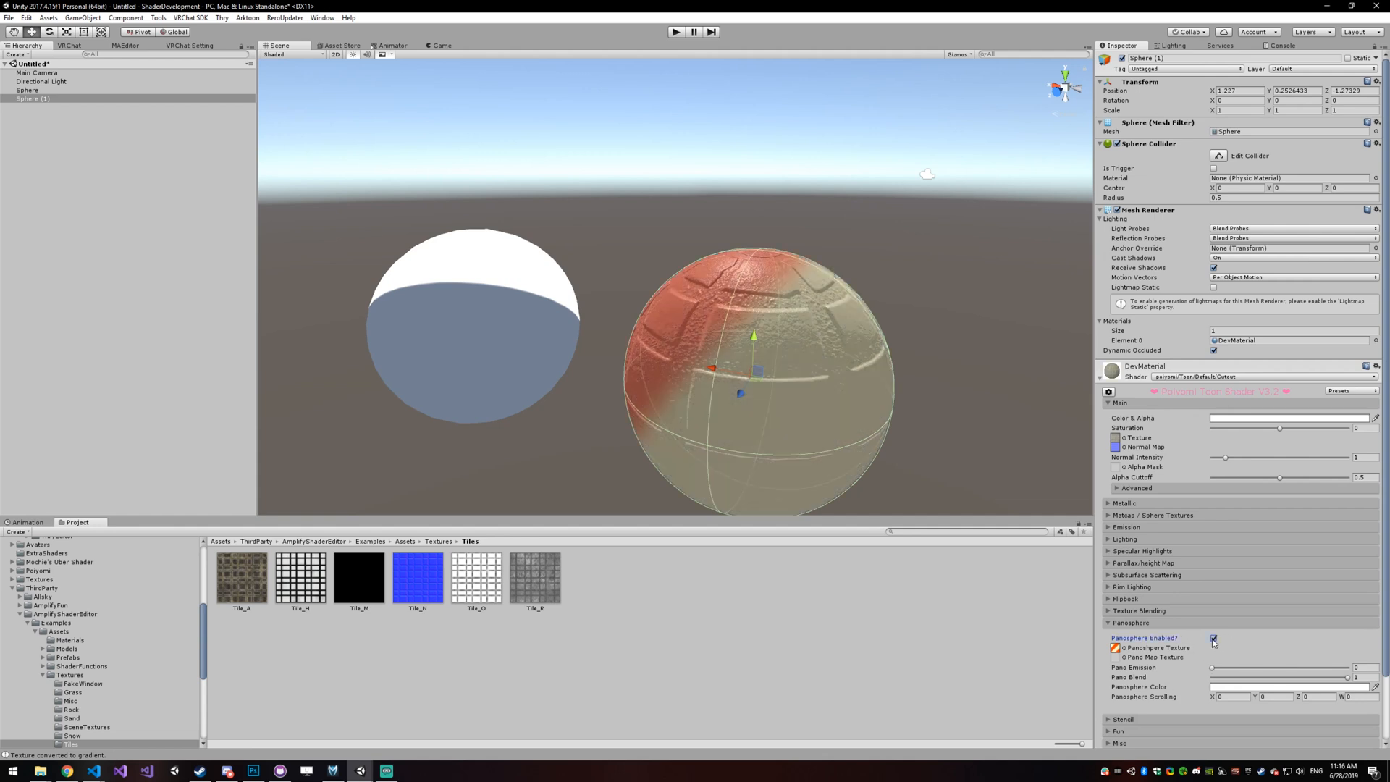
click(1214, 638)
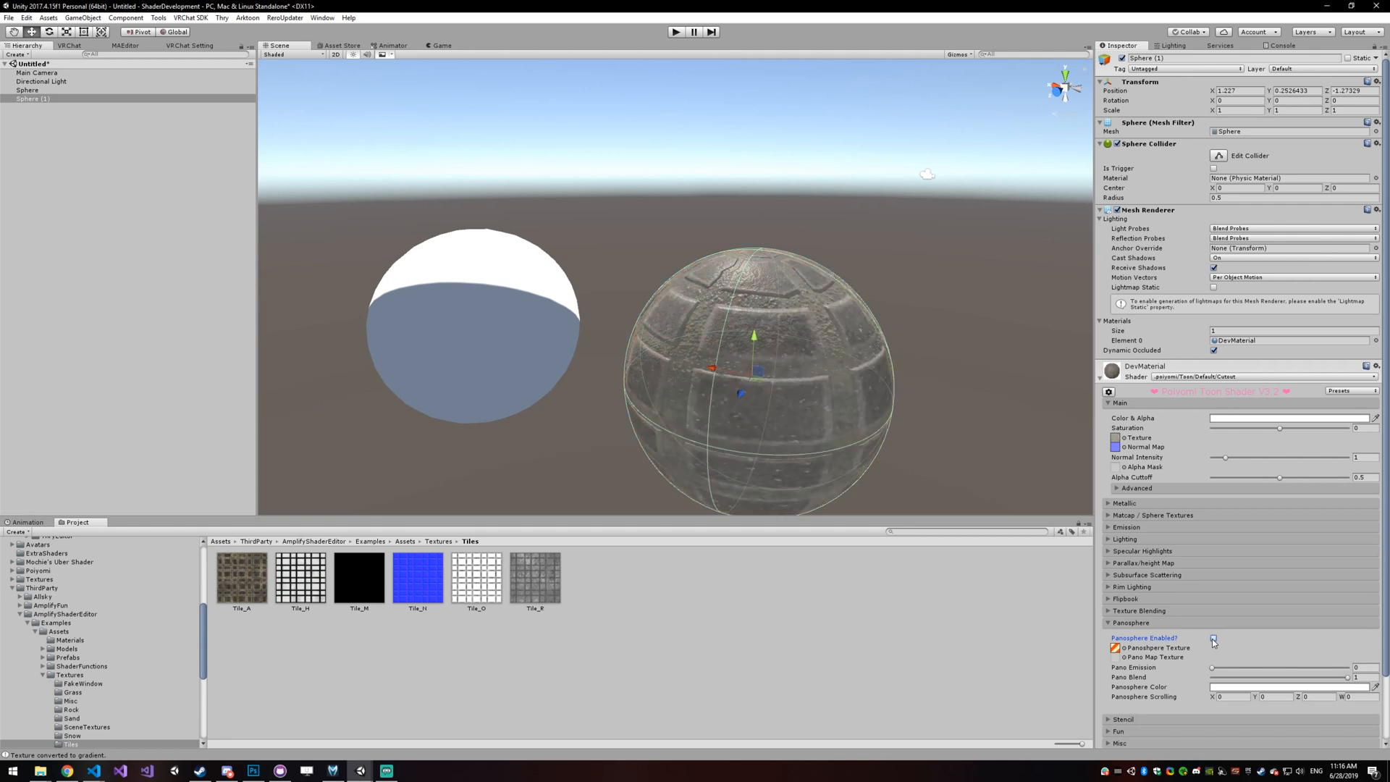
click(1213, 638)
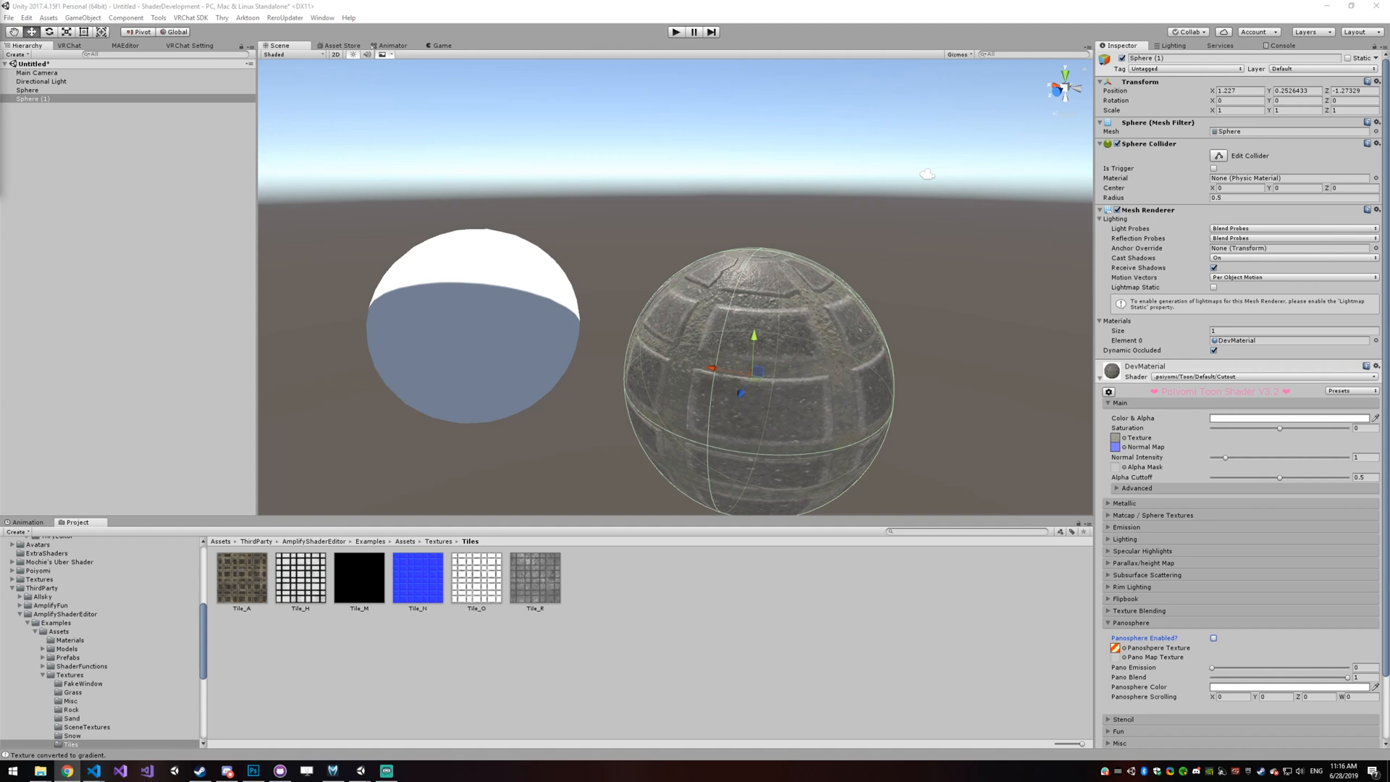
mouse_move(231, 187)
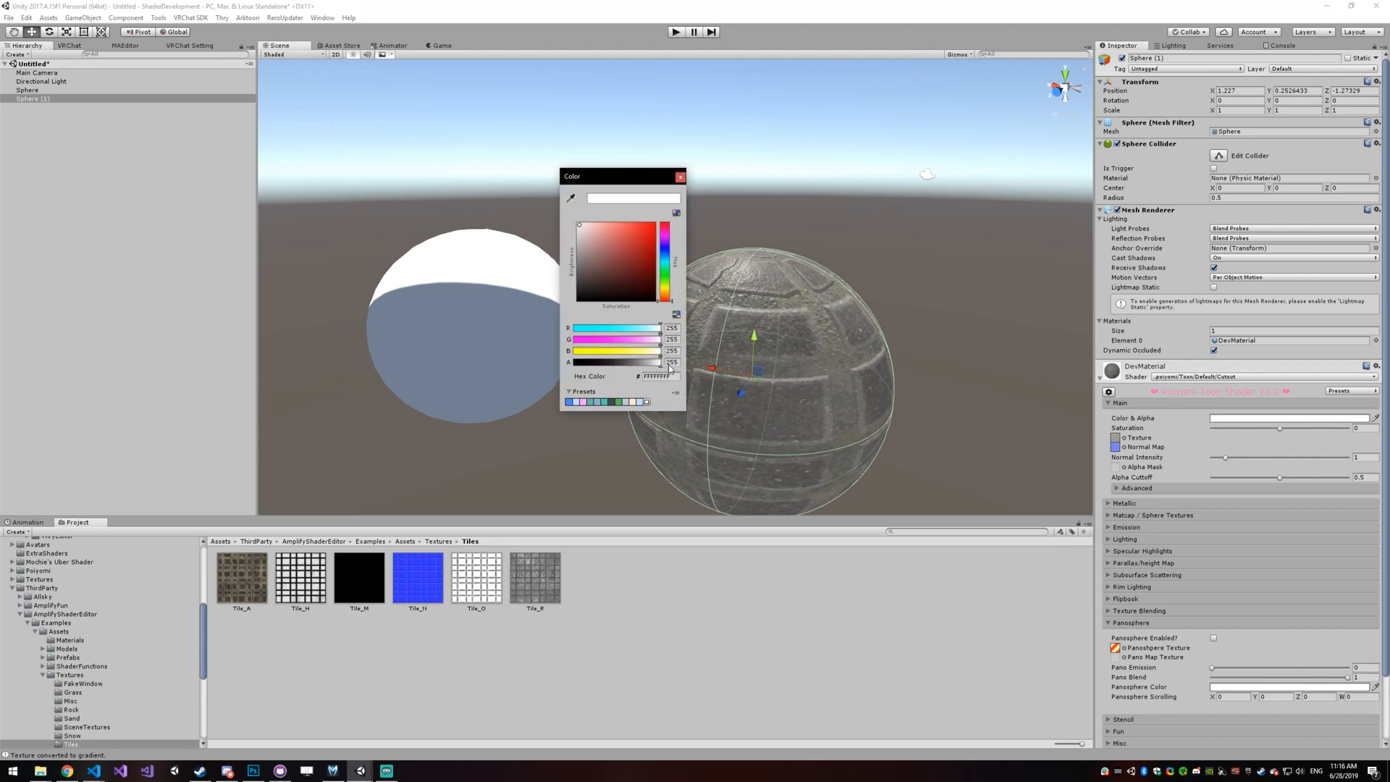
Step: Drag the main colour's alpha to 0 and close the colour picker
drag(660, 360, 568, 361)
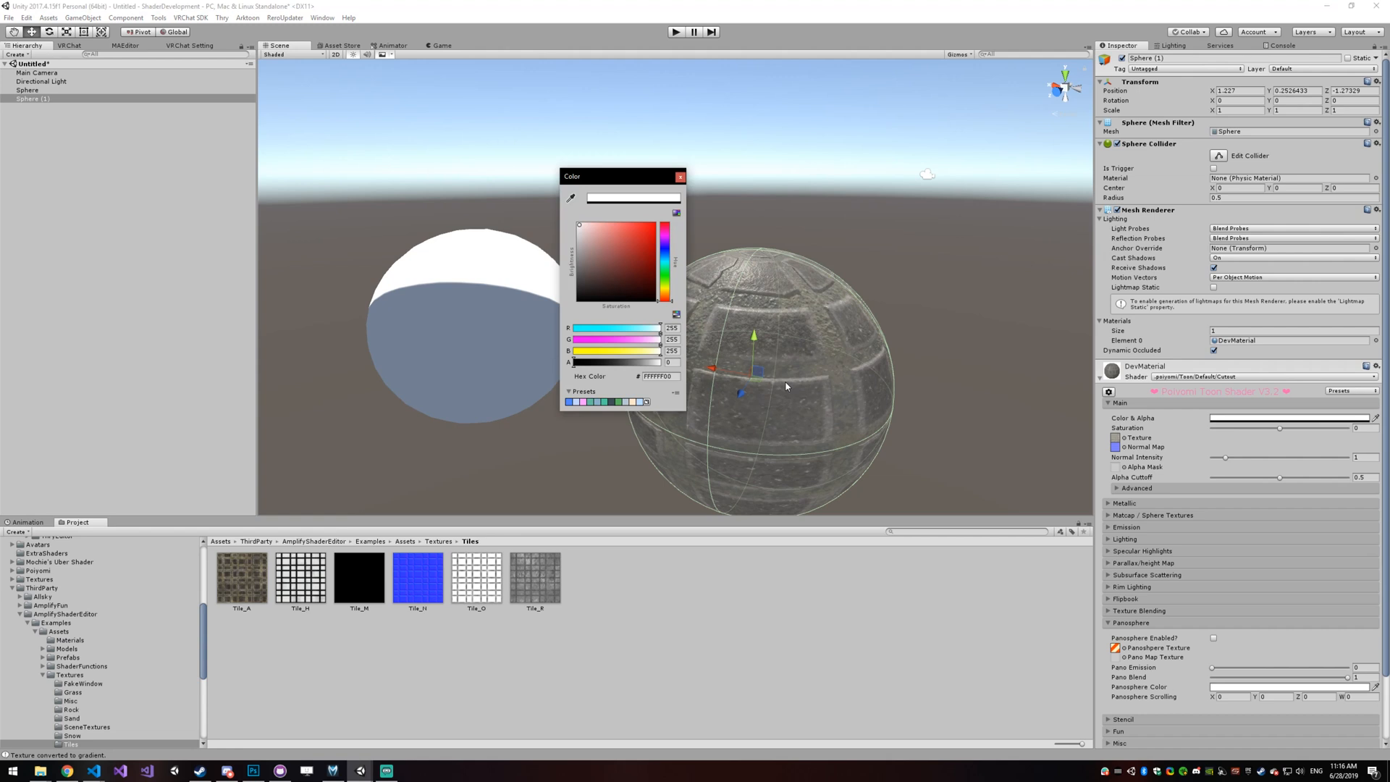
mouse_move(653, 370)
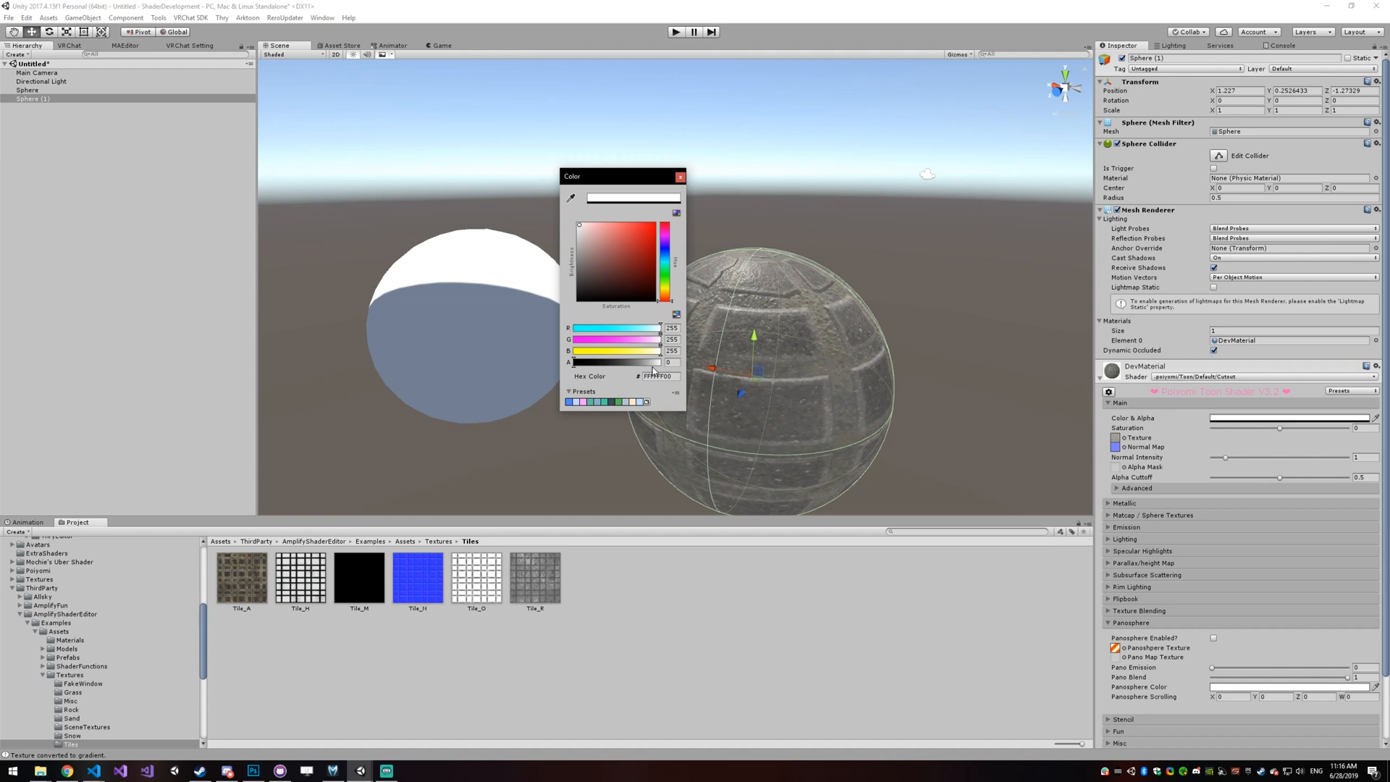
click(680, 175)
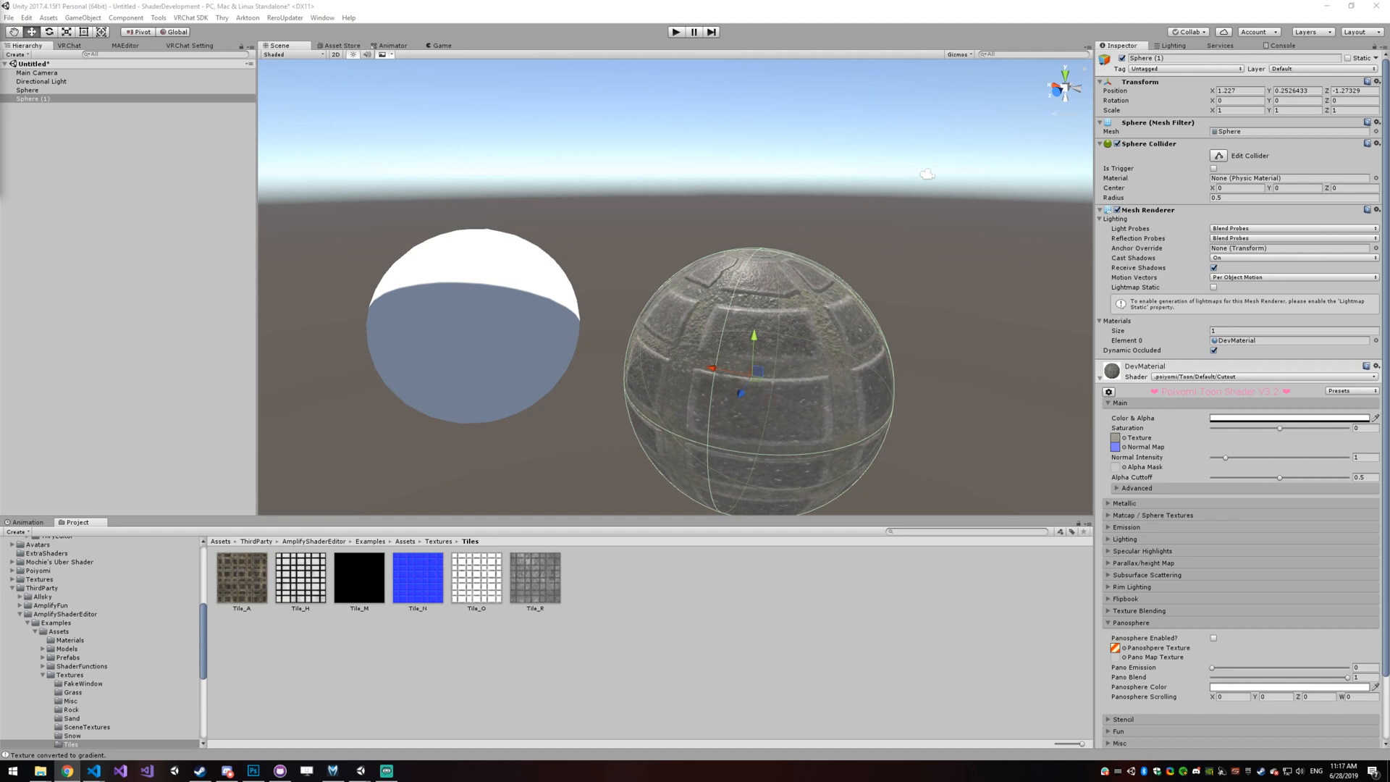
mouse_move(91, 562)
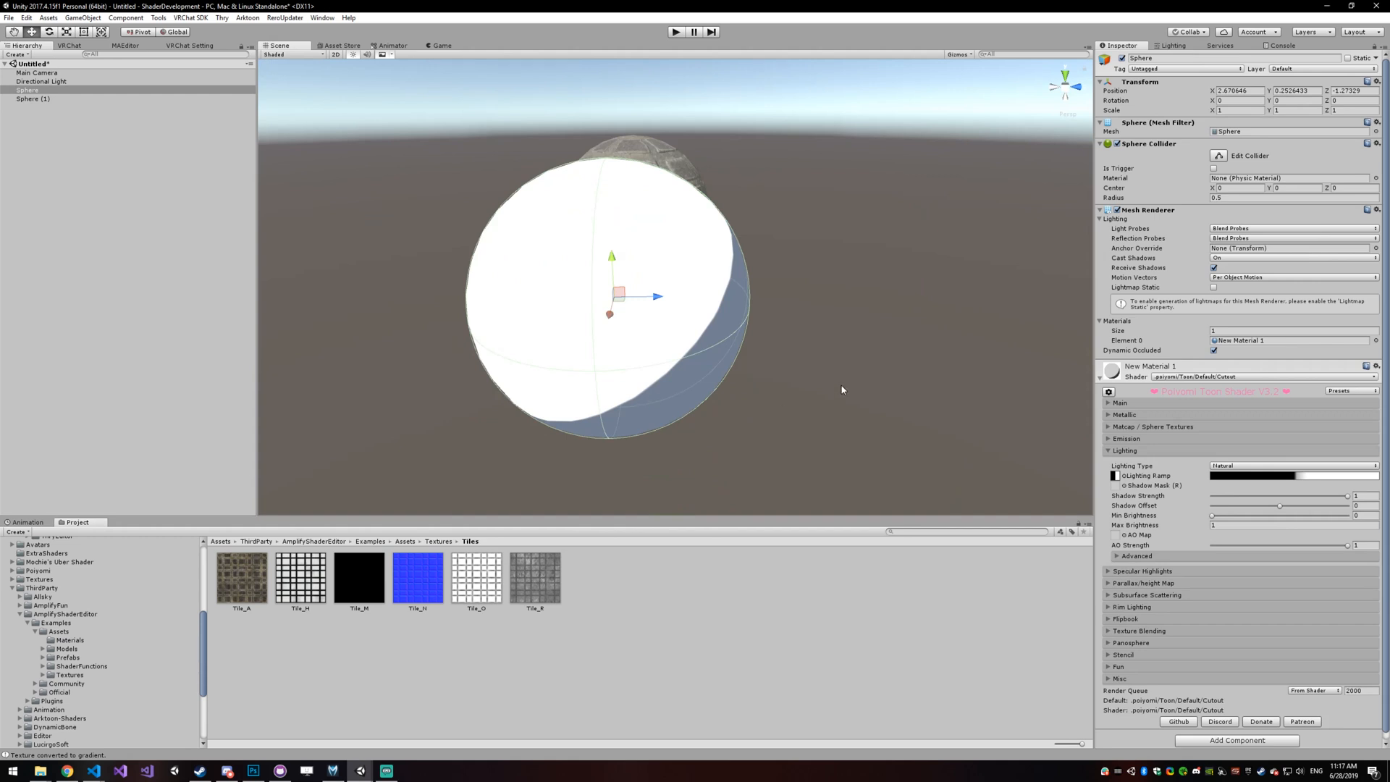
mouse_move(1115, 470)
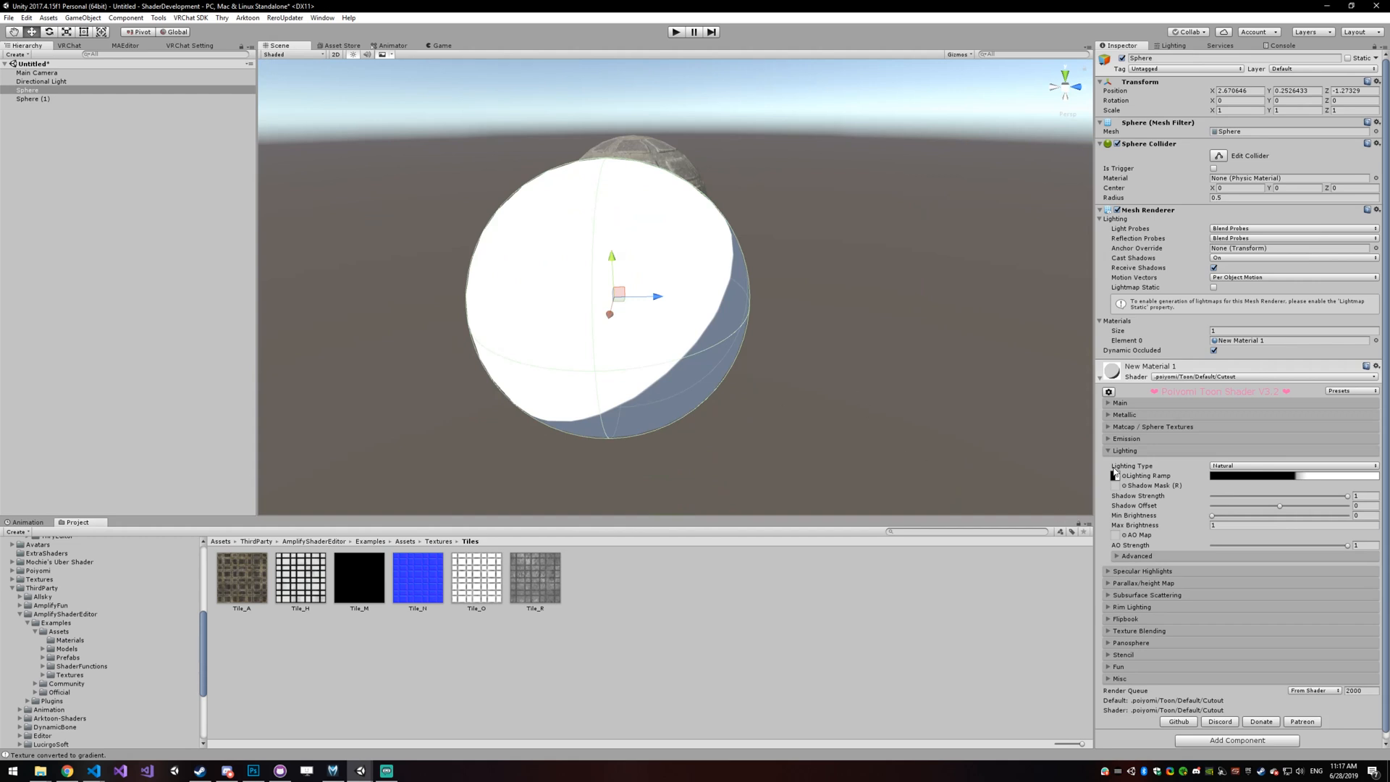
Step: Collapse Lighting and expand Flipbook on the white sphere's New Material 1
click(1125, 451)
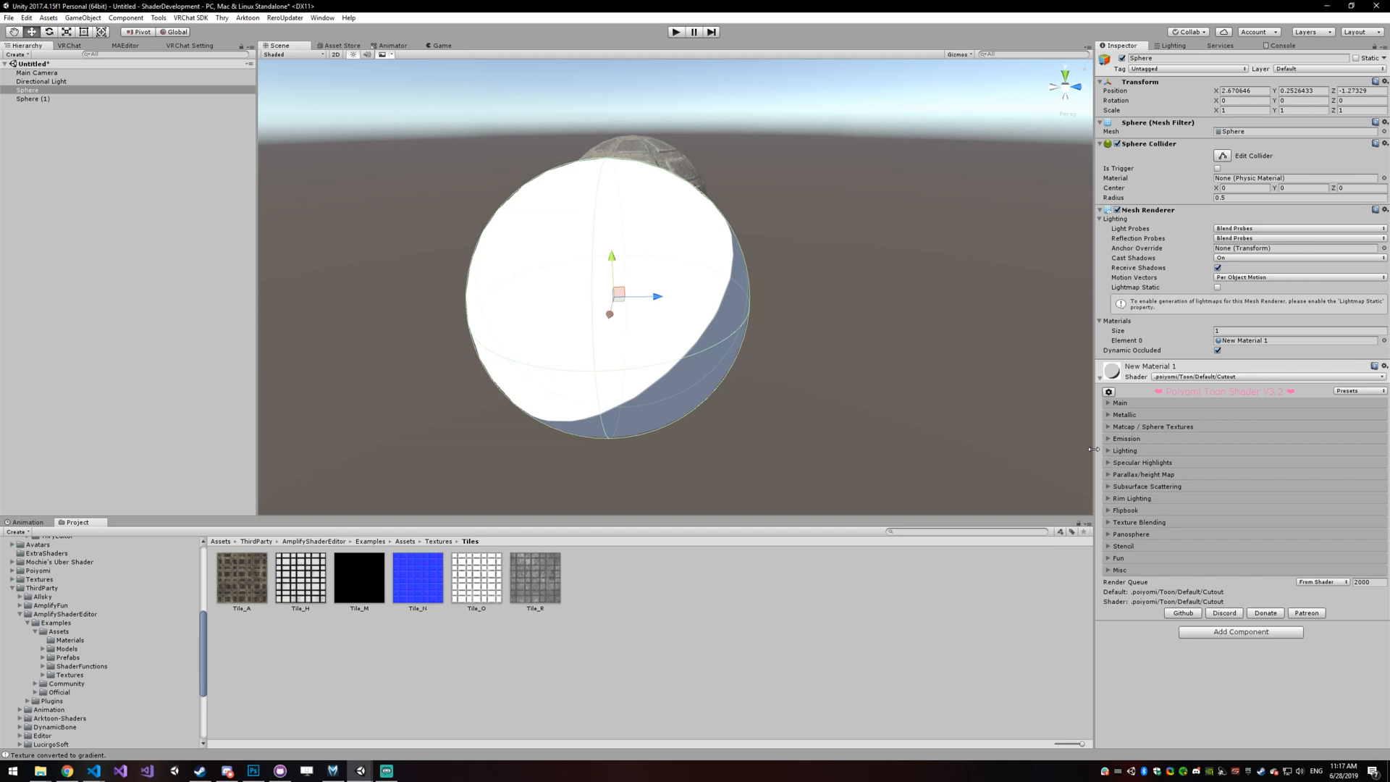
click(1126, 509)
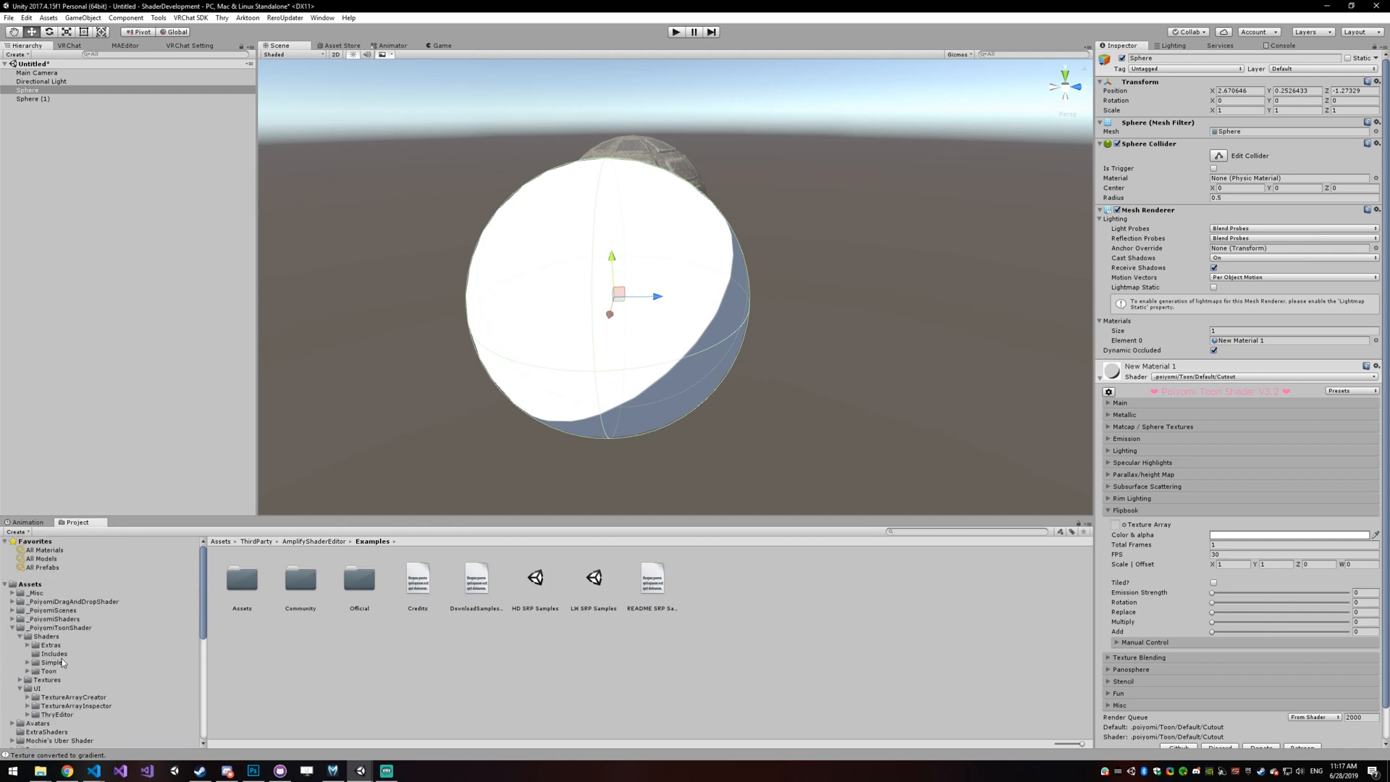
Step: Convert Hearts in the Gifs folder via Poiyomi > Texture Array > From GIF
click(20, 680)
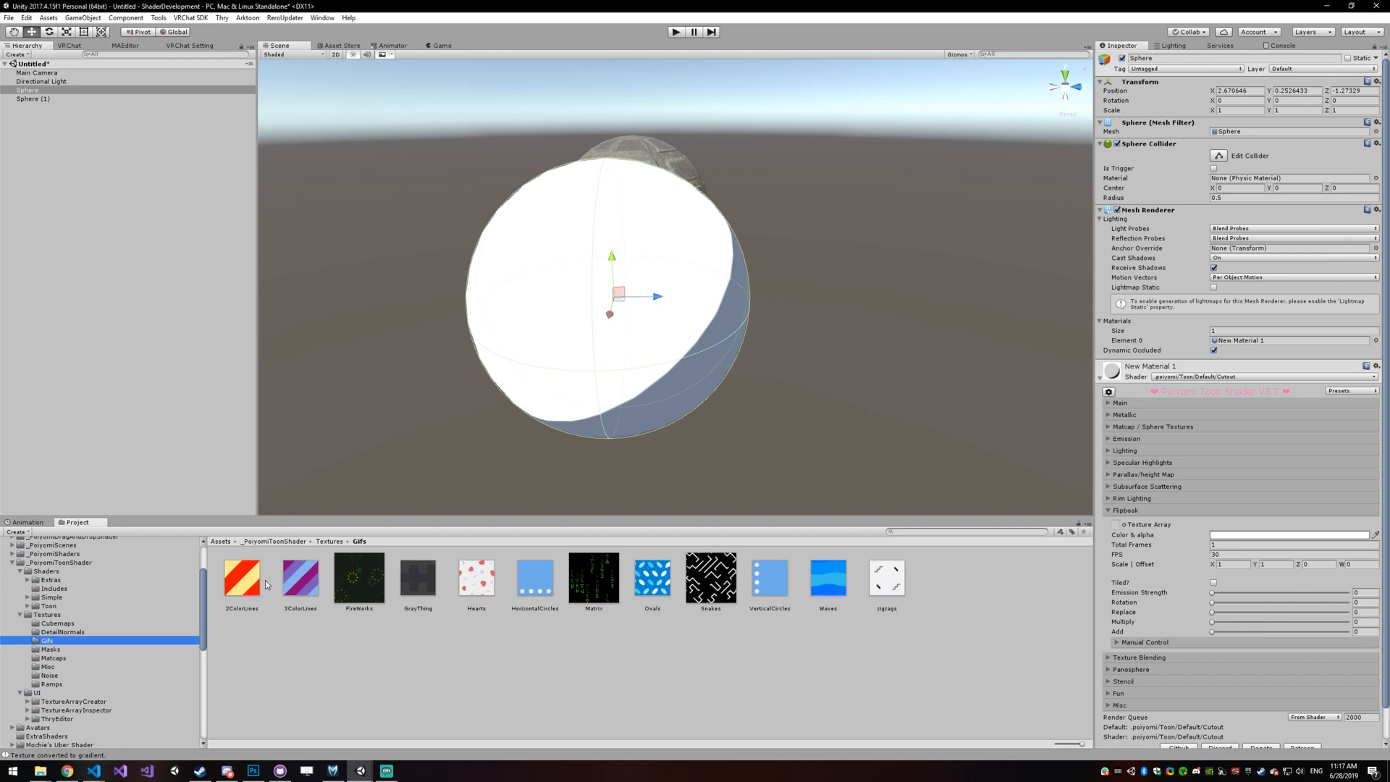
mouse_move(645, 568)
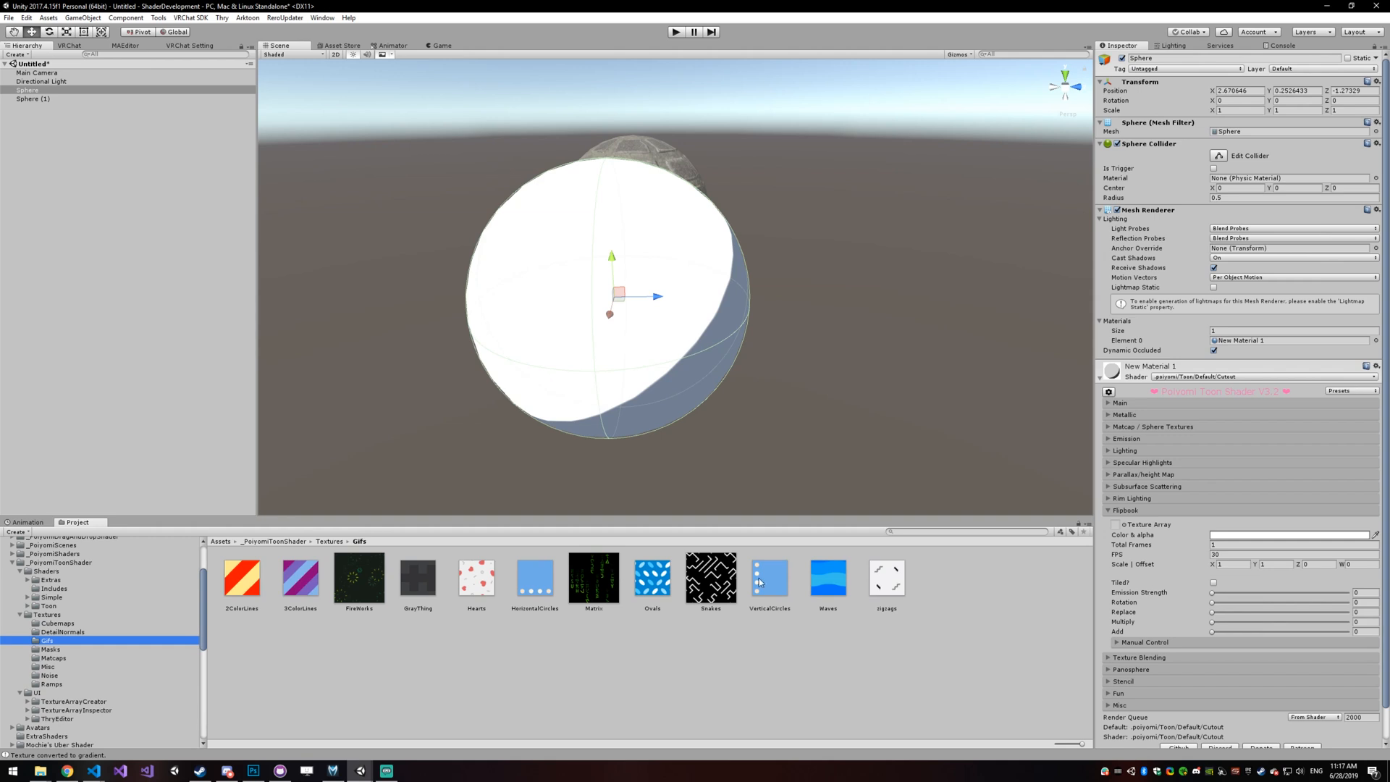
right_click(476, 577)
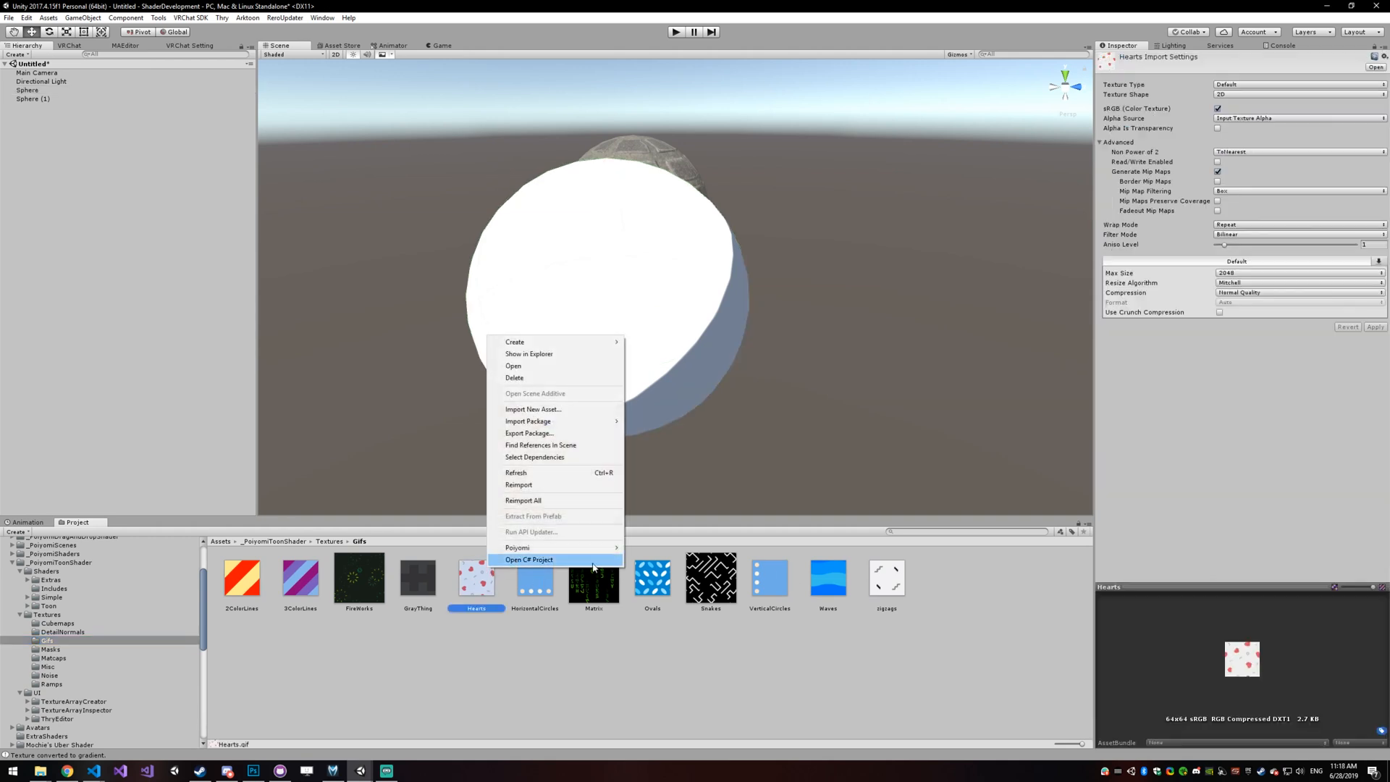
mouse_move(517, 547)
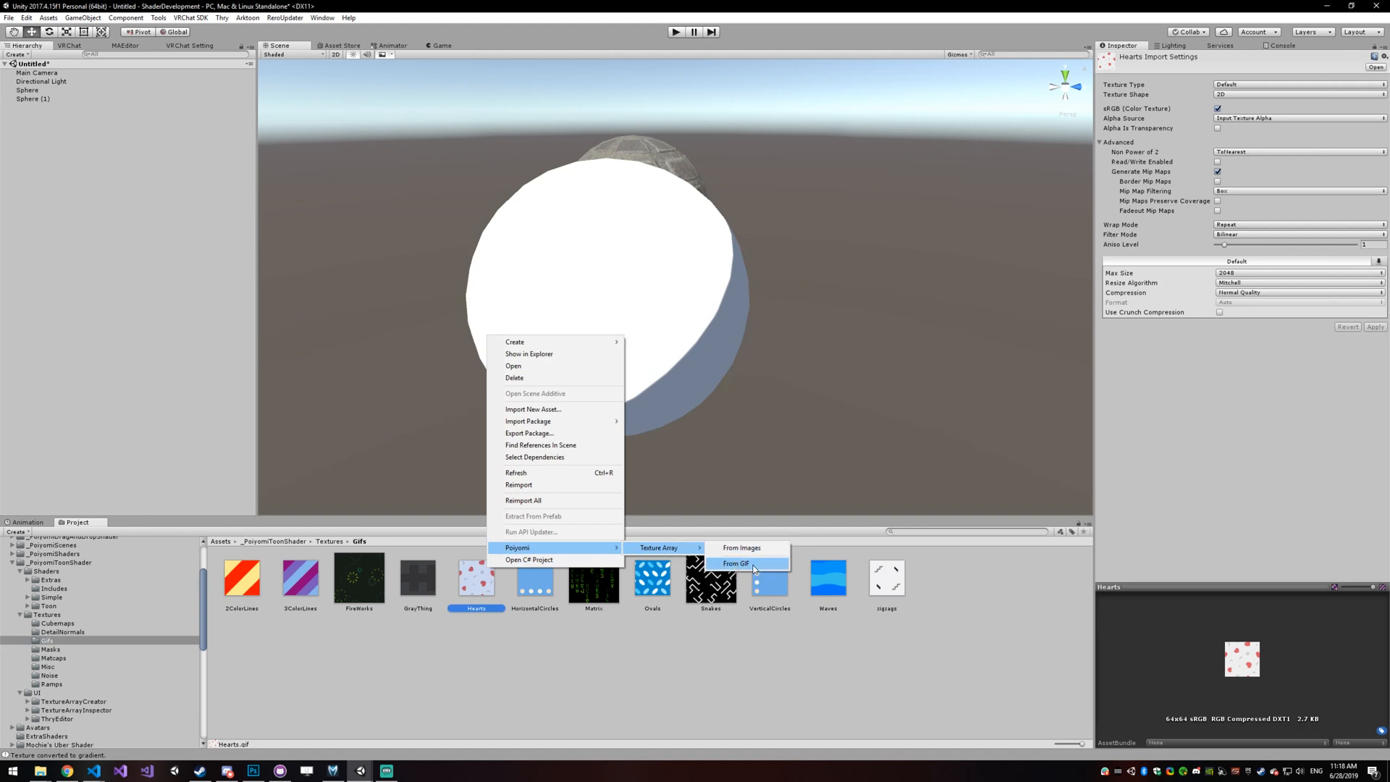
click(735, 563)
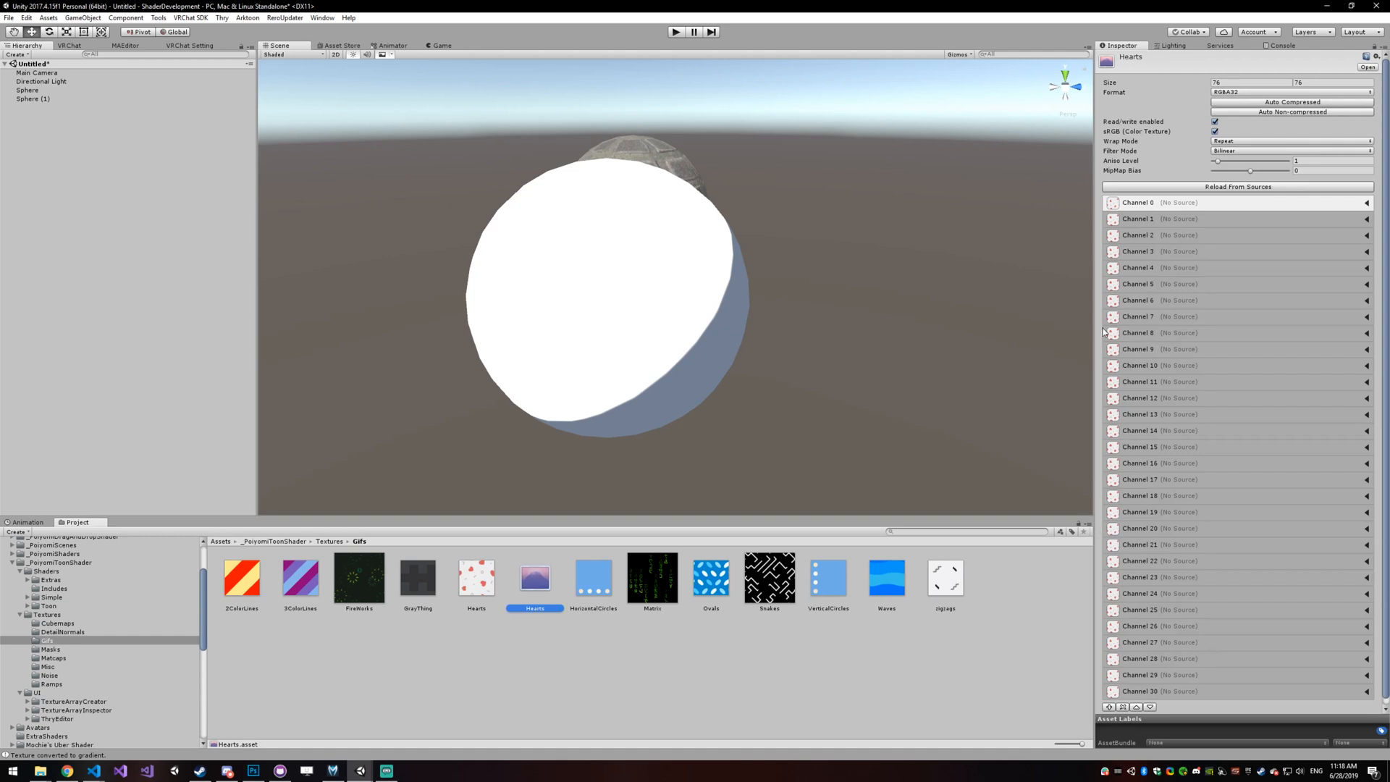
mouse_move(760, 312)
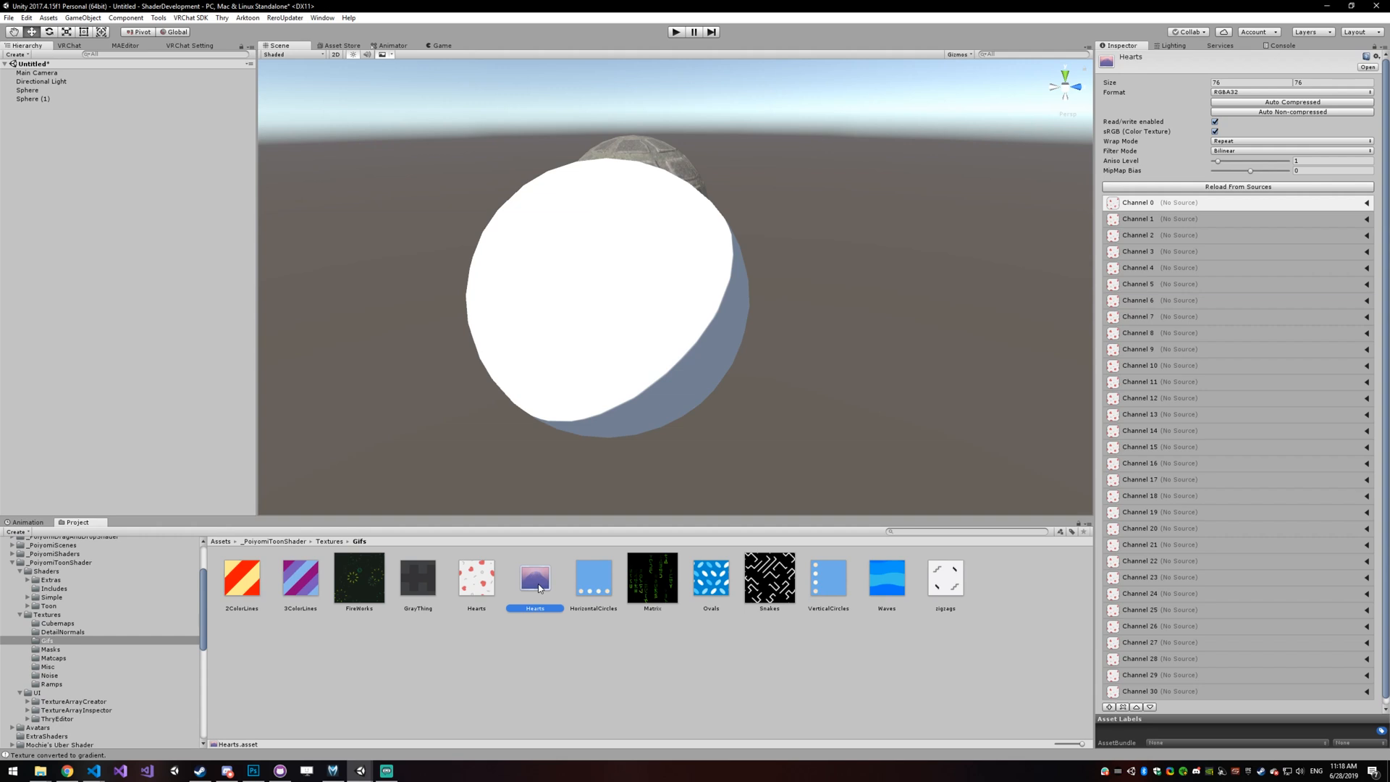
mouse_move(540, 585)
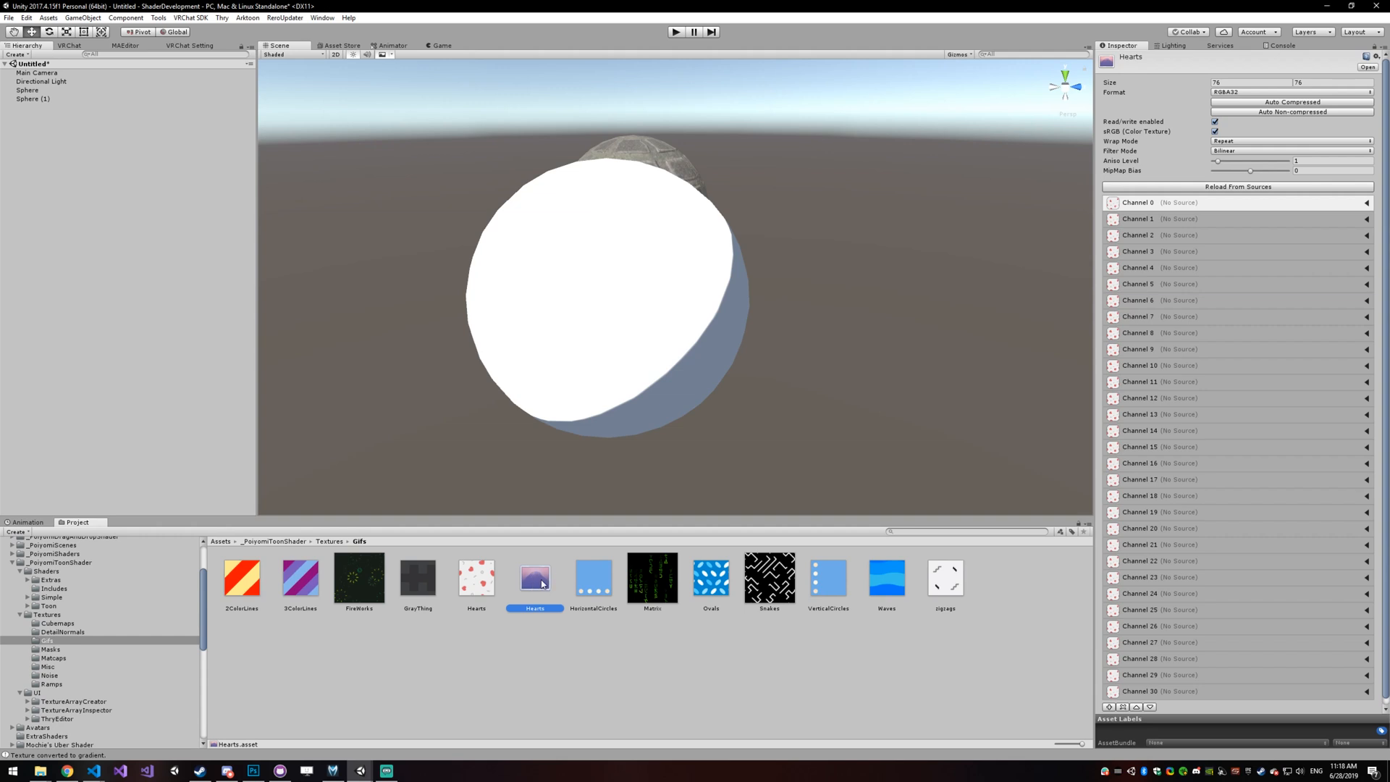
mouse_move(551, 570)
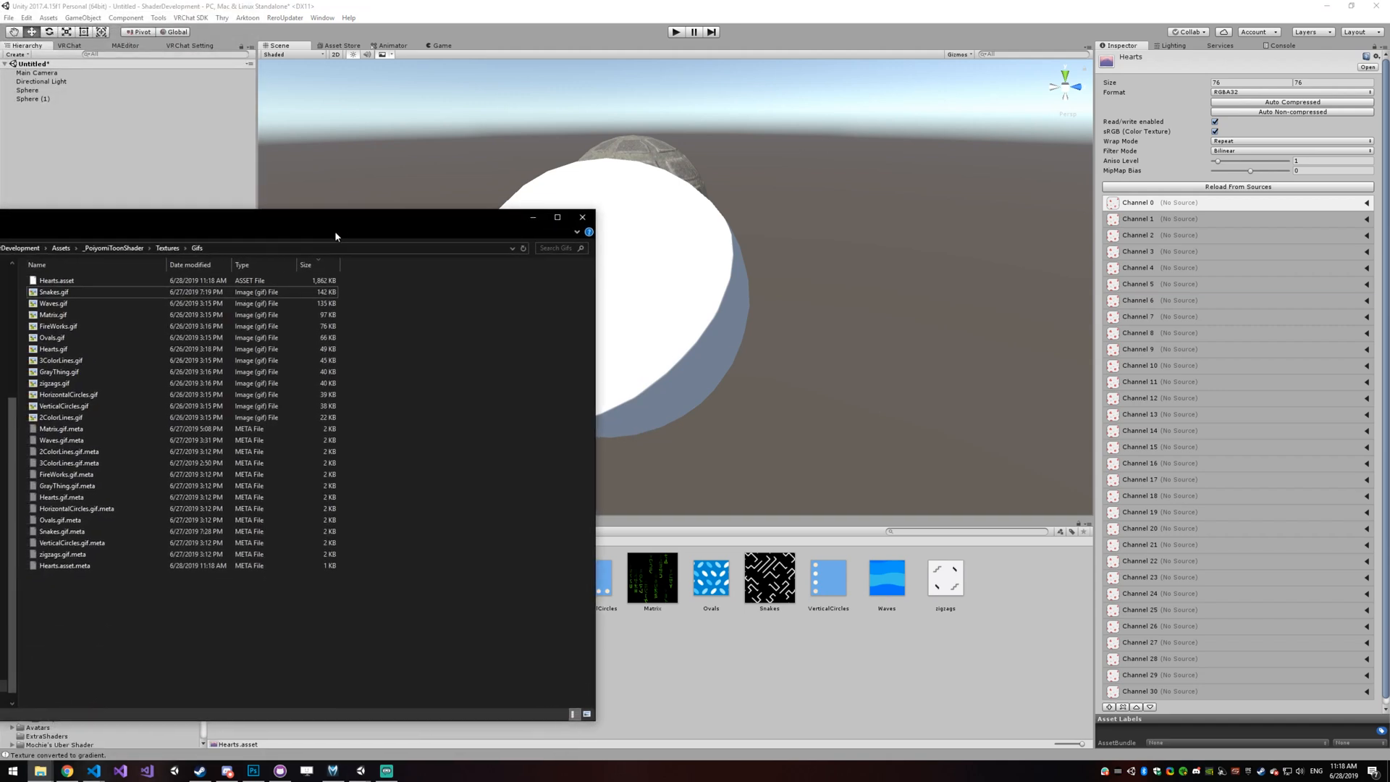
click(56, 279)
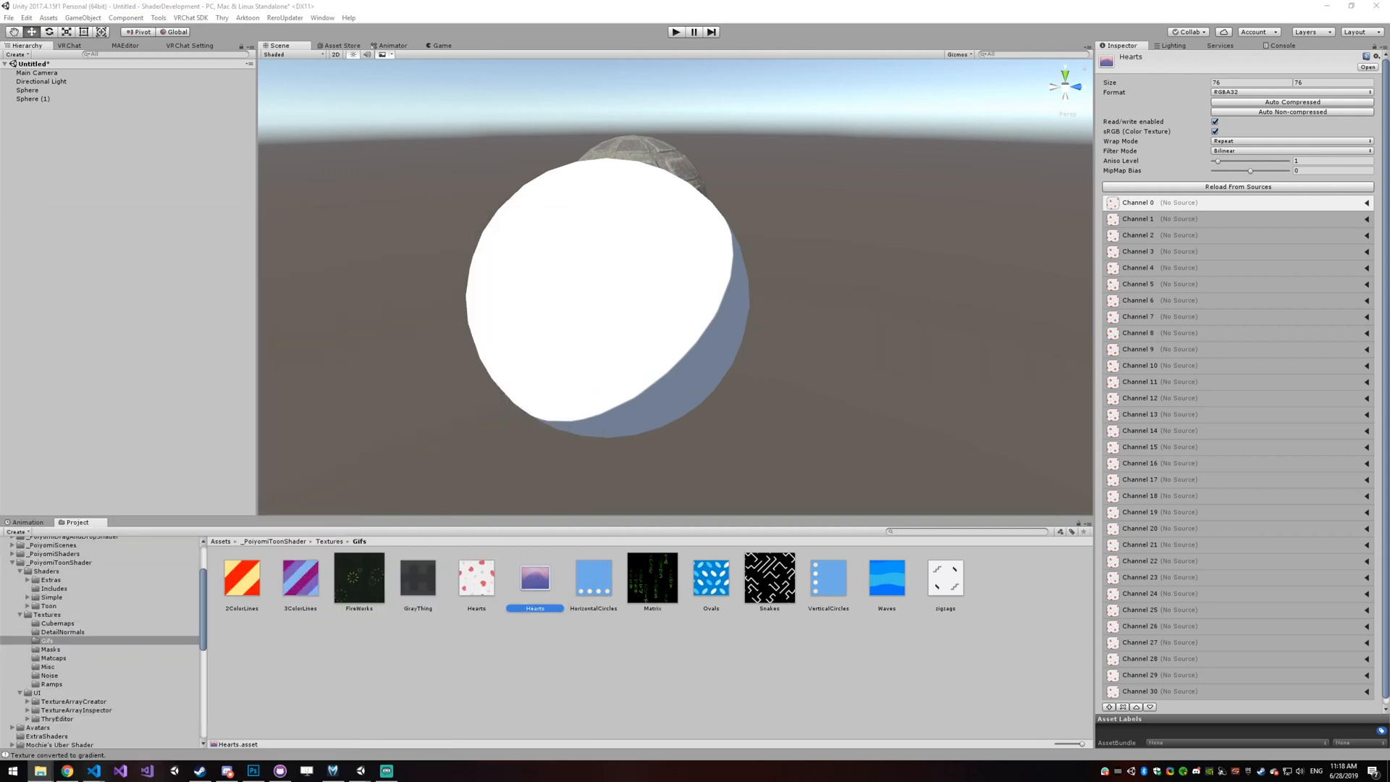
click(27, 90)
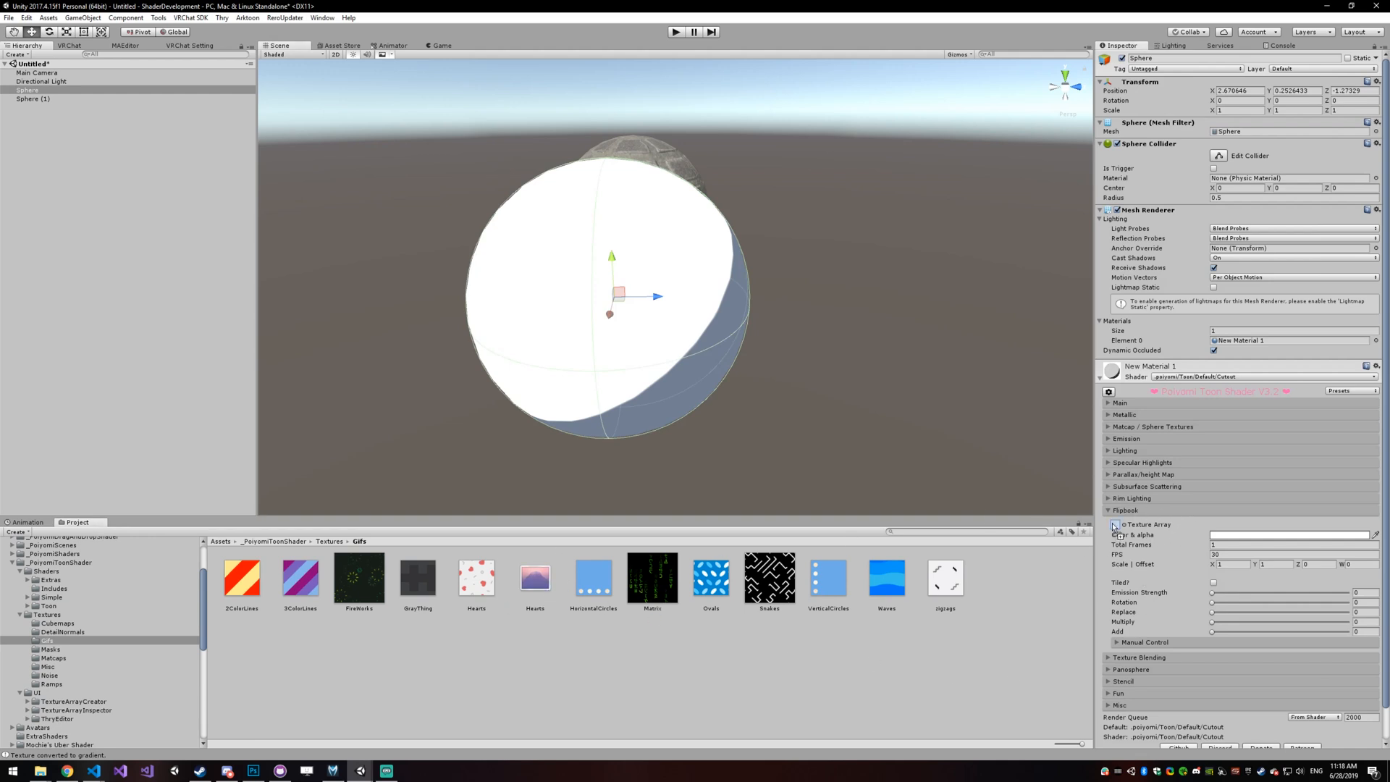
Step: Inspect the Hearts texture array, then give the sphere's flipbook 31 total frames
click(534, 578)
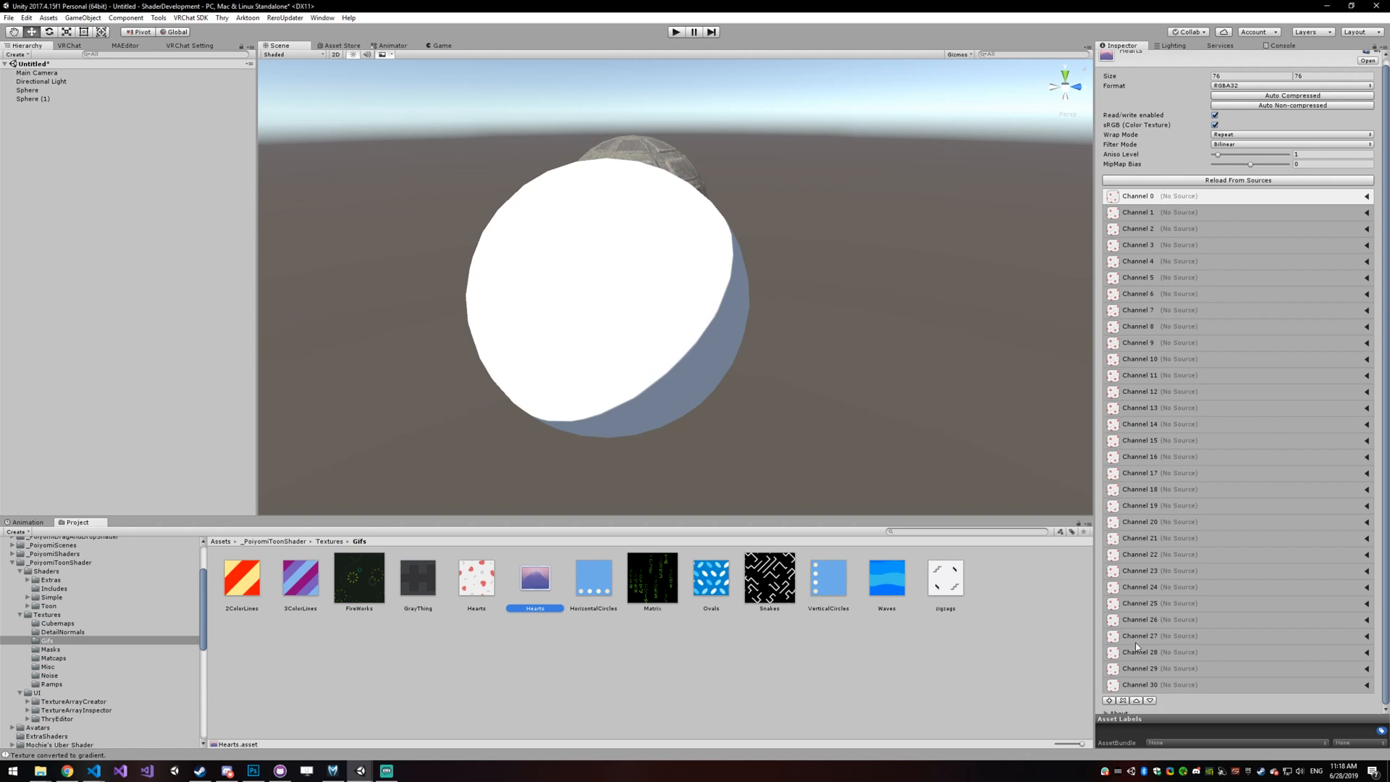
mouse_move(1158, 190)
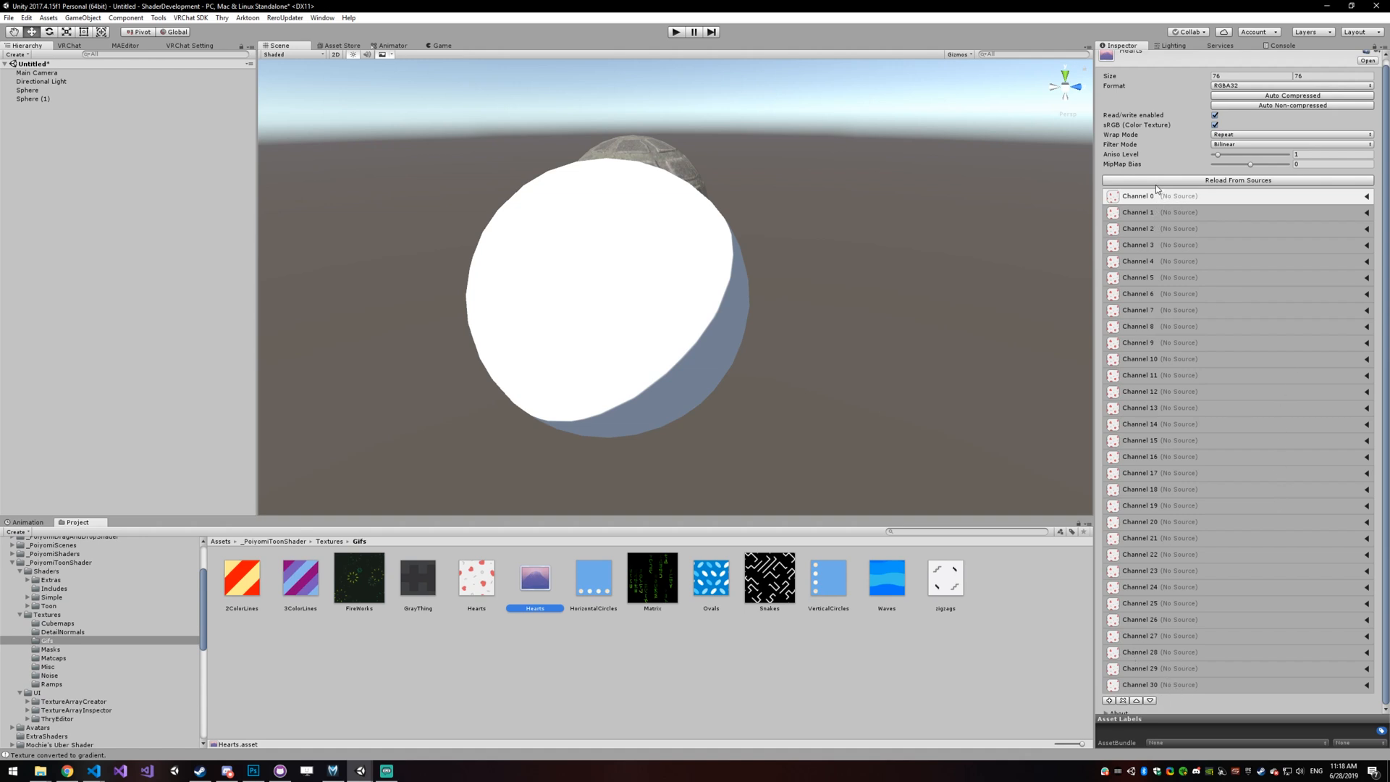
click(27, 89)
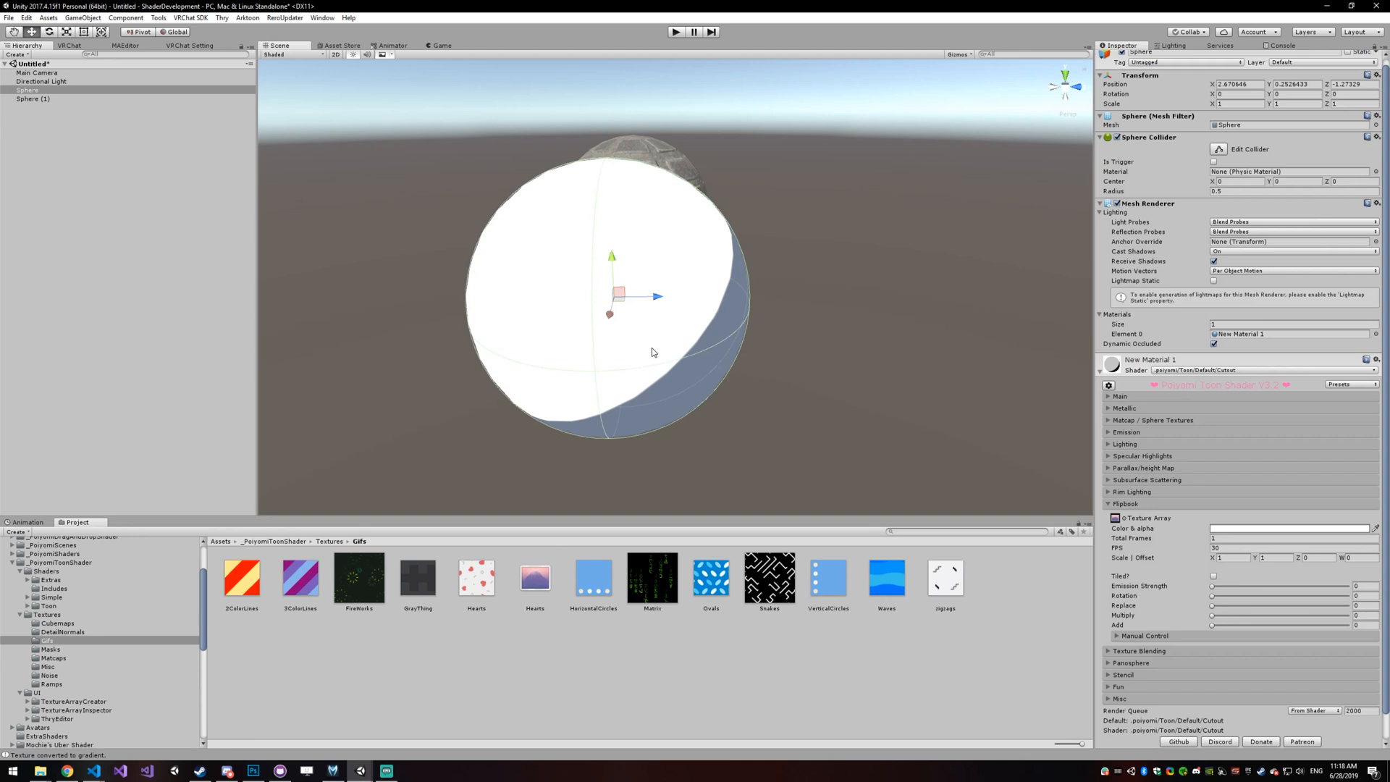
click(1290, 538)
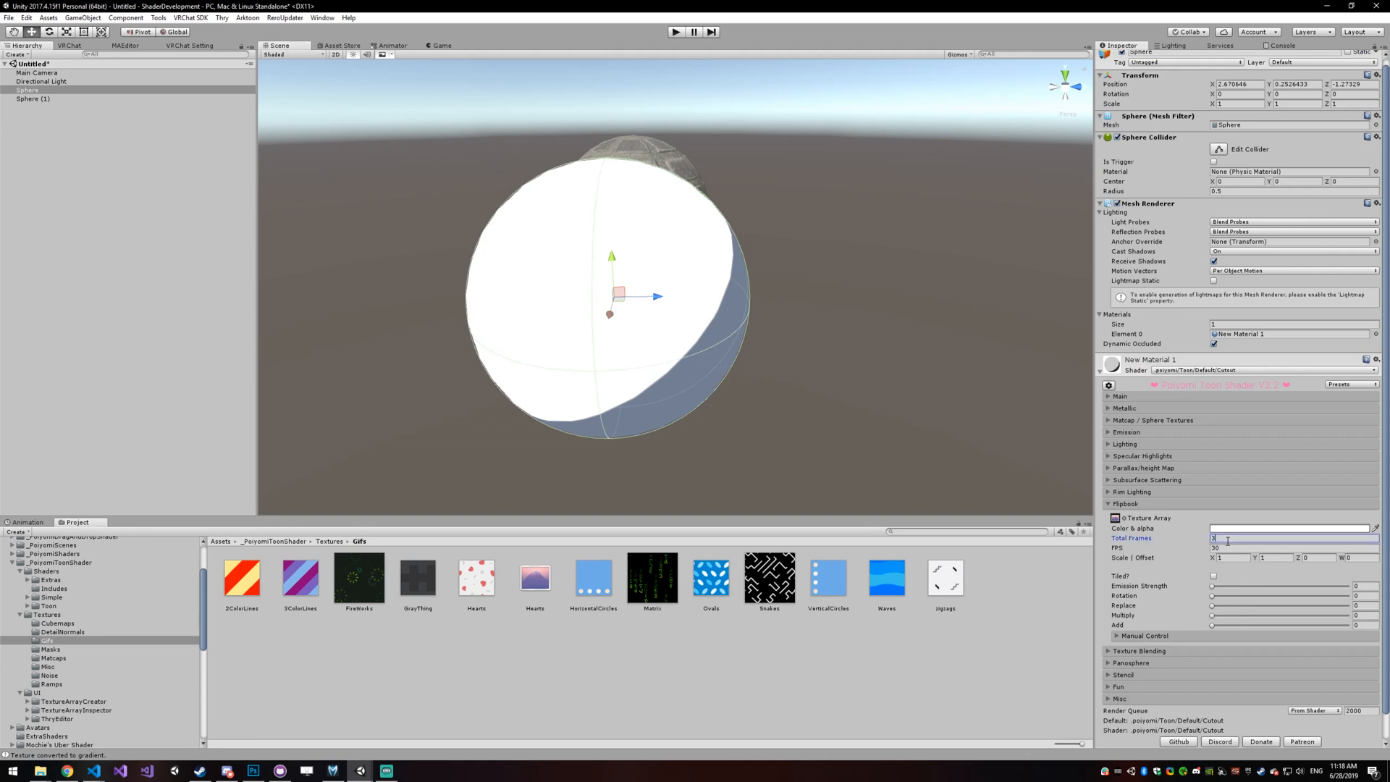
text(31)
click(1232, 557)
text(0.1)
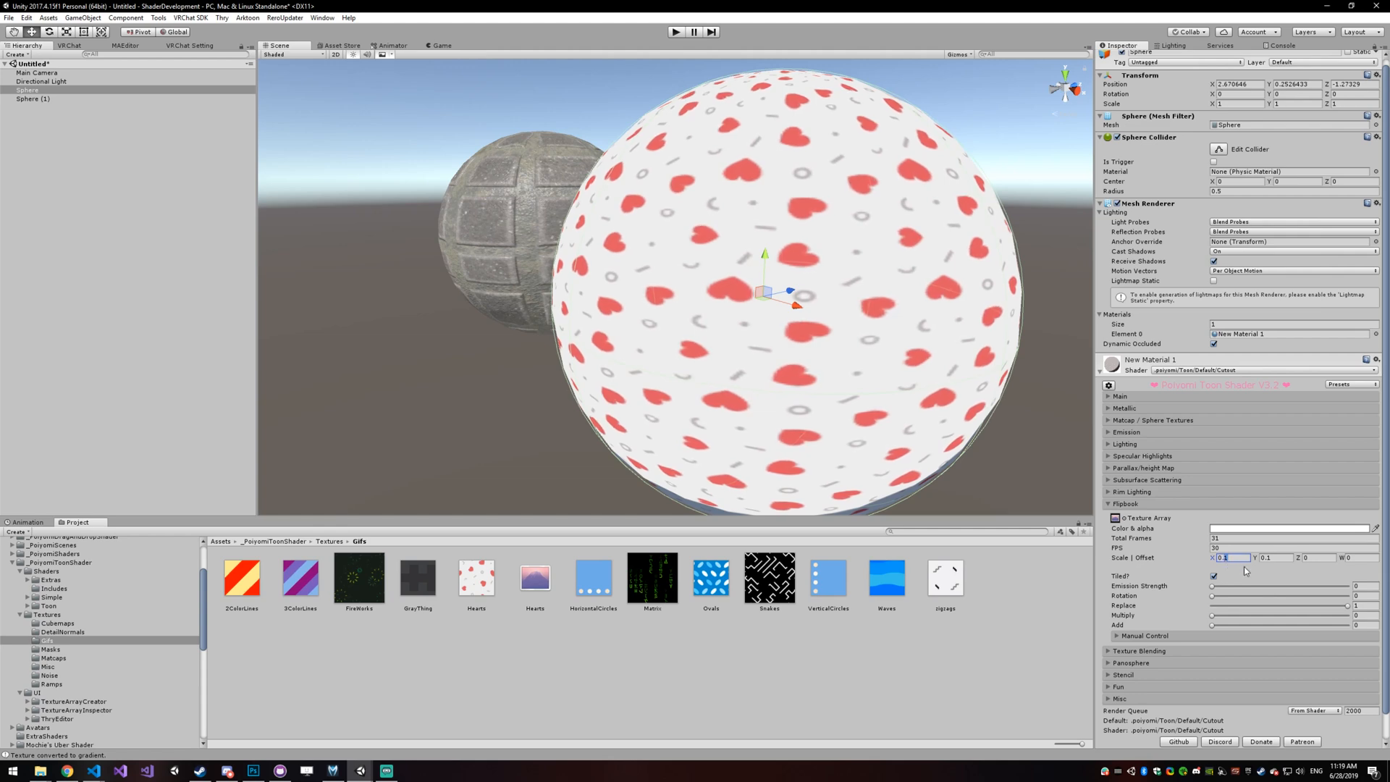
Step: Enter 0.01 as a flipbook scale value to shrink the hearts patch on the sphere
text(0.01)
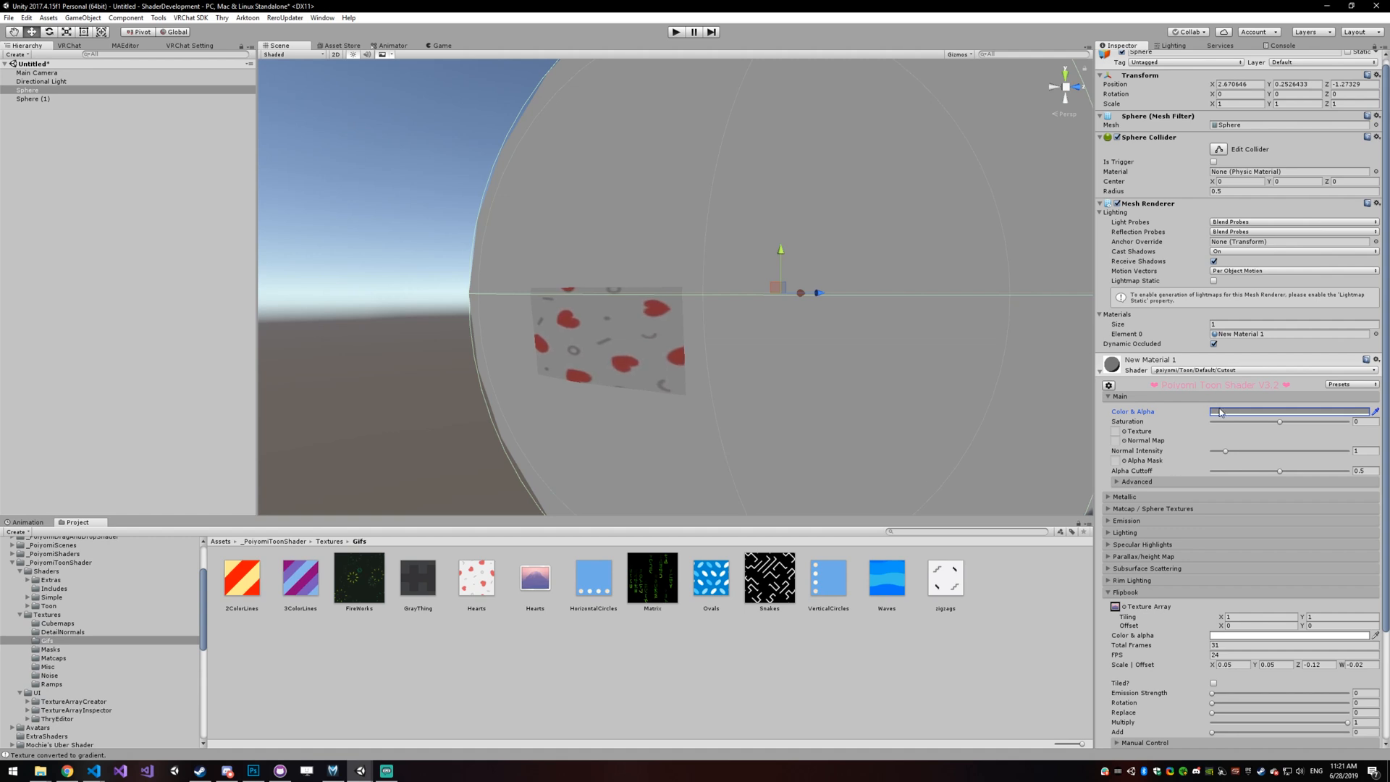
Step: Set the Main Color & Alpha swatch to black (000000)
click(1277, 411)
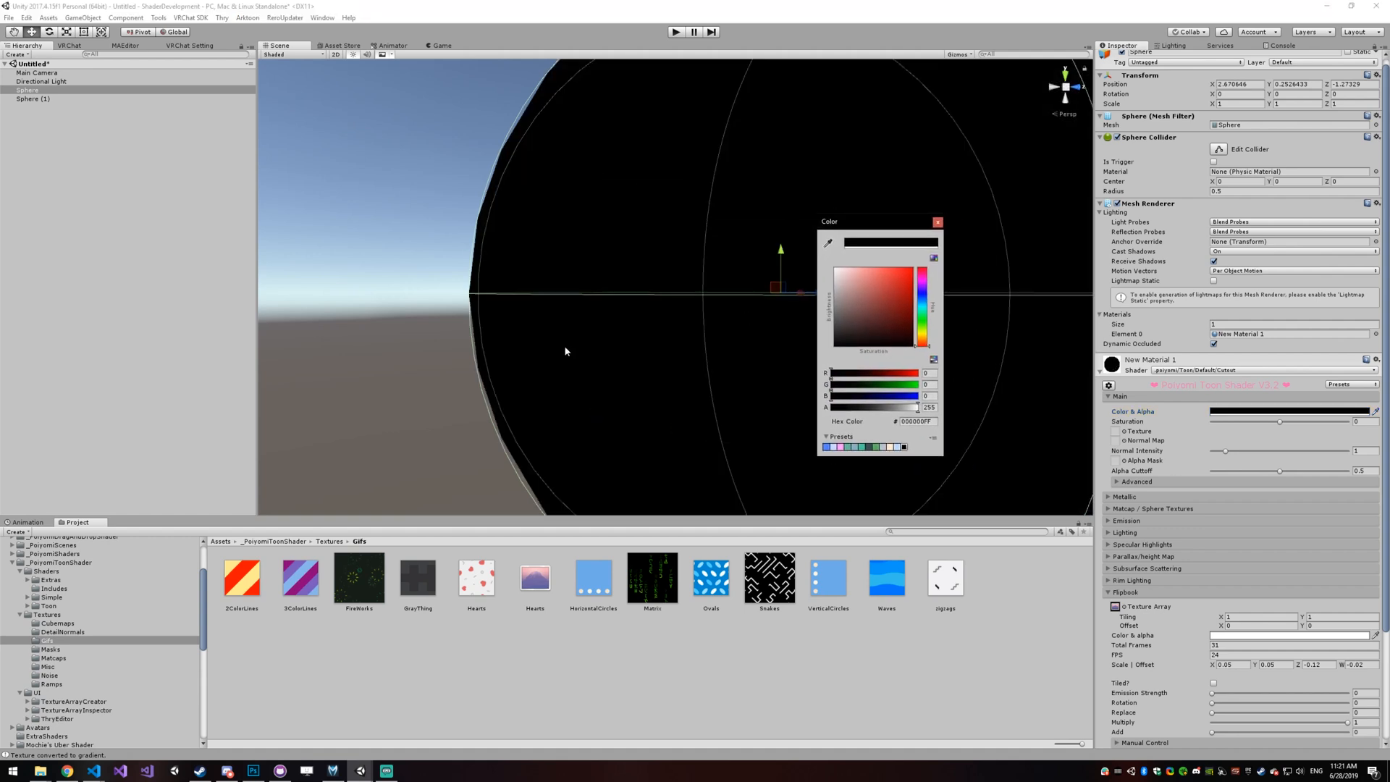
mouse_move(750, 185)
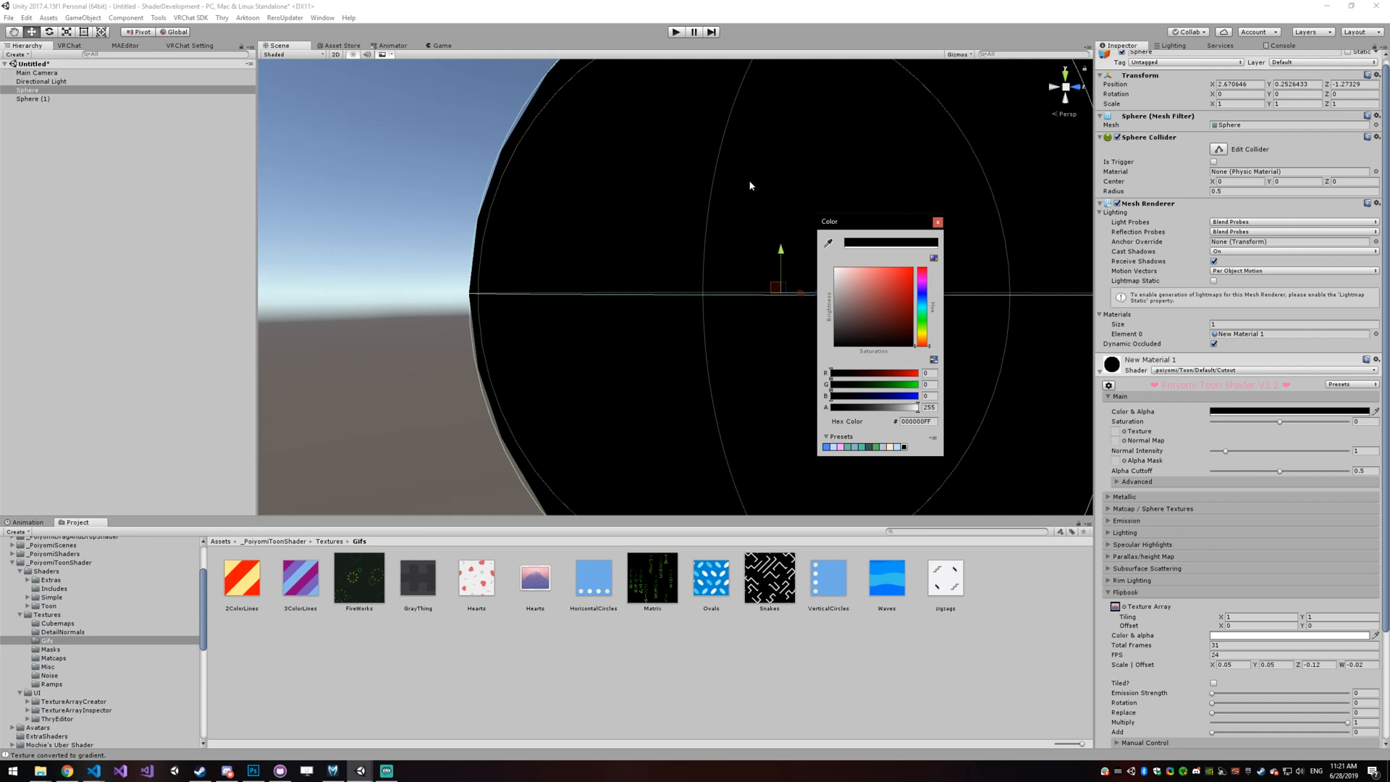
mouse_move(1024, 348)
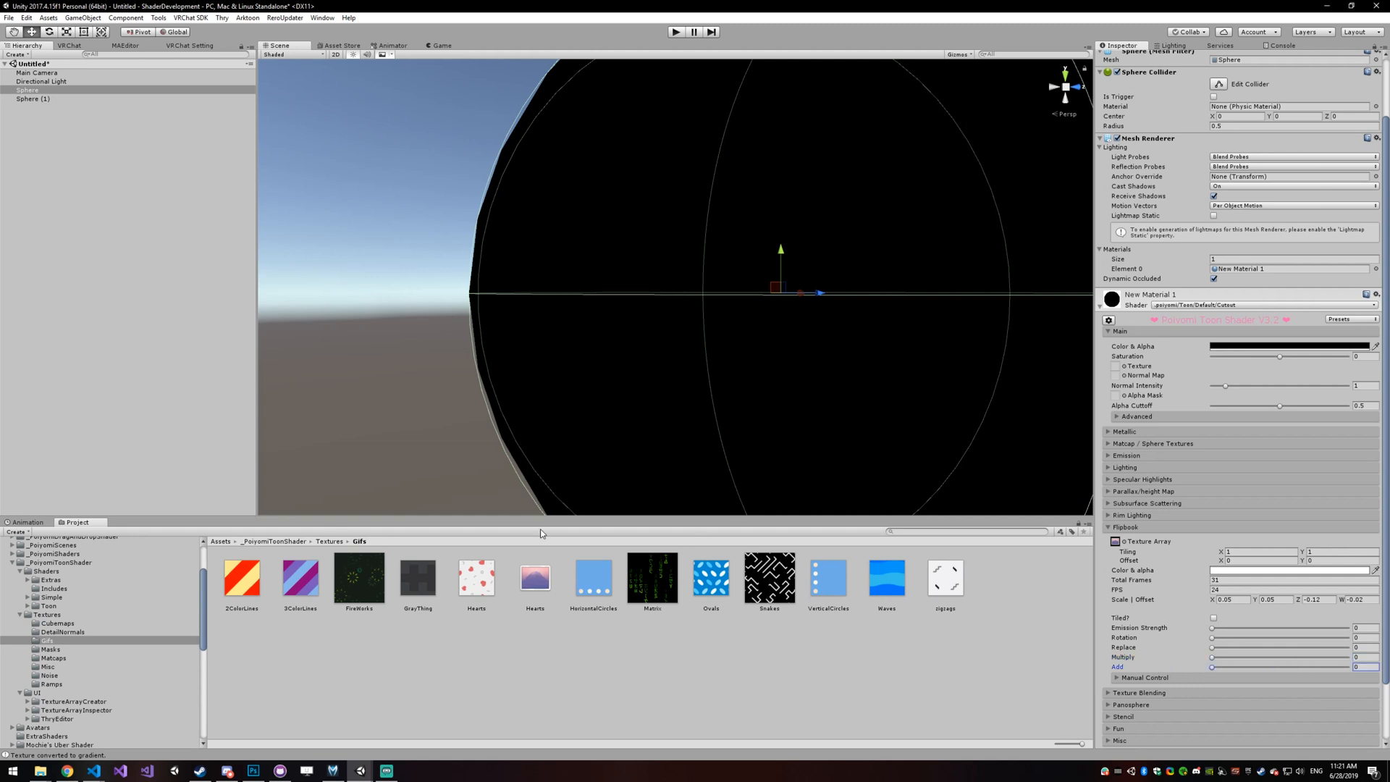
Step: Convert Matrix.gif into a texture array via Poiyomi > Texture Array > From GIF
right_click(652, 578)
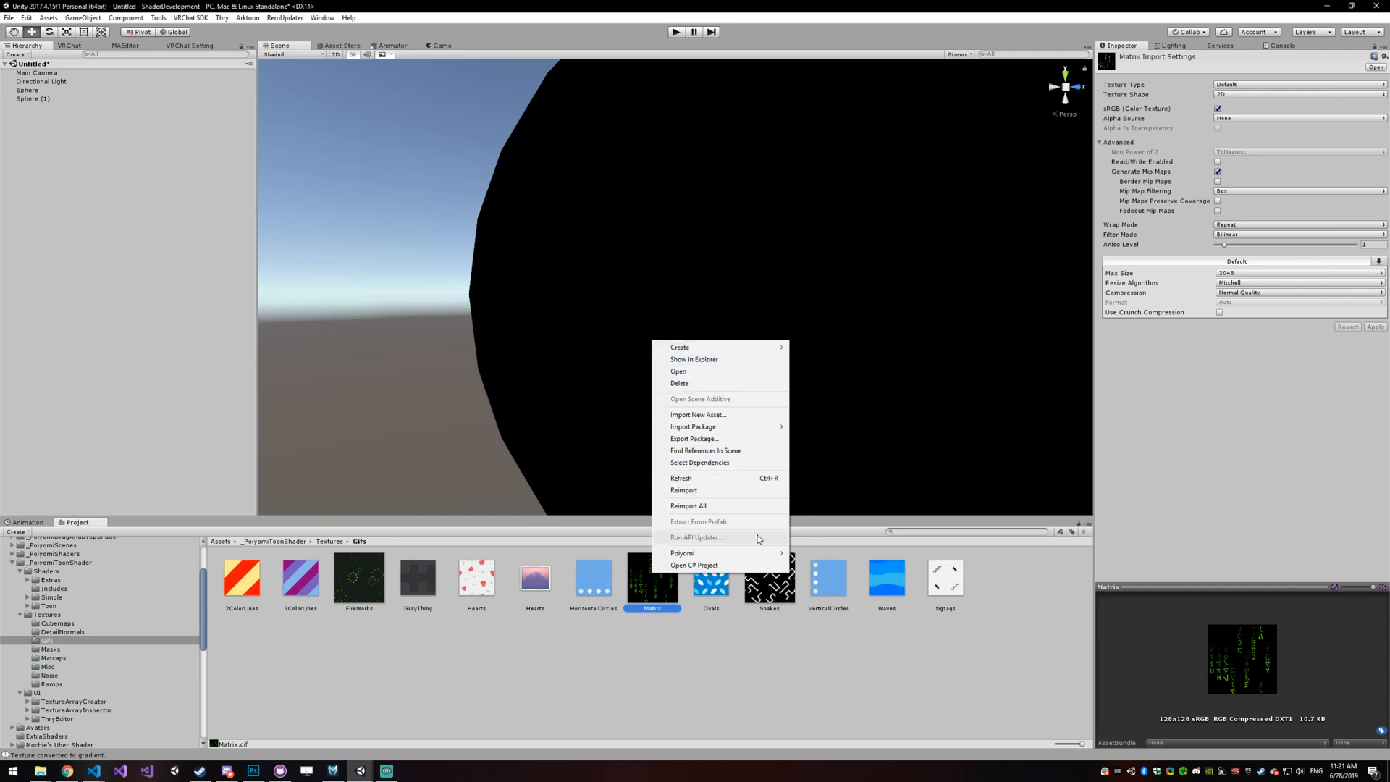
mouse_move(681, 551)
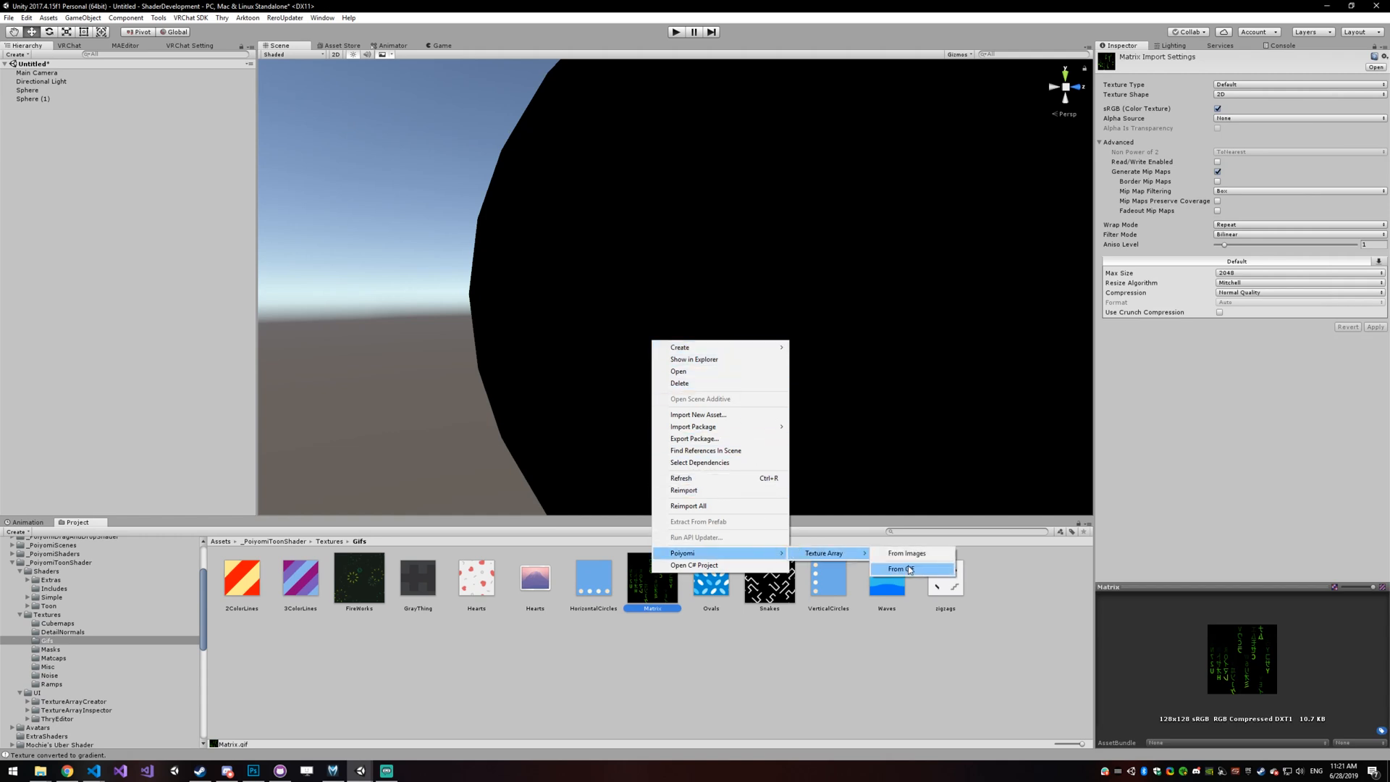
click(902, 567)
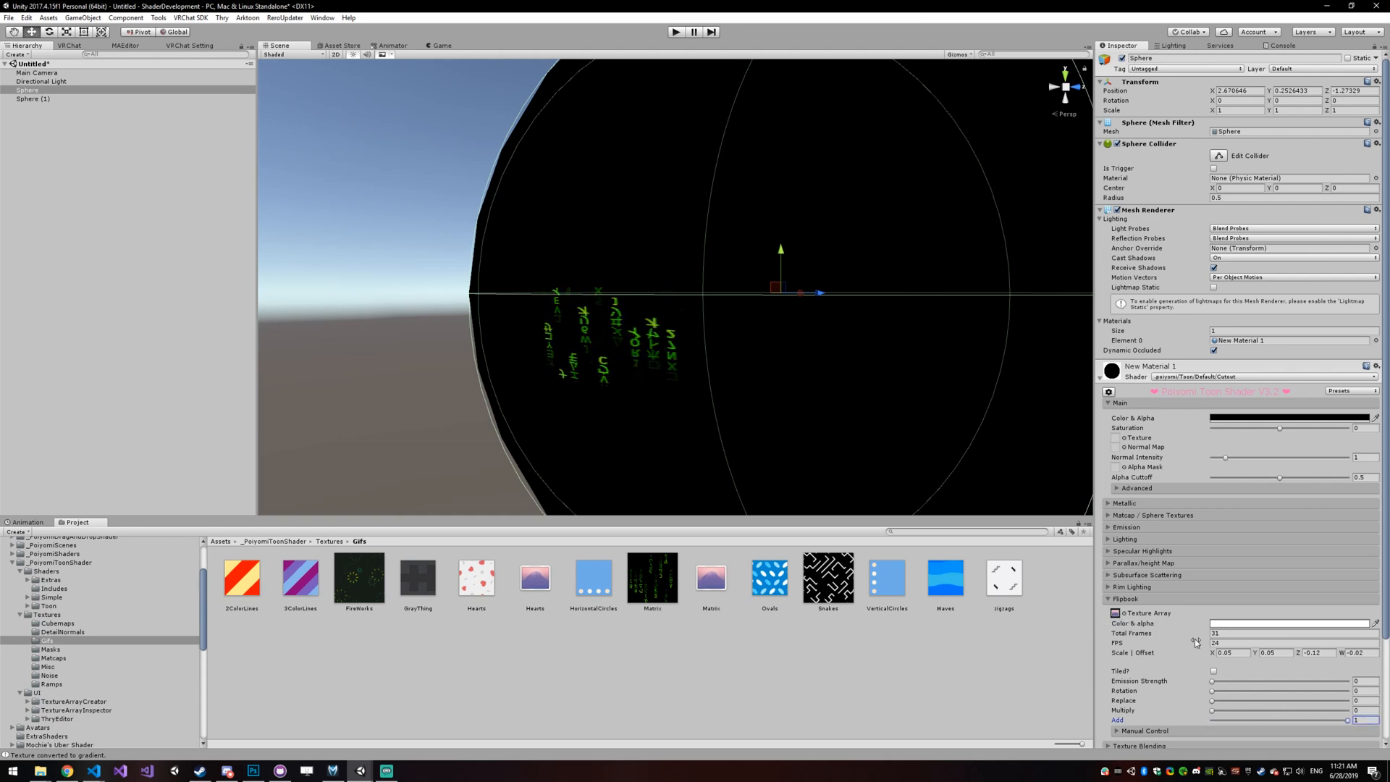
Step: Enable Tiled for the matrix flipbook and set its Rotation to about 177
click(1213, 671)
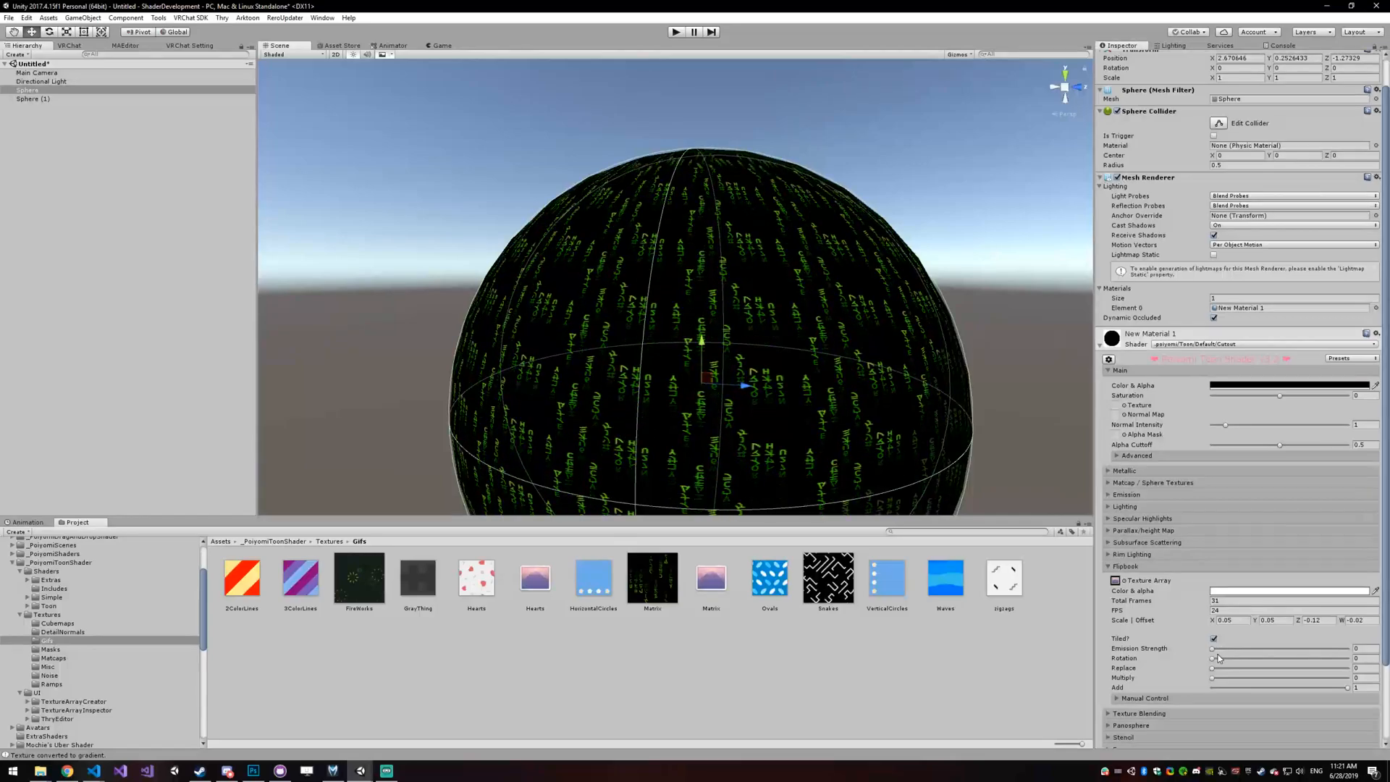
drag(1213, 663, 1289, 663)
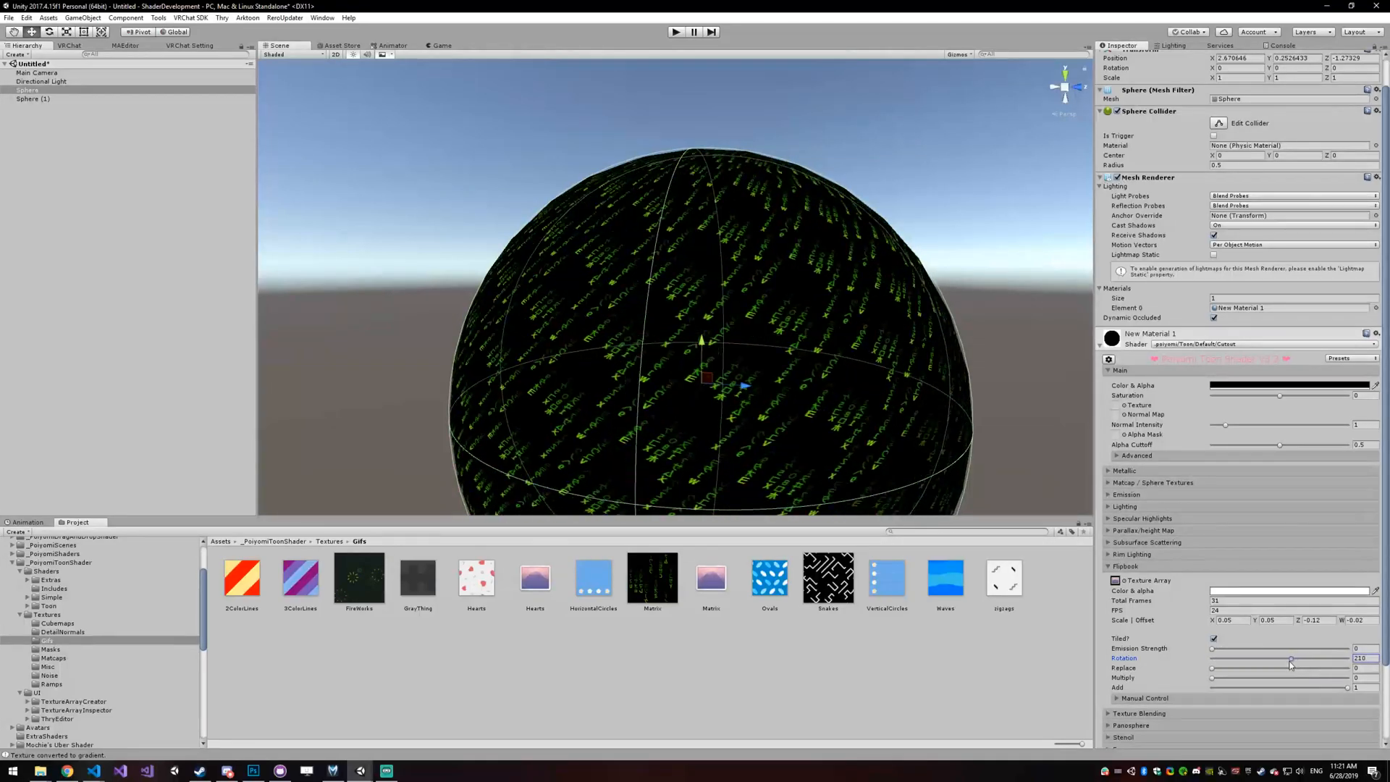
drag(1290, 657, 1278, 657)
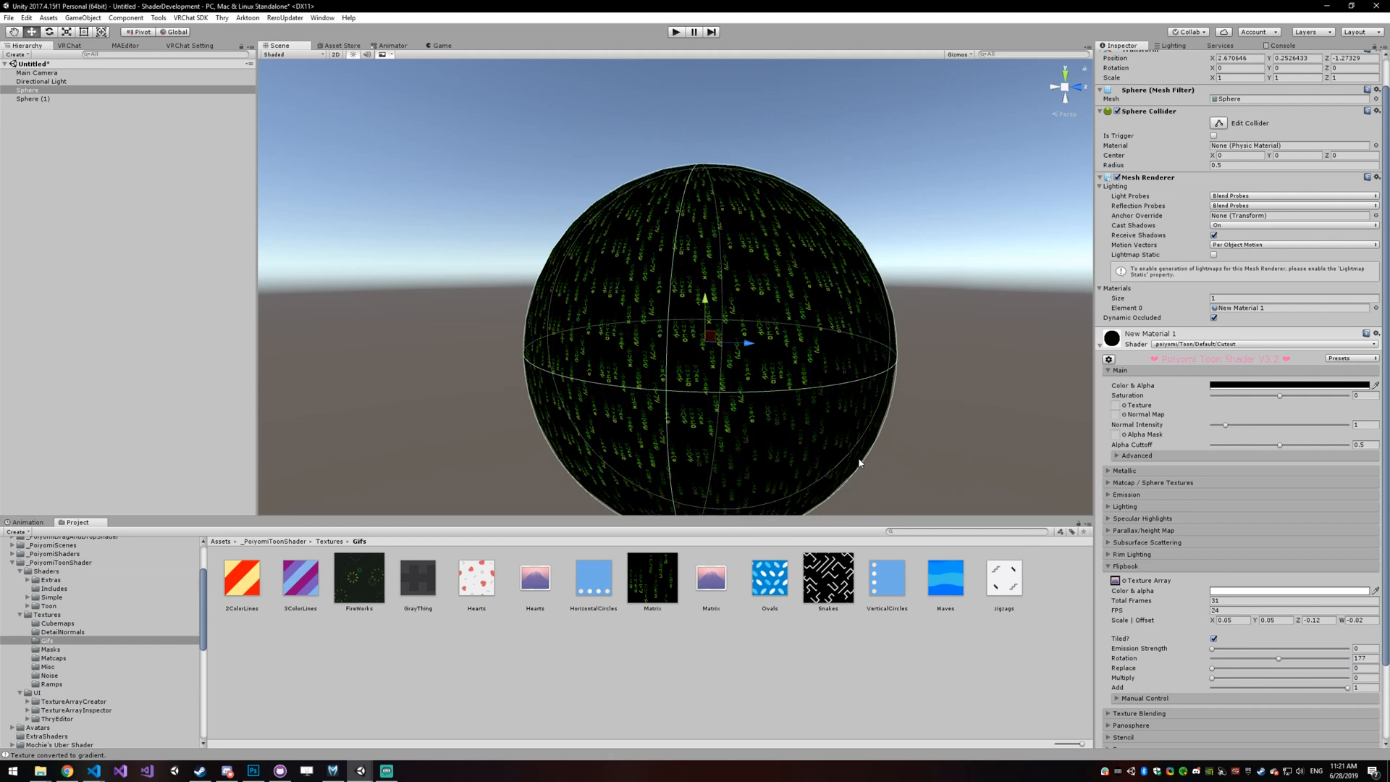
Step: Reopen the Matrix.gif Poiyomi > Texture Array menu and dismiss it without converting
right_click(652, 580)
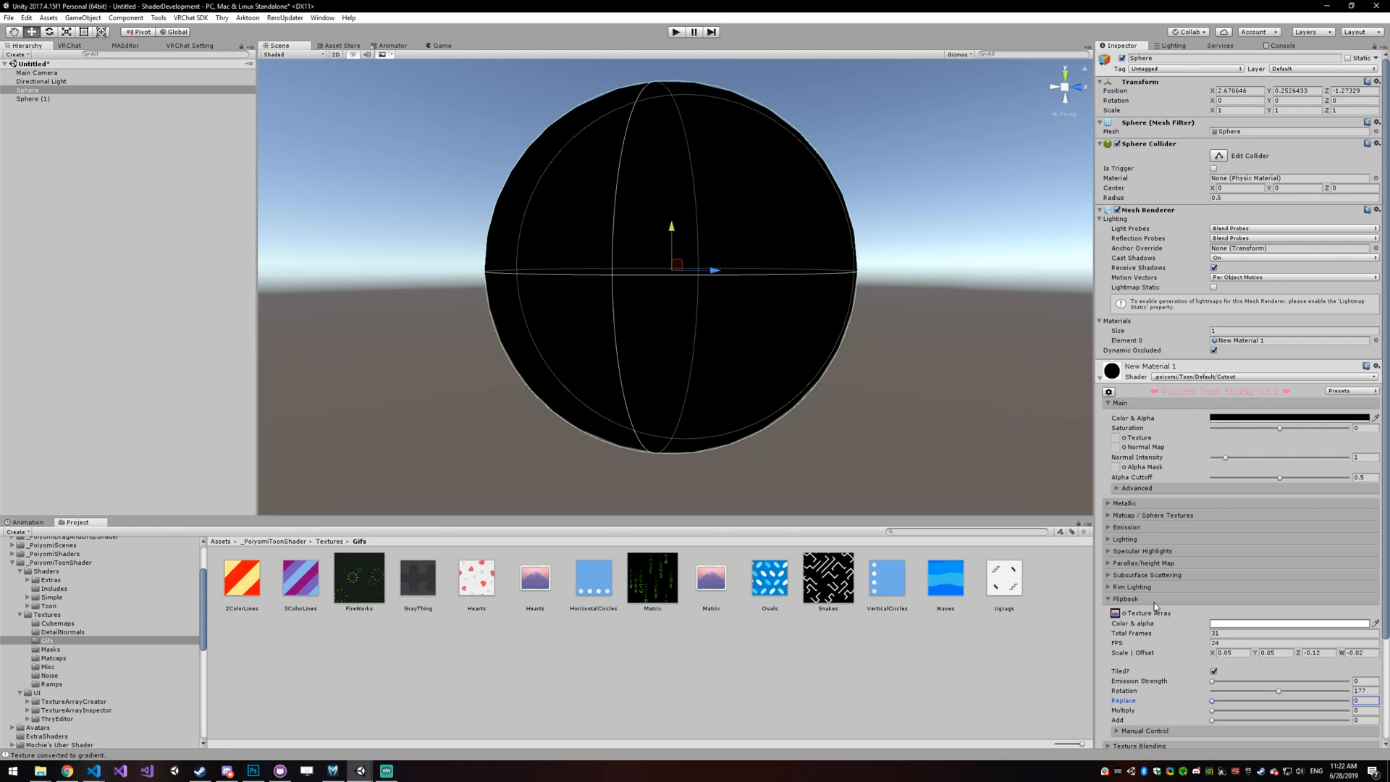
mouse_move(1156, 605)
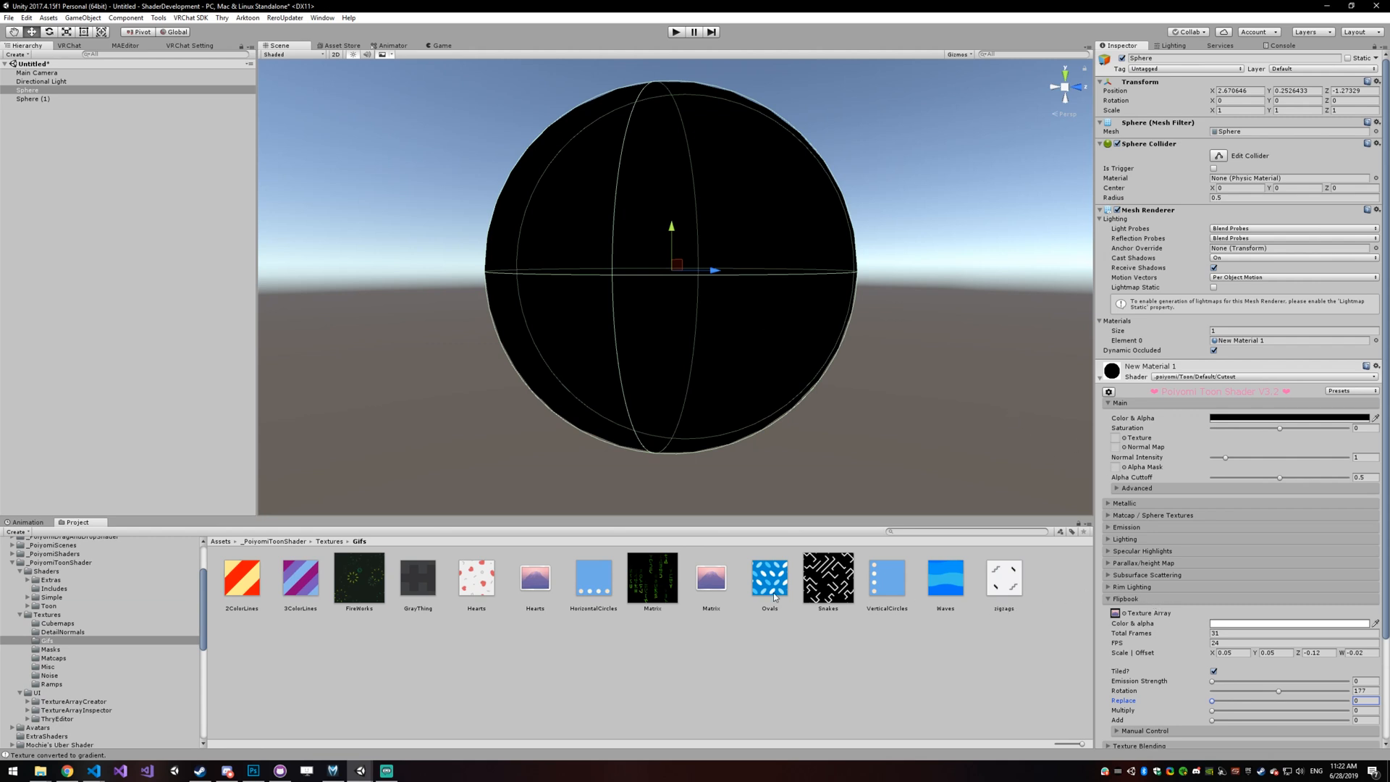
right_click(651, 580)
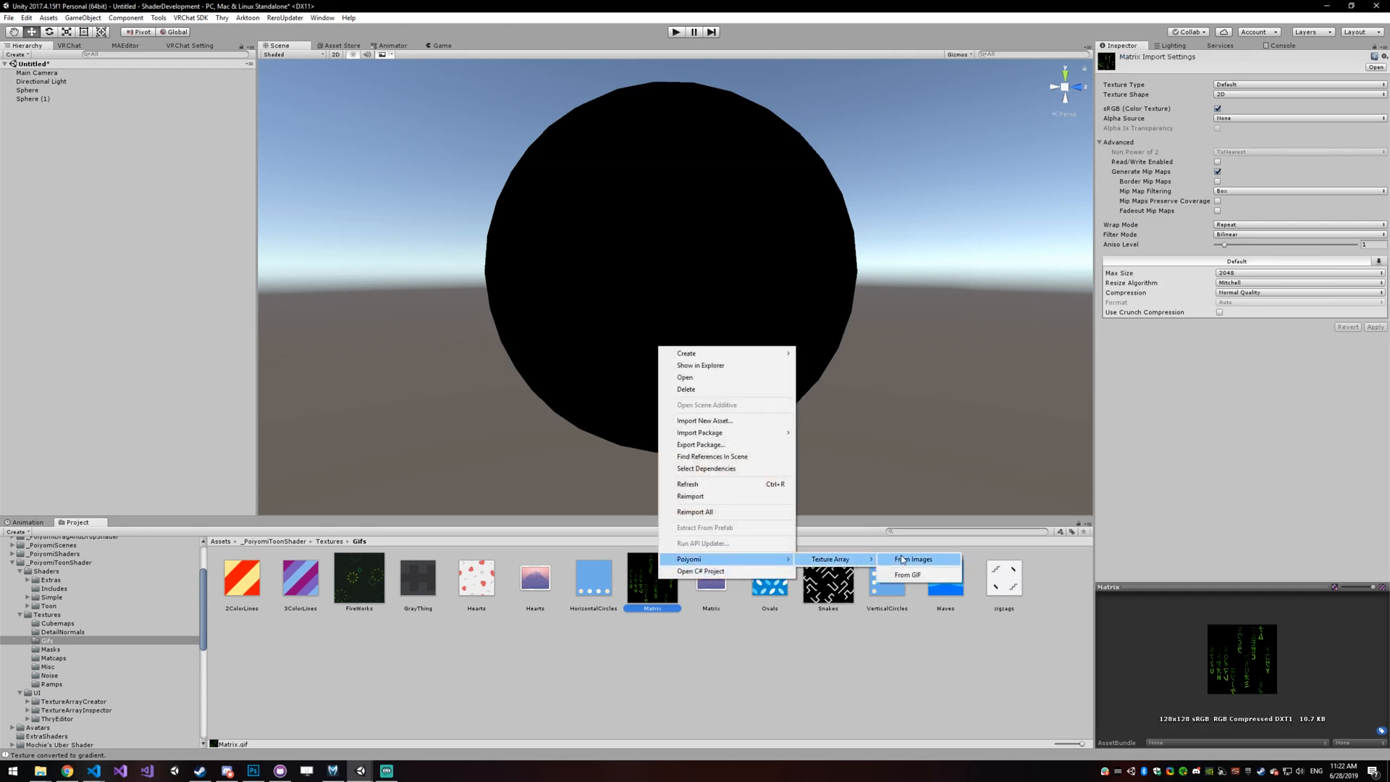
mouse_move(382, 361)
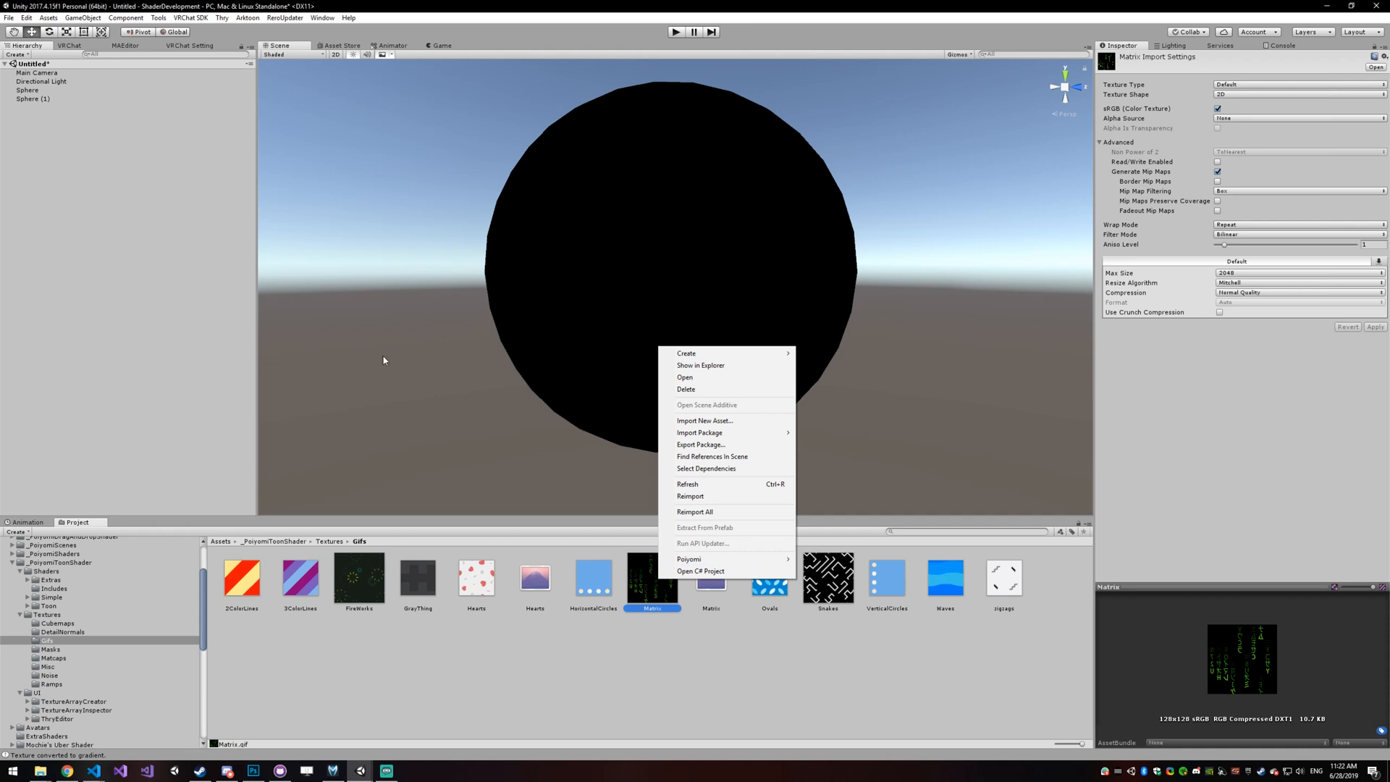
mouse_move(406, 361)
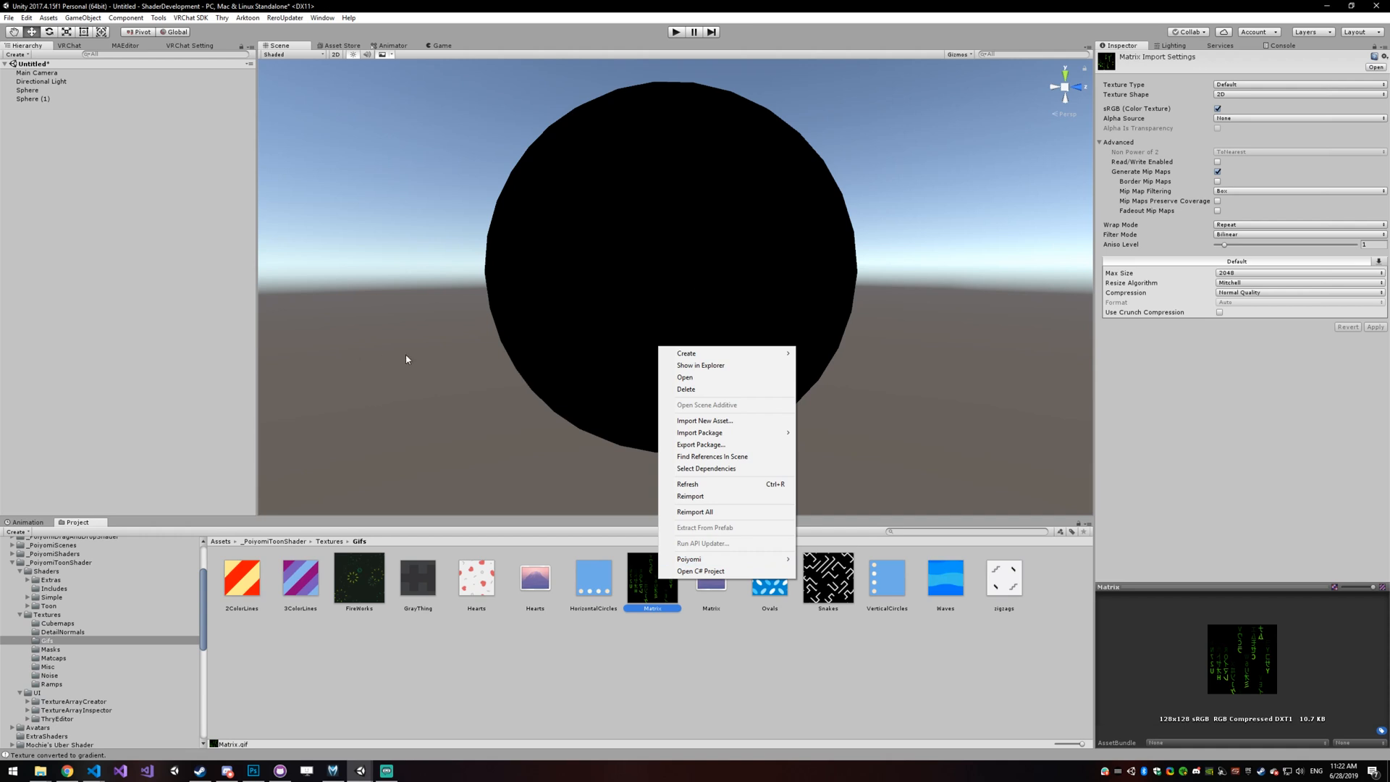
click(405, 359)
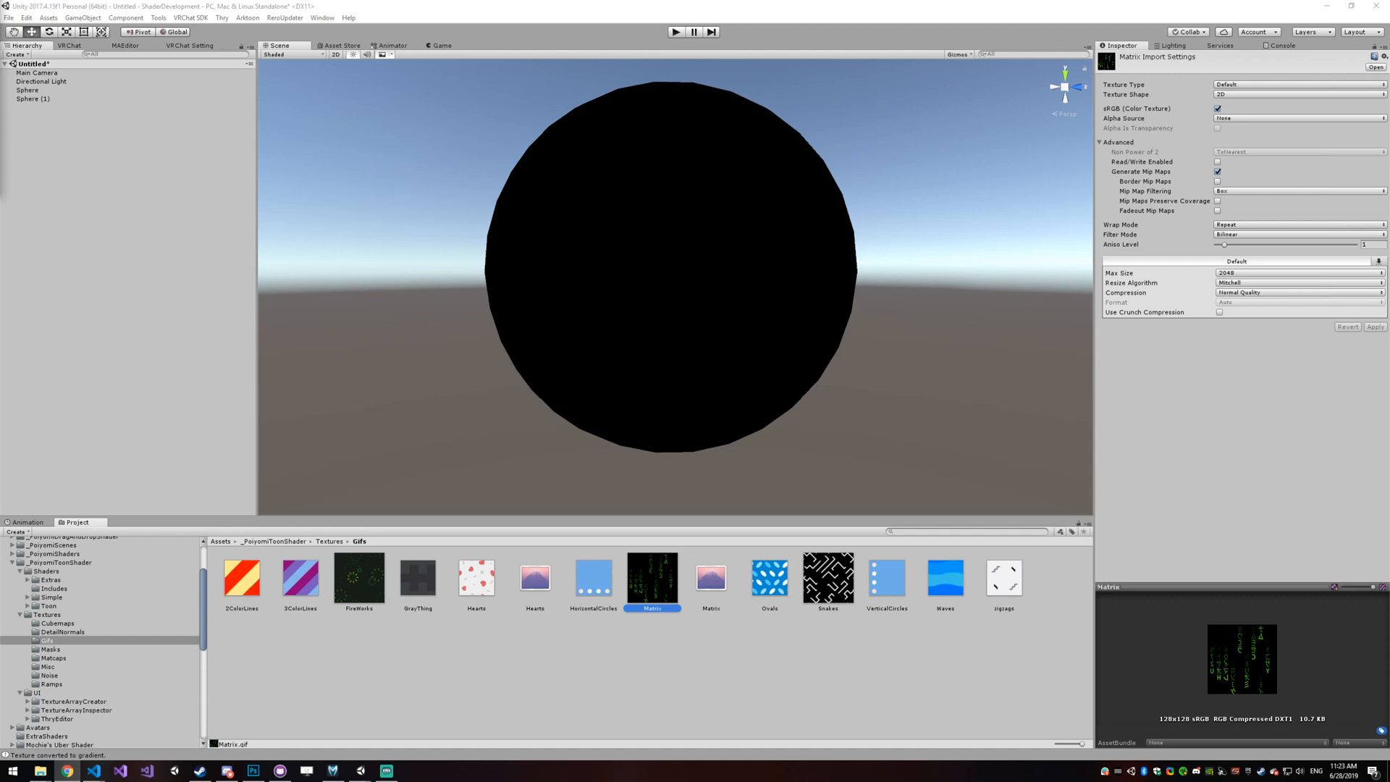